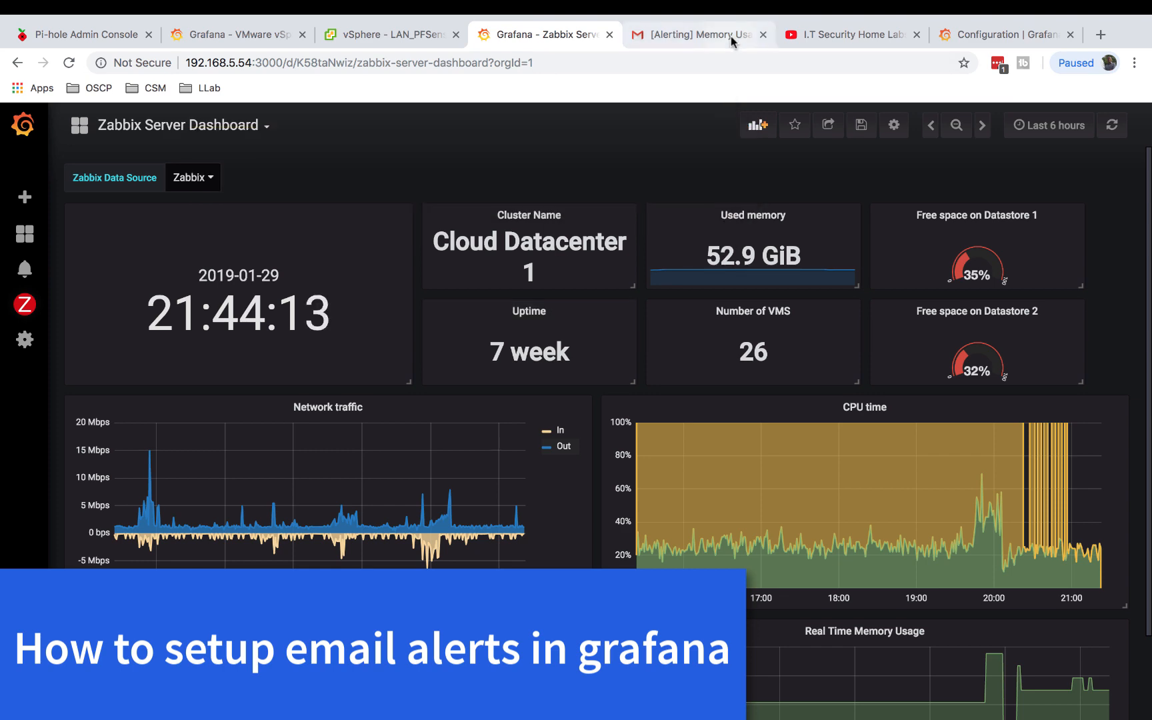
Read the [Alerting] Uptime email showing PFsense down and its graph, then return to Grafana.
{"action": "left_click", "coordinate": [696, 34]}
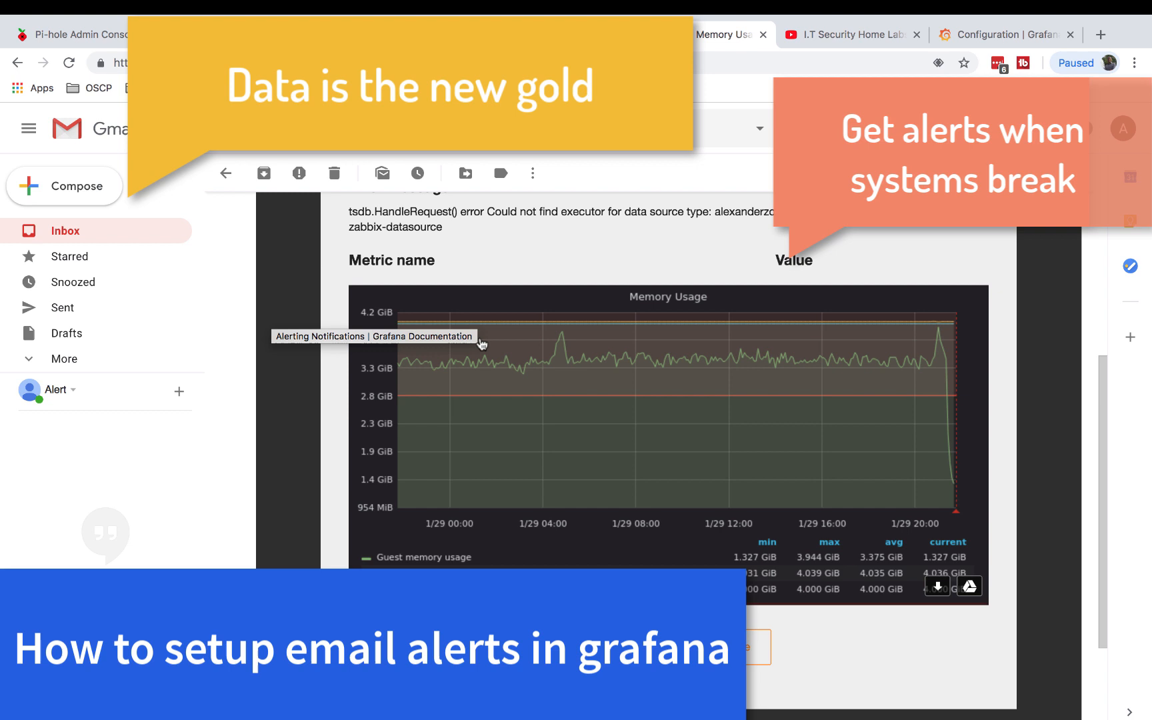
{"action": "mouse_move", "coordinate": [568, 355]}
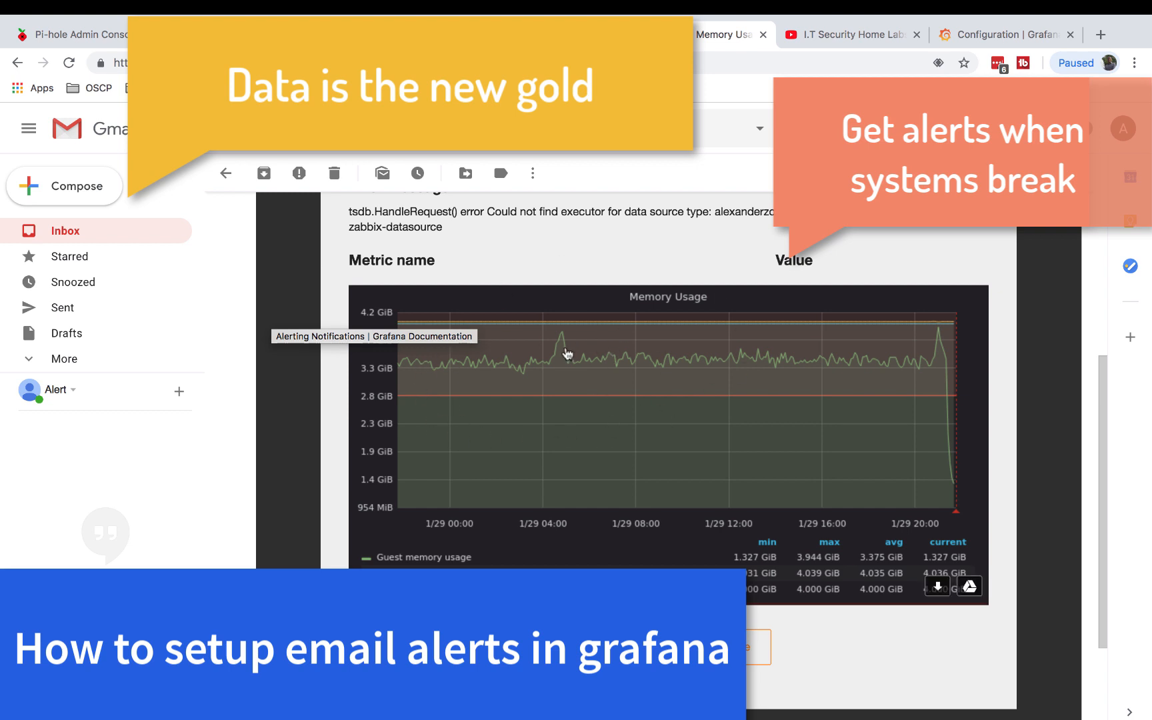
{"action": "mouse_move", "coordinate": [585, 412]}
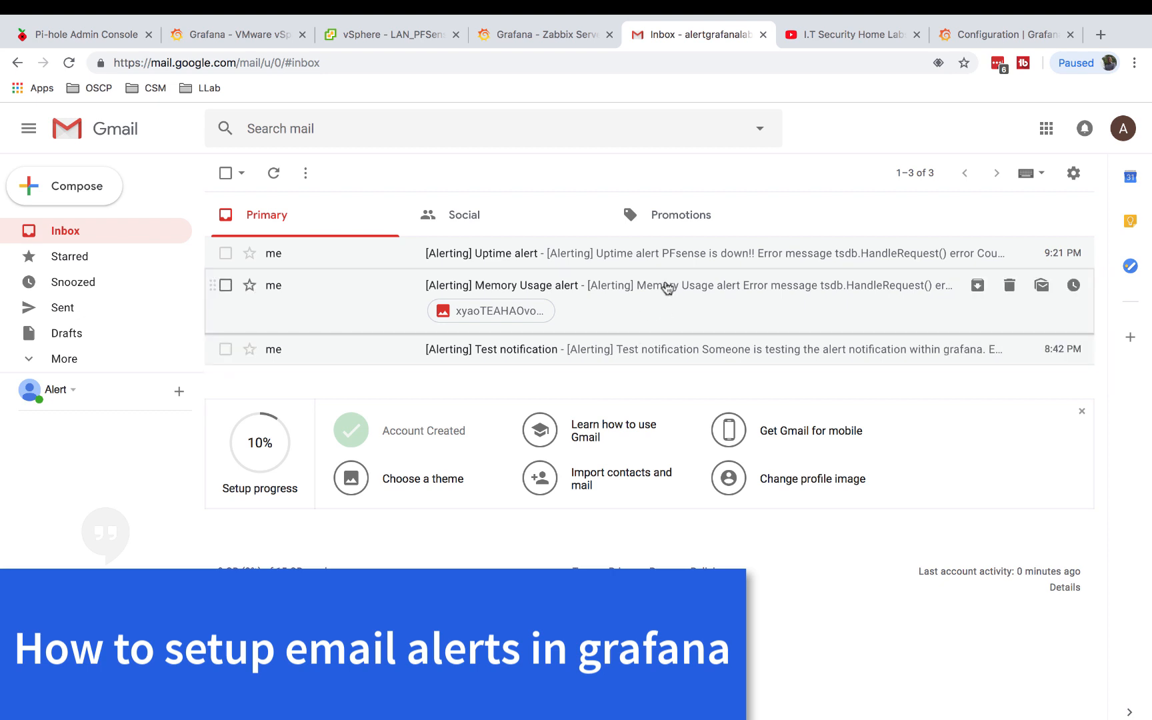
{"action": "left_click", "coordinate": [502, 285]}
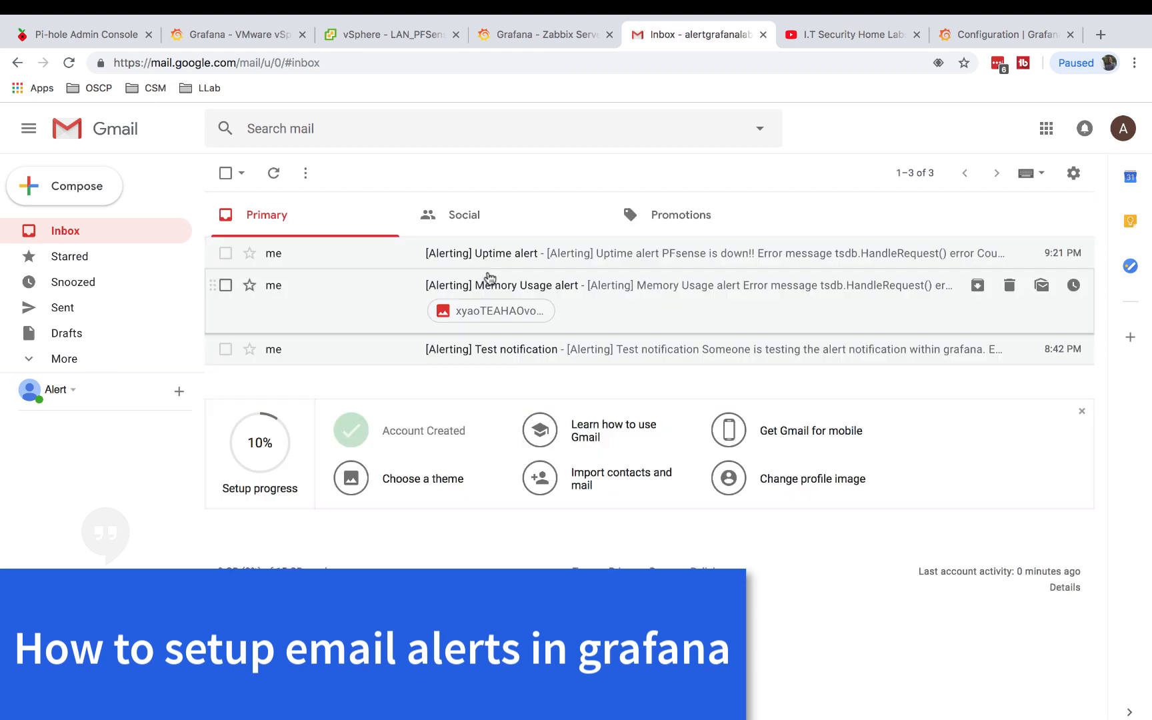
{"action": "left_click", "coordinate": [481, 253]}
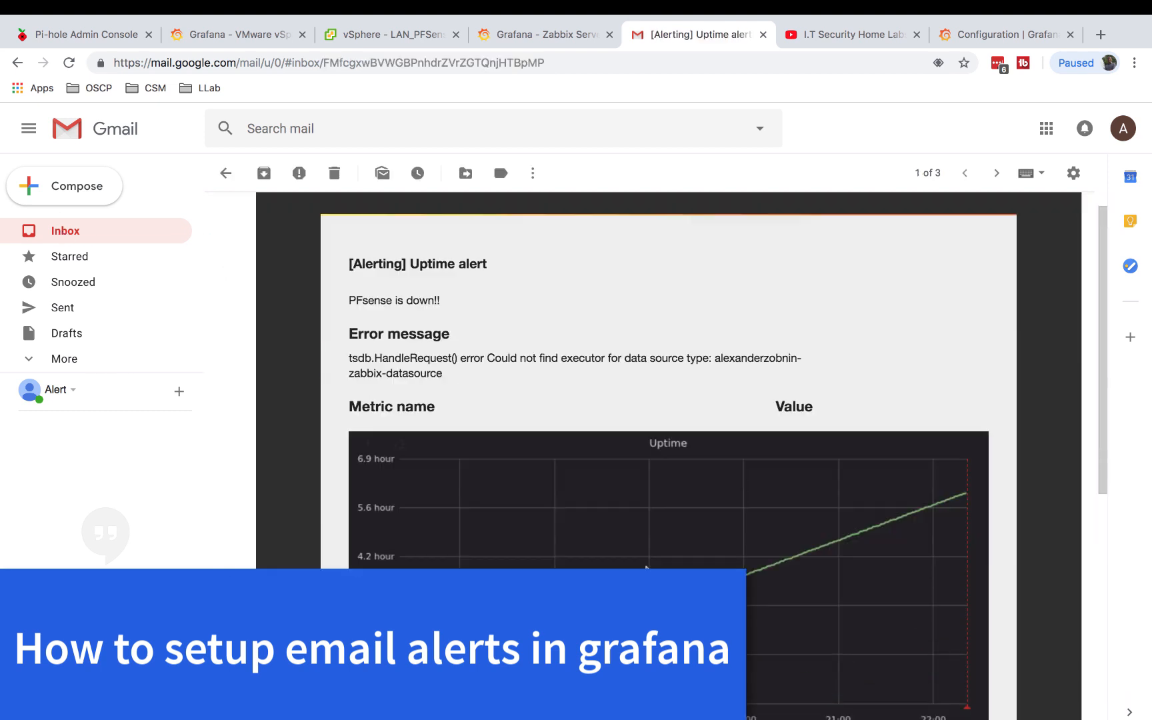
{"action": "scroll", "scroll_direction": "down", "scroll_amount": 3}
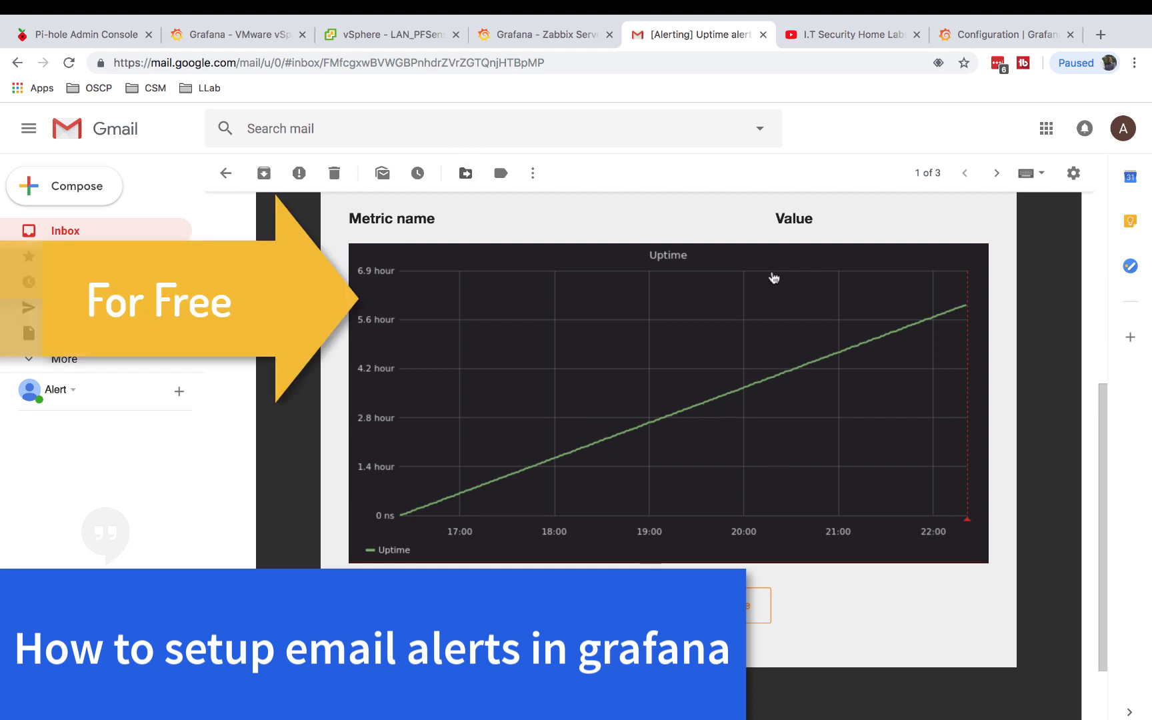
{"action": "mouse_move", "coordinate": [821, 319]}
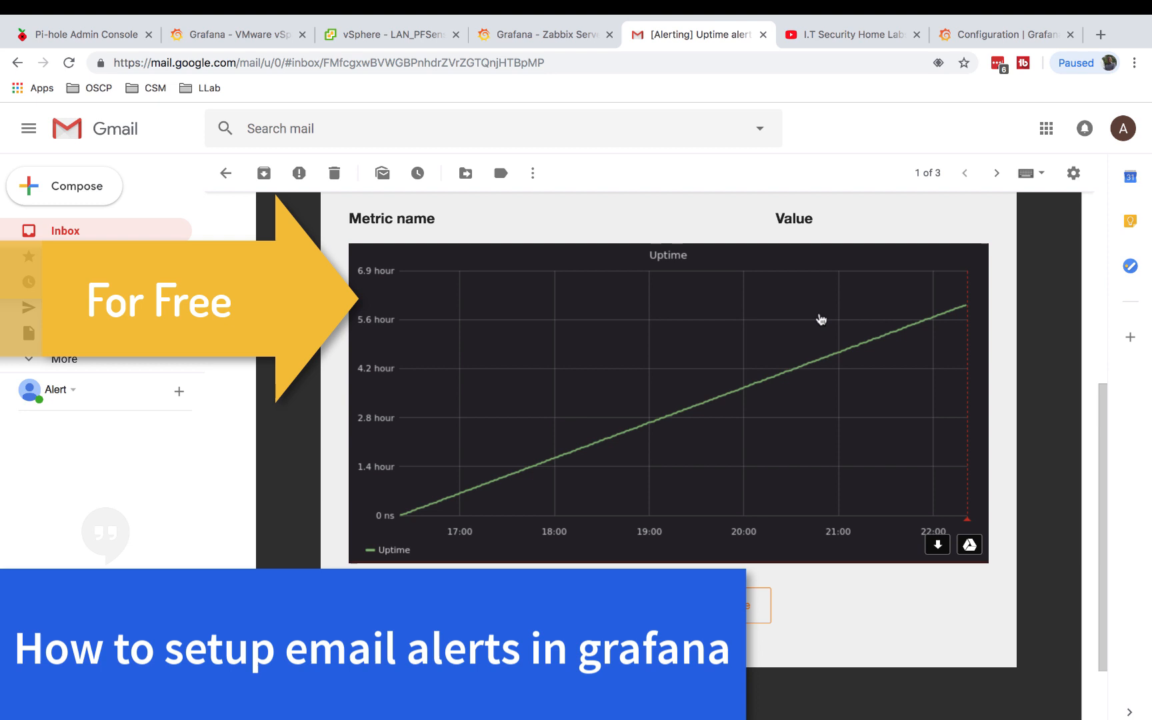
{"action": "left_click", "coordinate": [544, 34]}
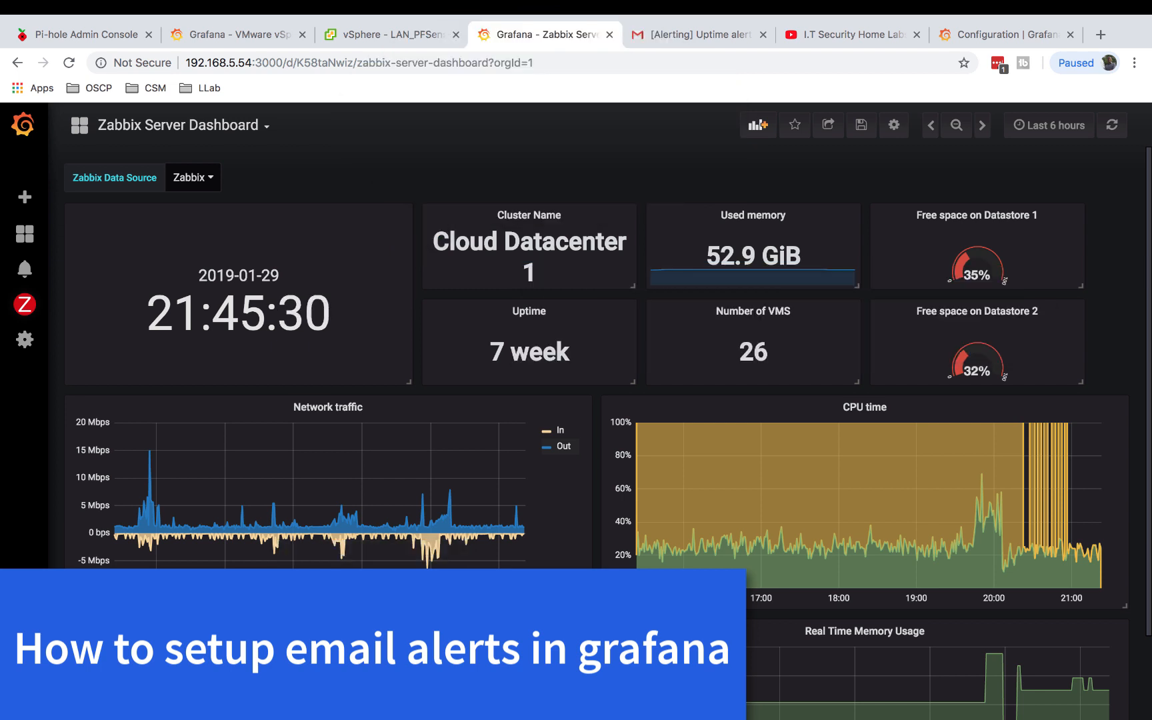
{"action": "mouse_move", "coordinate": [488, 117]}
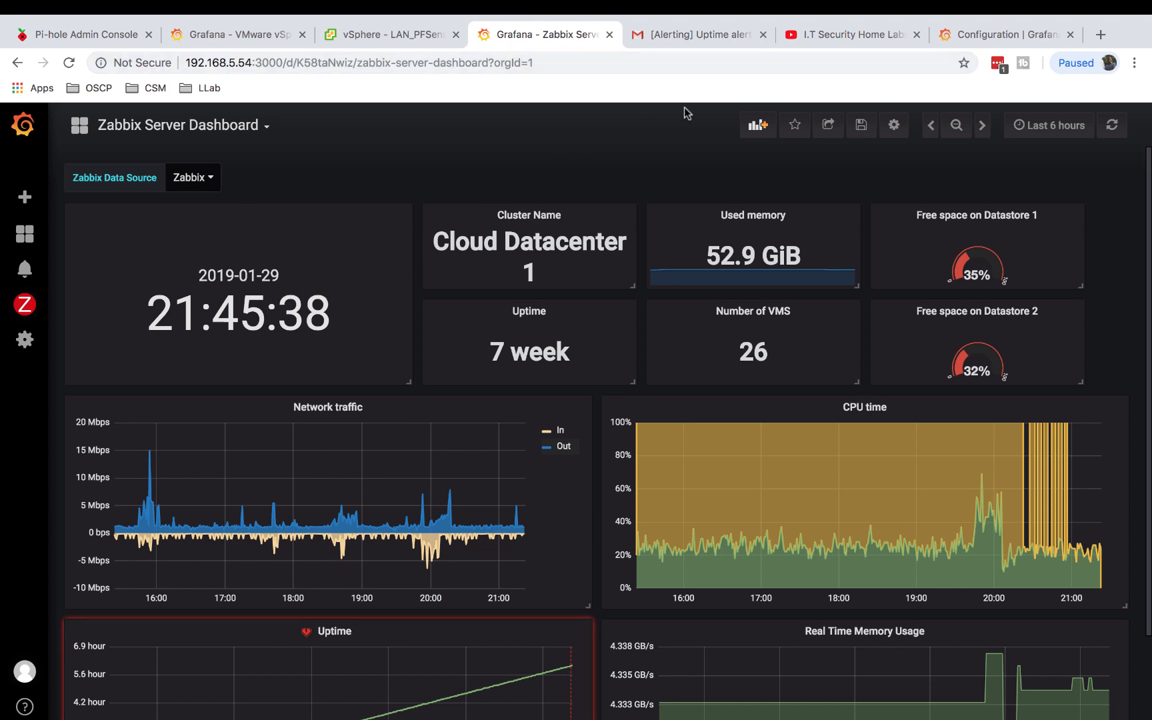
Start the channel's Free Grafana Complete course playlist, then bring up the Grafana configuration docs.
{"action": "left_click", "coordinate": [850, 34]}
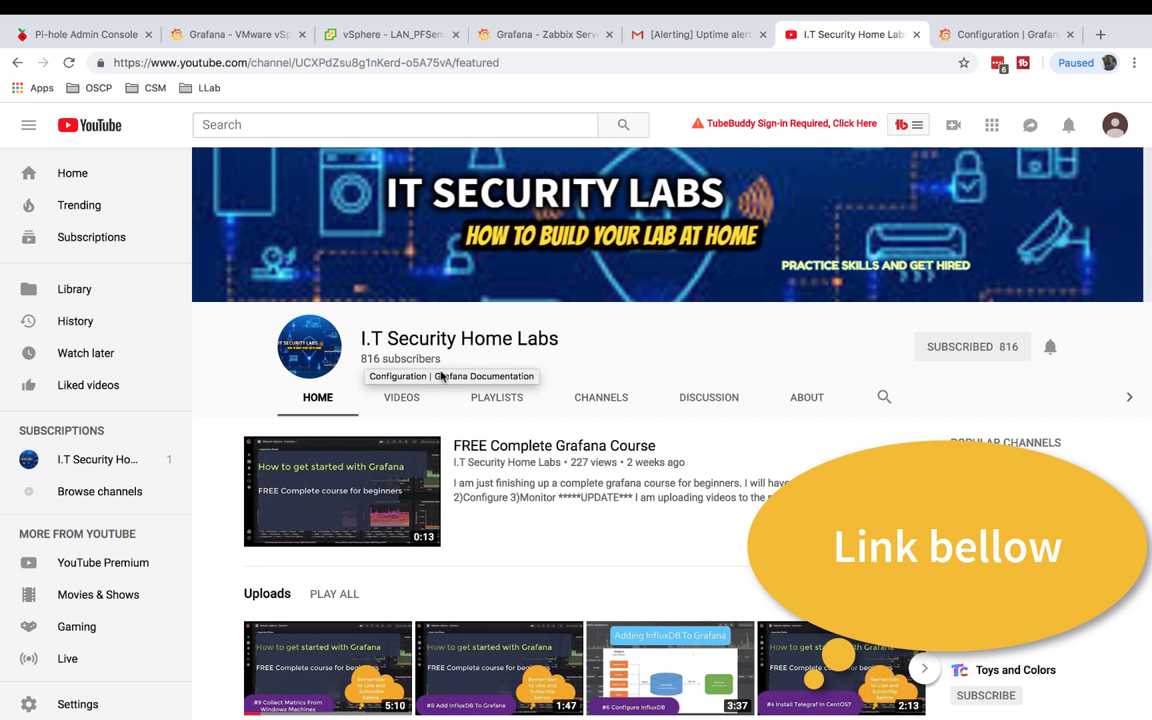
{"action": "mouse_move", "coordinate": [470, 446]}
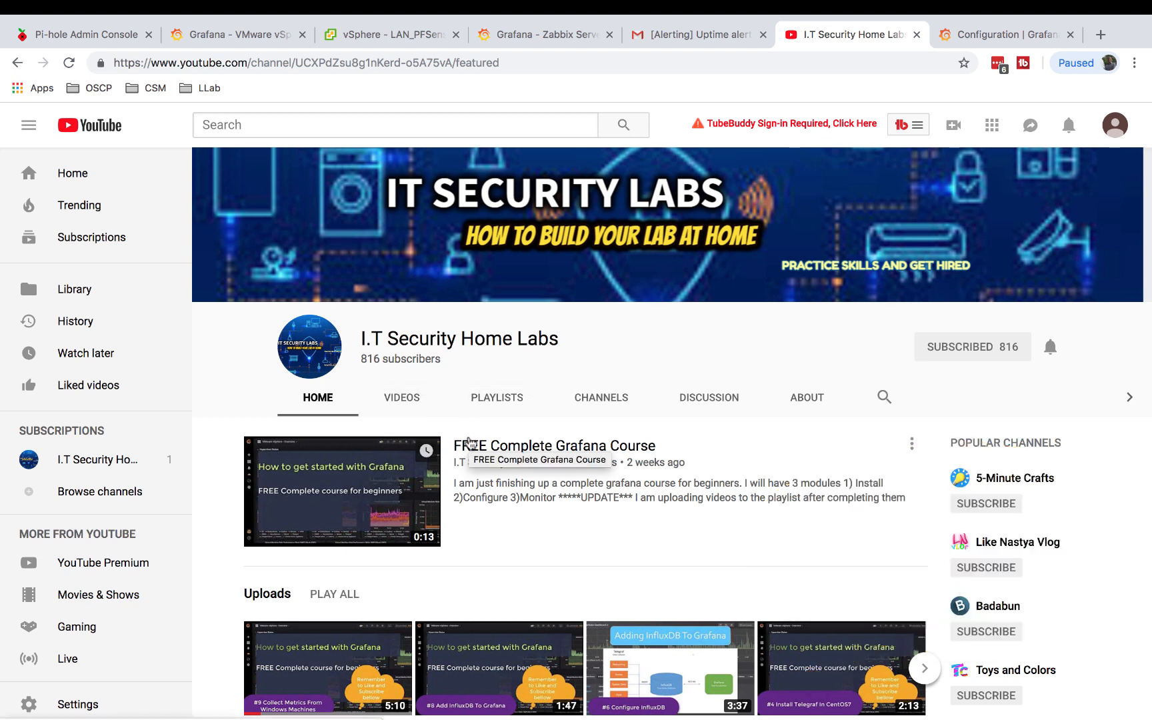
{"action": "scroll", "scroll_direction": "down", "scroll_amount": 3}
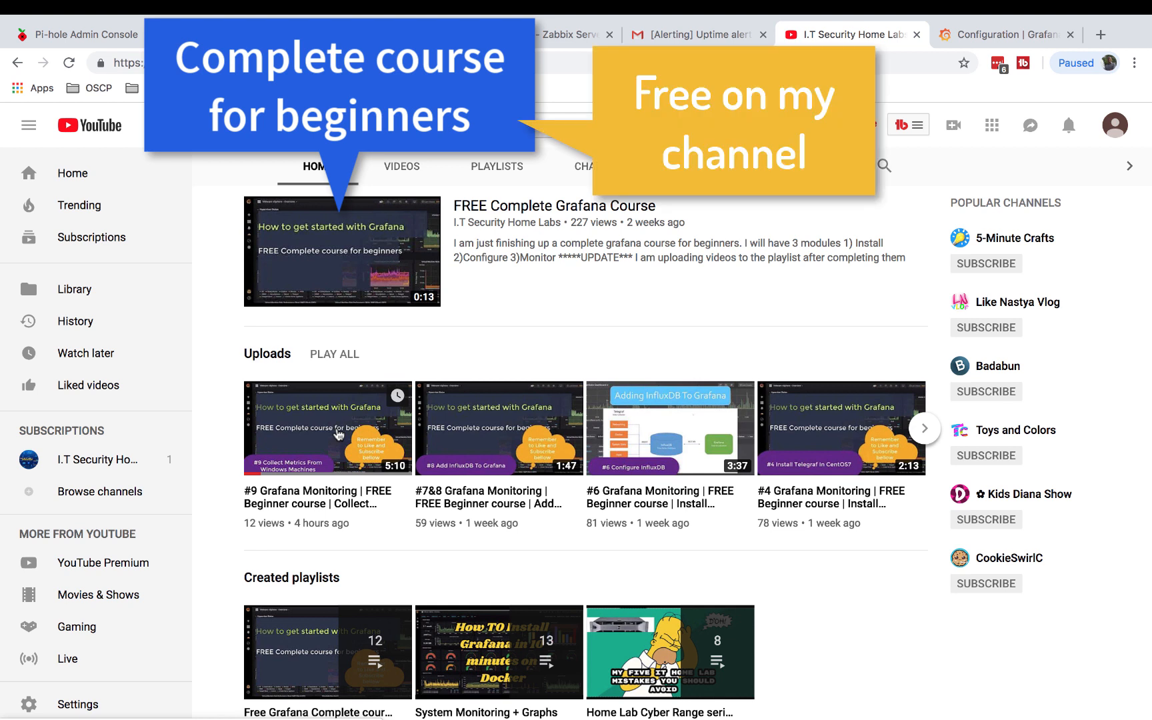
{"action": "mouse_move", "coordinate": [208, 510]}
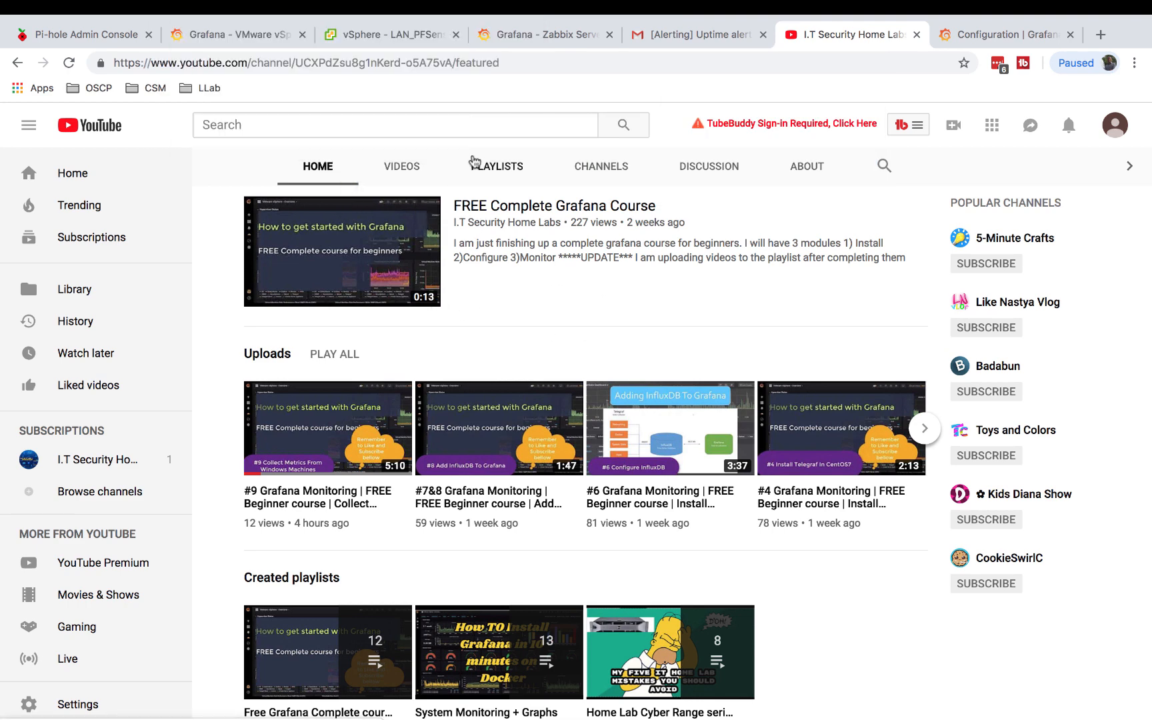
{"action": "left_click", "coordinate": [497, 166]}
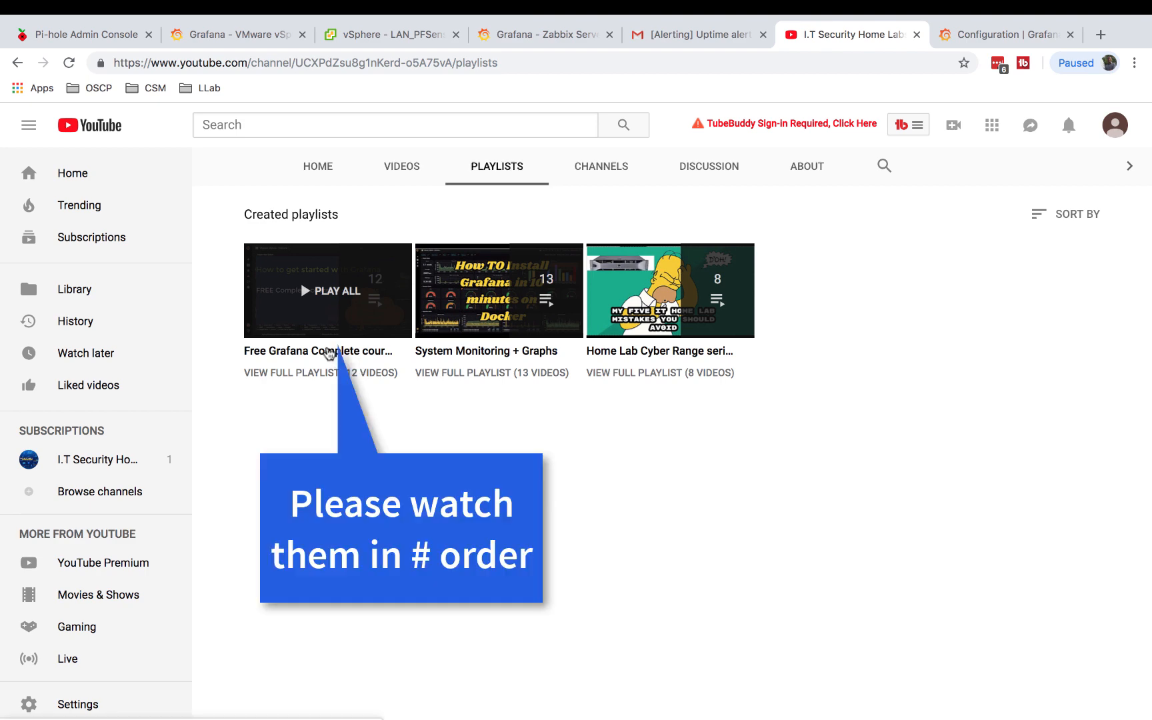
{"action": "left_click", "coordinate": [328, 289]}
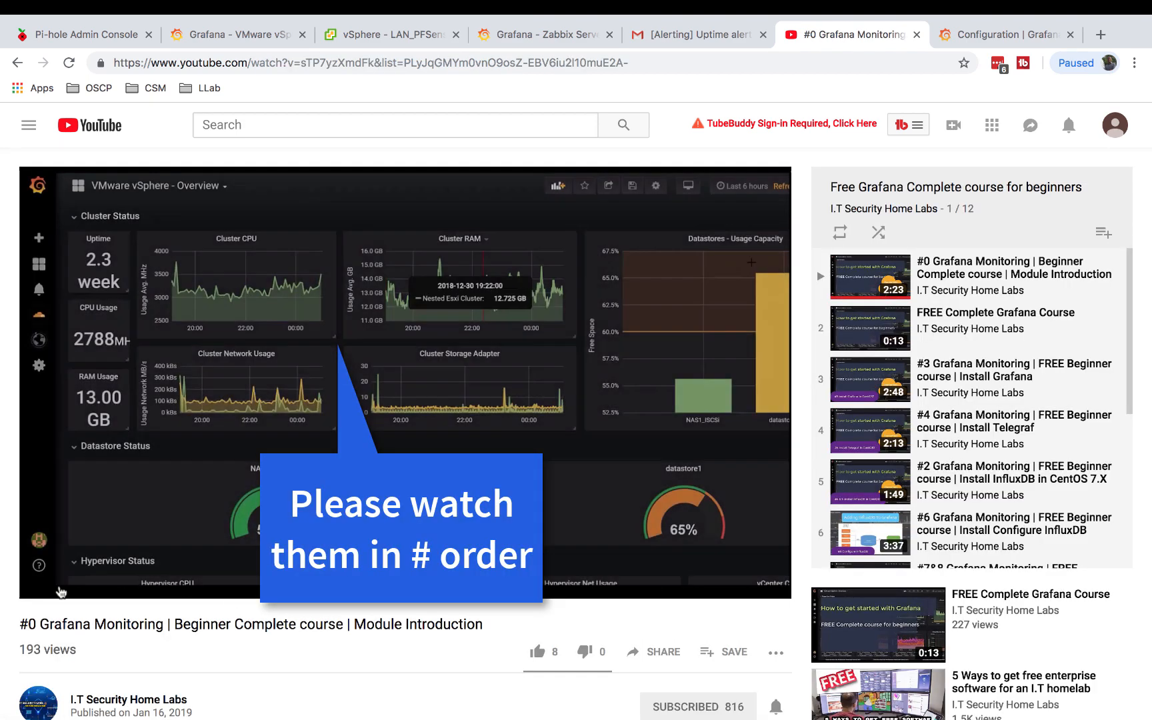
{"action": "left_click", "coordinate": [71, 584]}
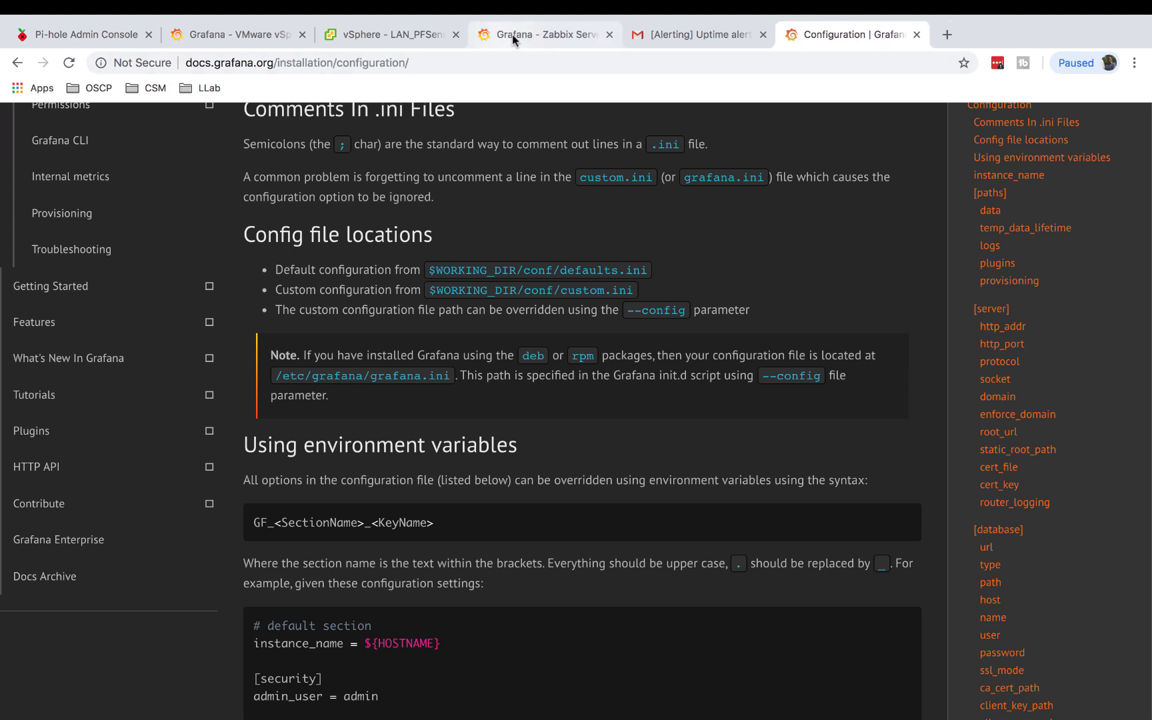
Copy the Grafana server's IP from the Zabbix Server dashboard's address bar.
{"action": "left_click", "coordinate": [544, 35]}
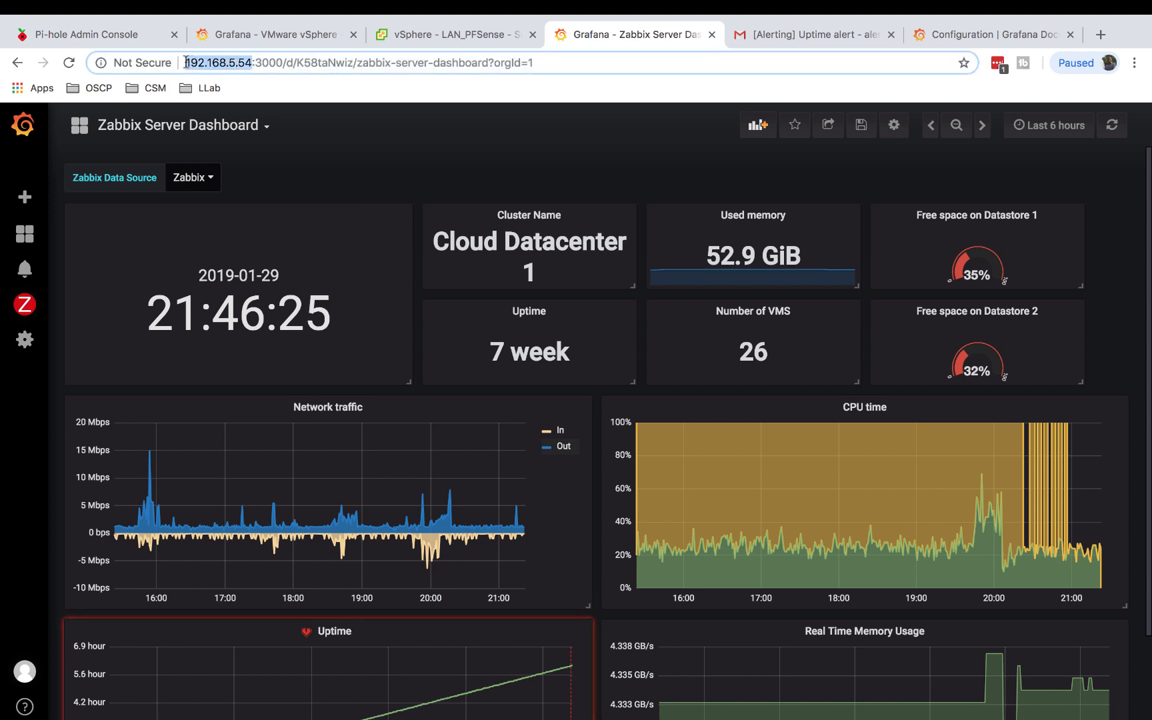
{"action": "right_click", "coordinate": [206, 63]}
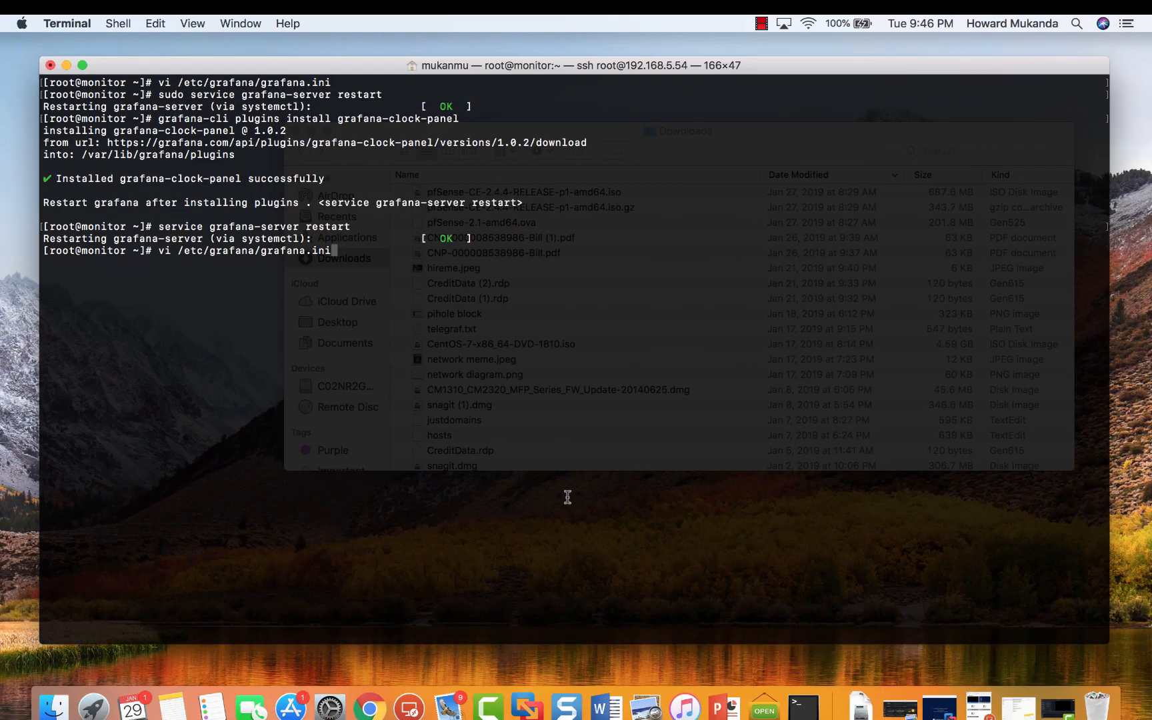
Discard the sample ssh login and run vi /etc/grafana/grafana.ini.
{"action": "type", "text": "ssh root@yourgrafana"}
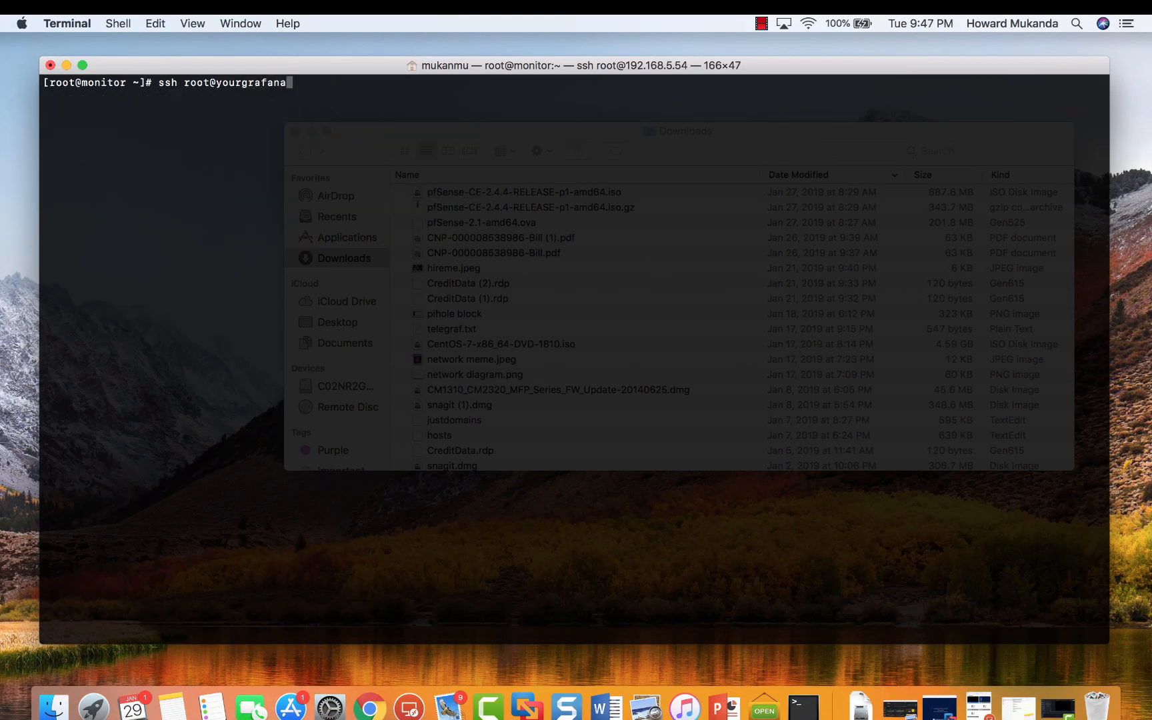
{"action": "type", "text": "server"}
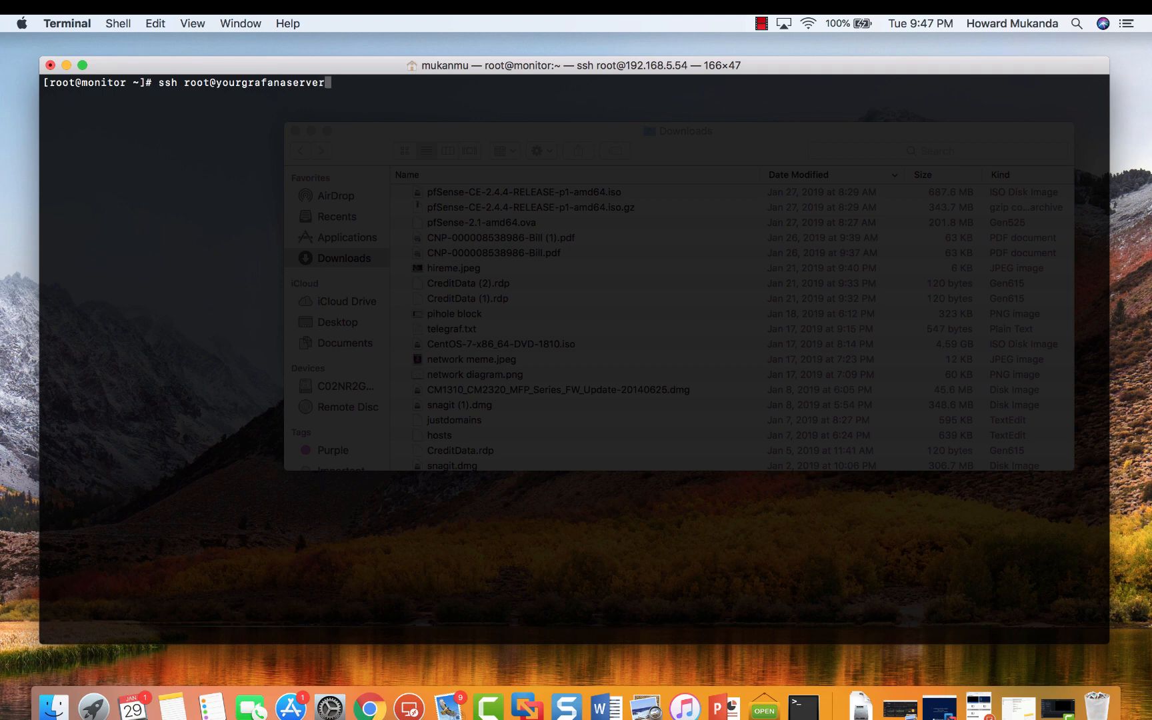
{"action": "key", "text": "Backspace"}
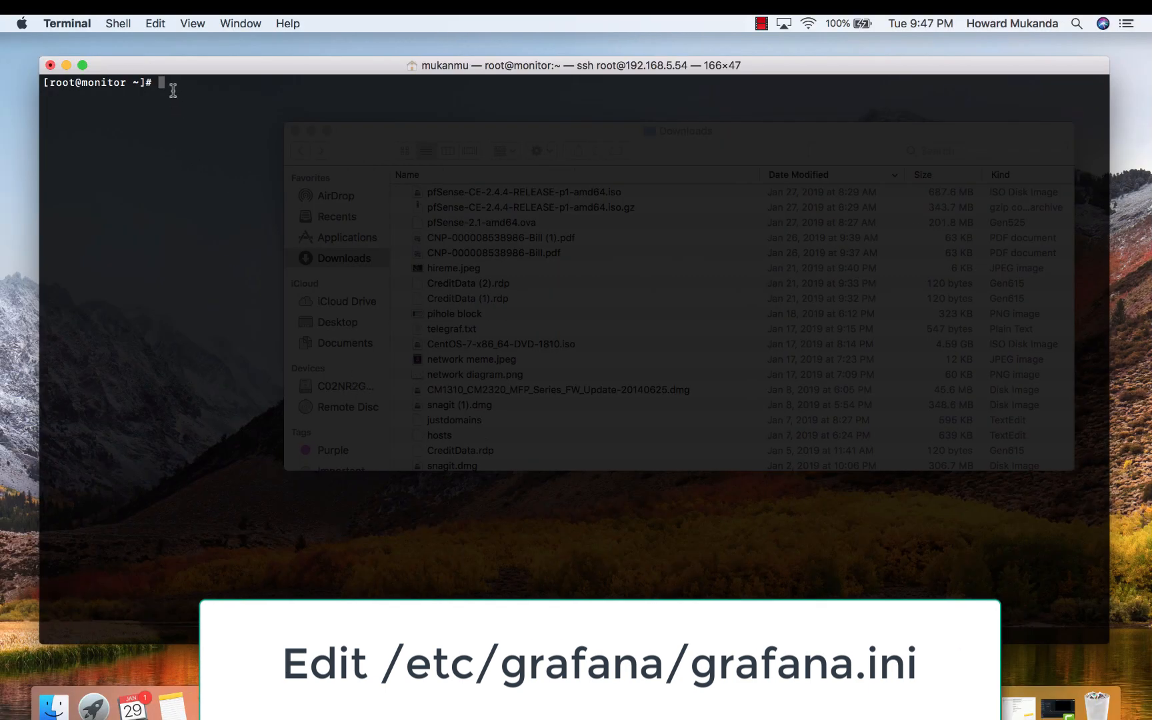
{"action": "type", "text": "vi"}
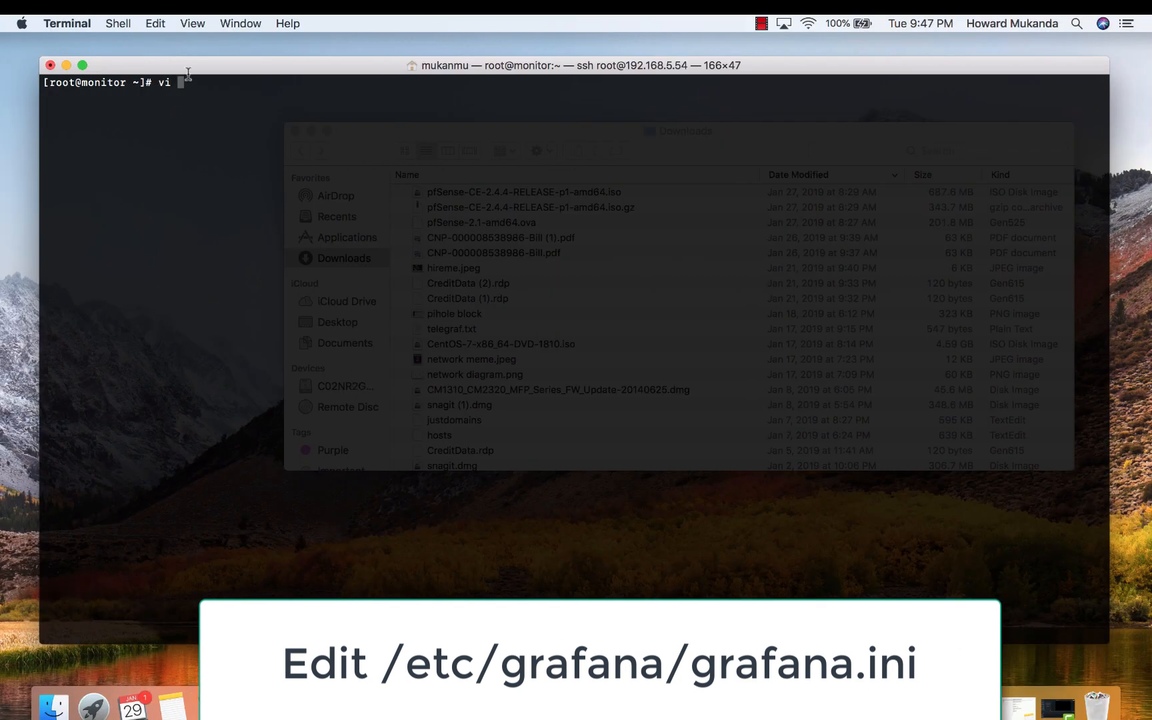
{"action": "type", "text": "/etc/grafana/grafana.ini"}
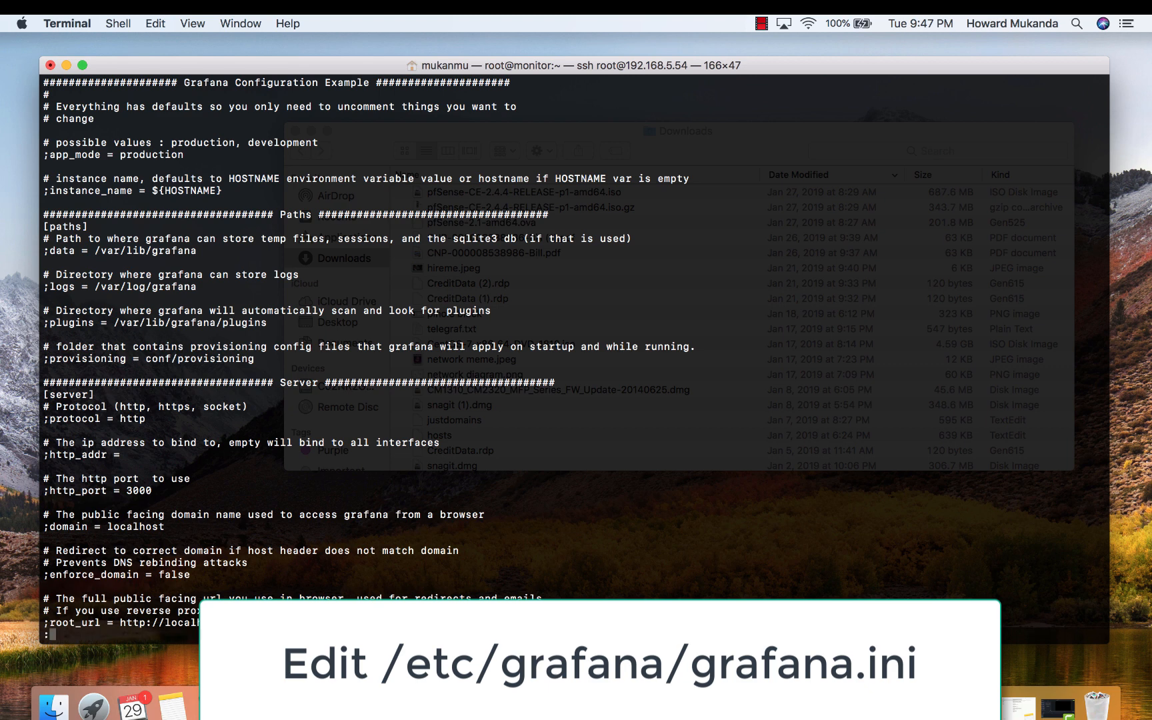
Search grafana.ini for the smtp section with /smtp in vi.
{"action": "type", "text": "/s"}
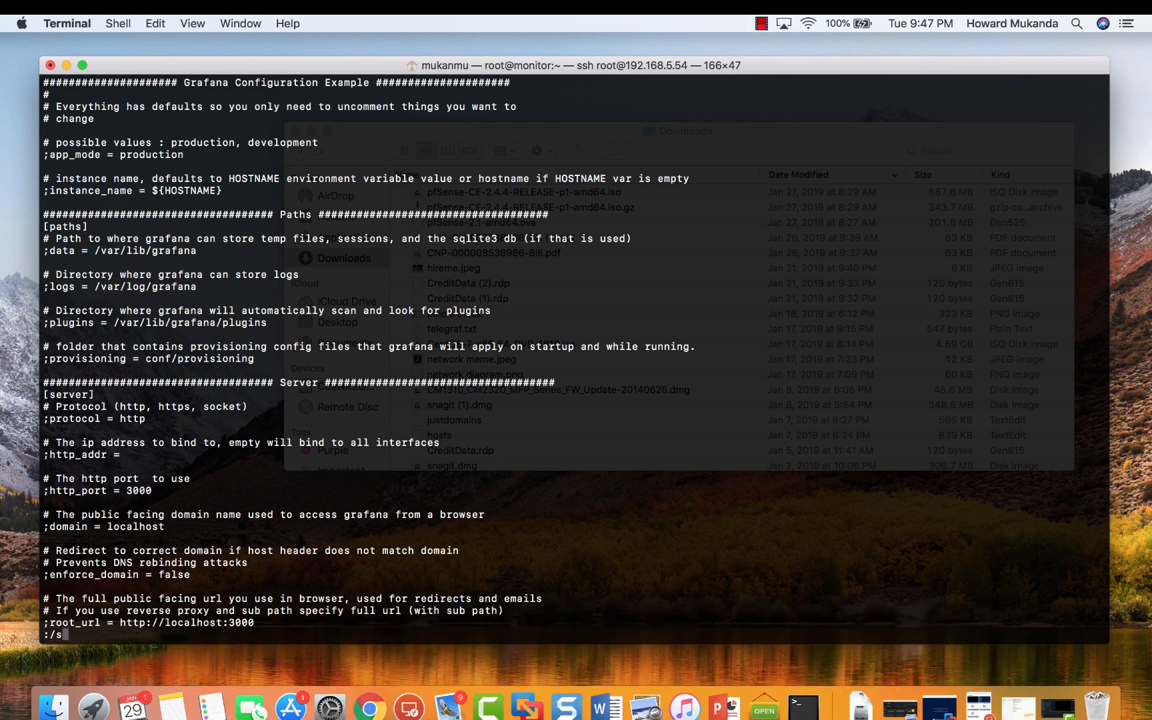
{"action": "type", "text": "mtp"}
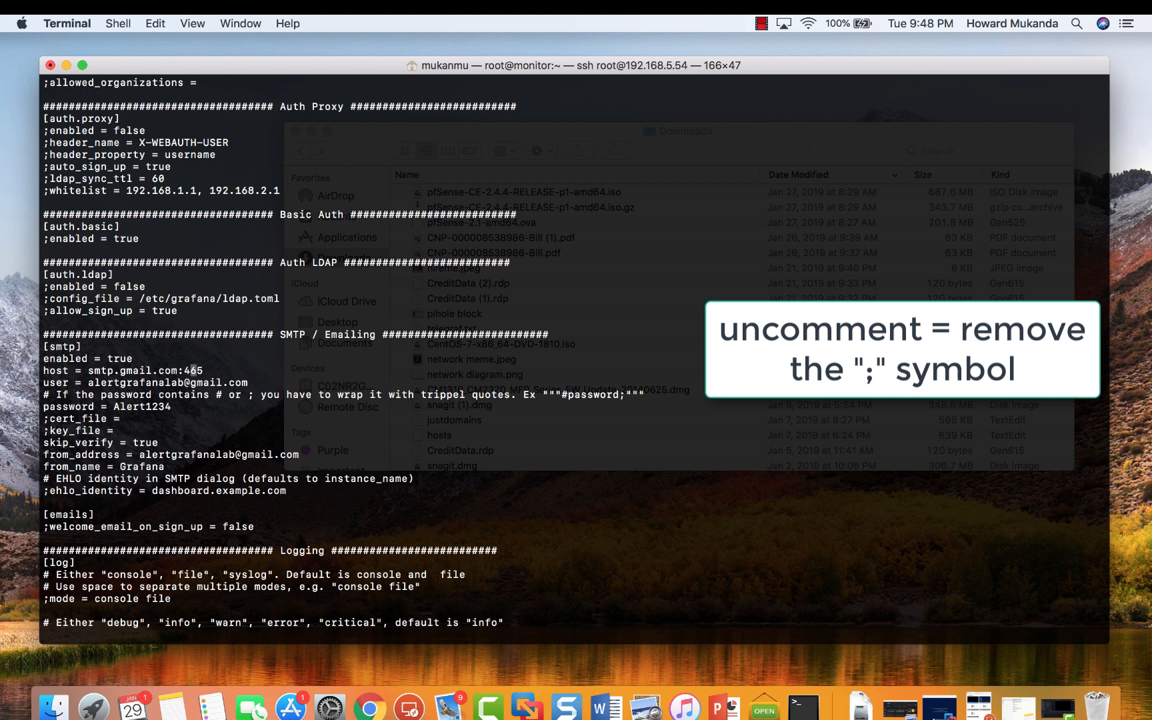
{"action": "mouse_move", "coordinate": [5, 359]}
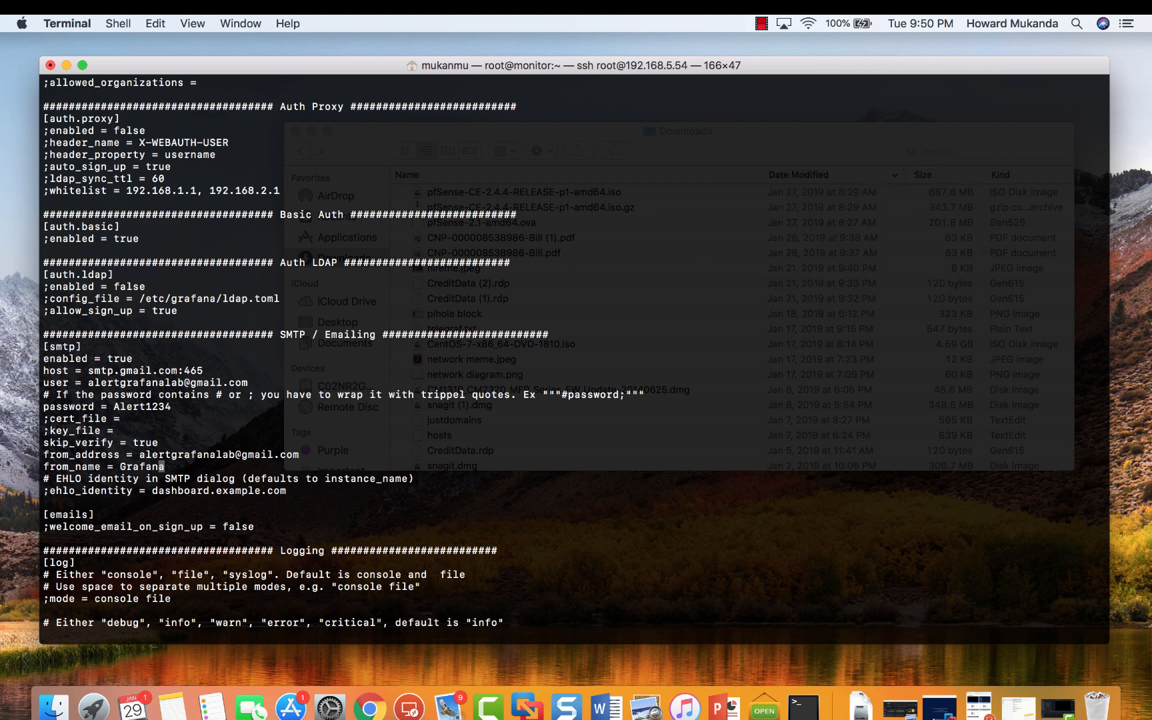
{"action": "mouse_move", "coordinate": [115, 264]}
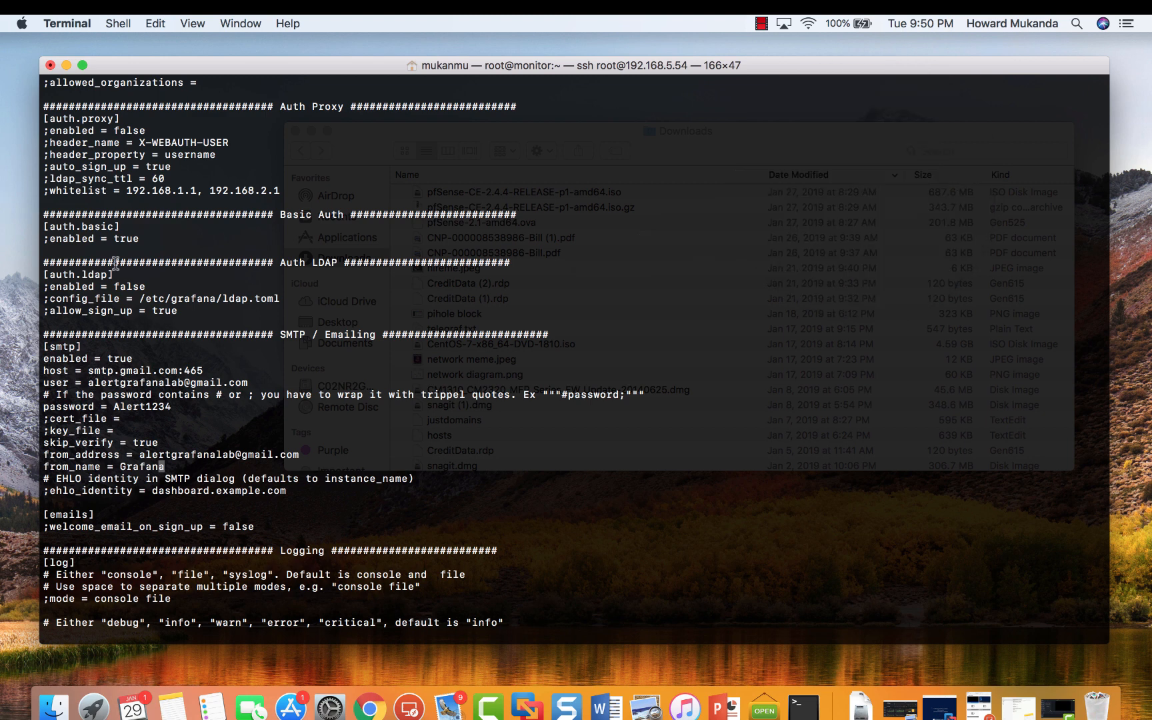
{"action": "mouse_move", "coordinate": [148, 485]}
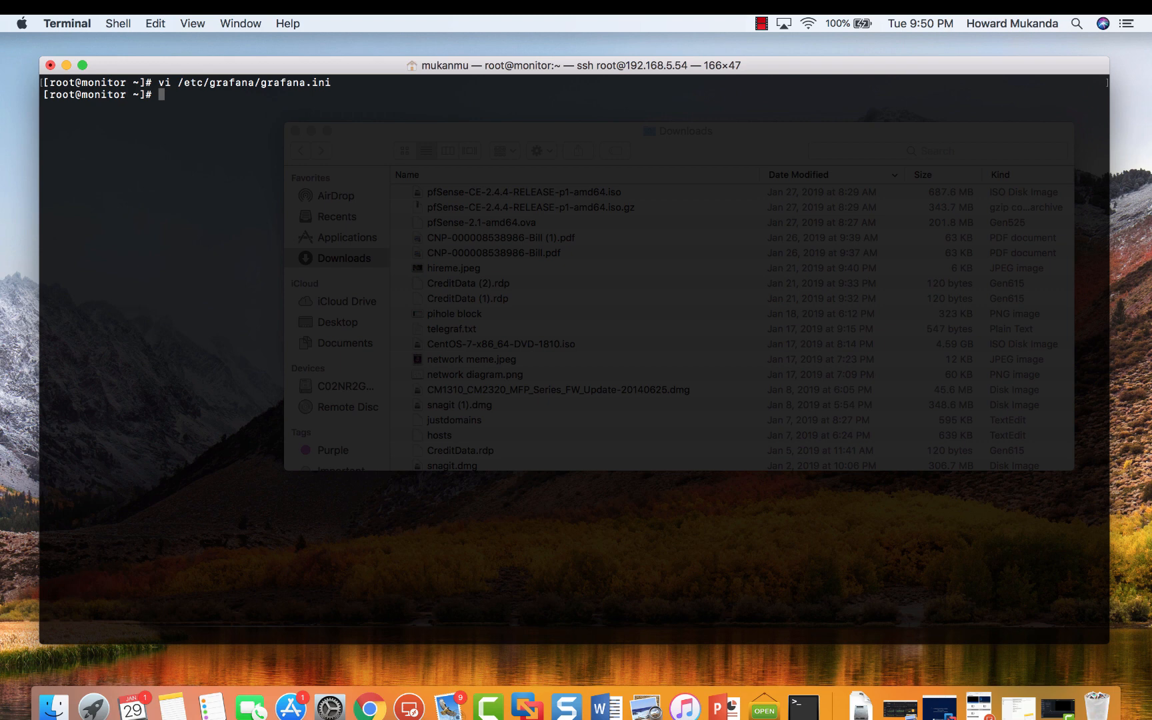
Clear the terminal and run 'service grafana-server restart'.
{"action": "type", "text": "clear"}
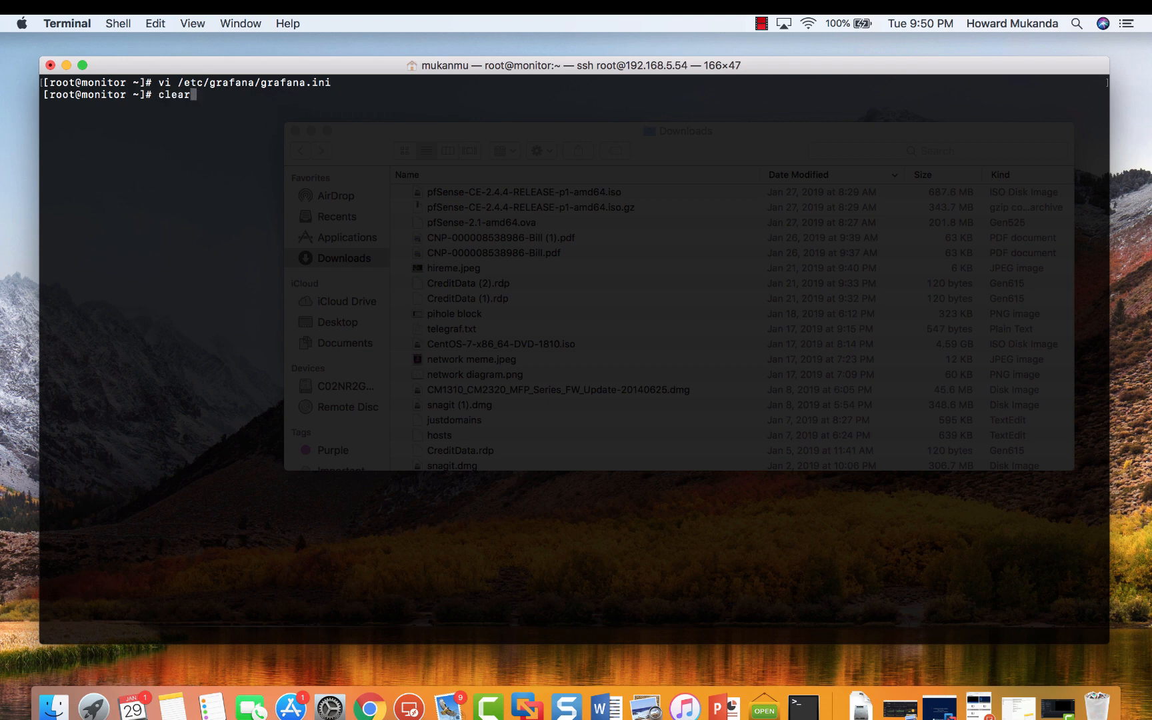
{"action": "type", "text": "service grafana-server restart"}
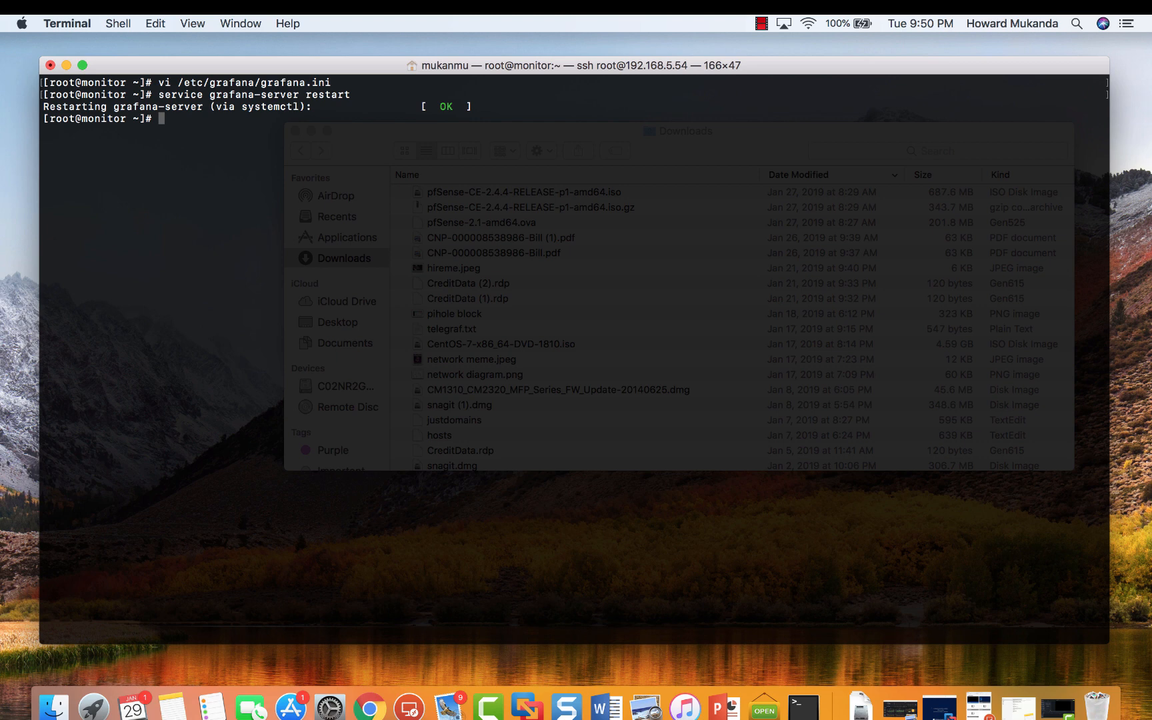
{"action": "mouse_move", "coordinate": [370, 707]}
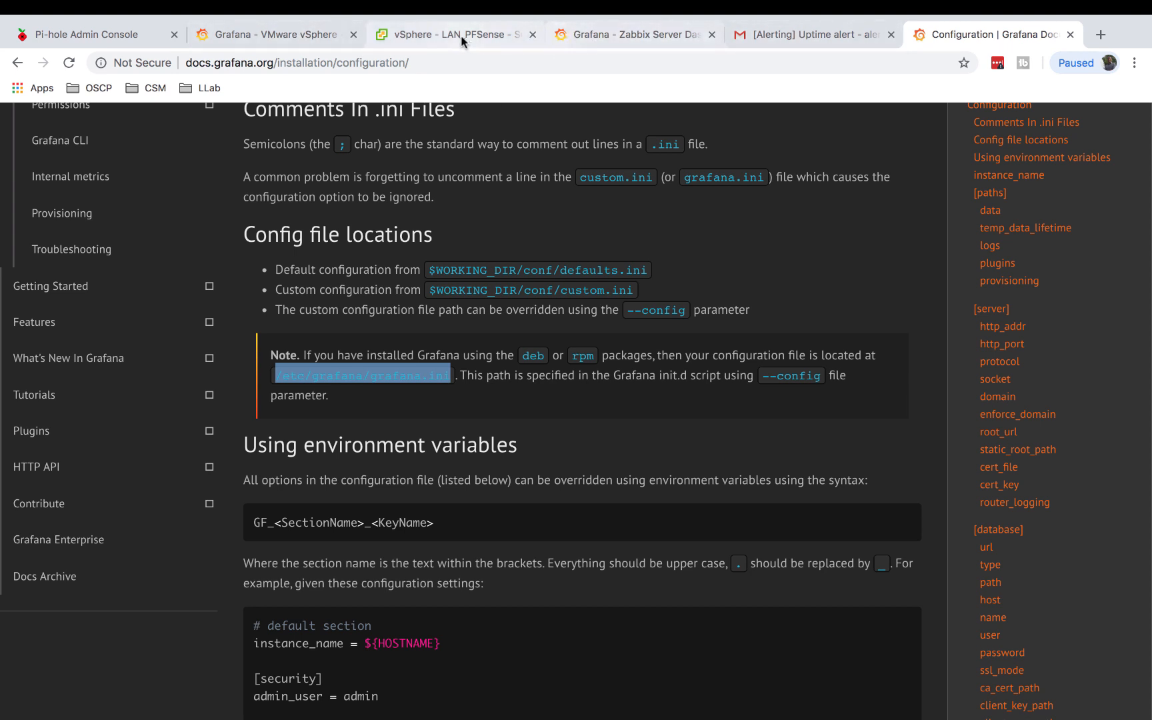
Create a new notification channel named Email that sends on all alerts.
{"action": "left_click", "coordinate": [633, 34]}
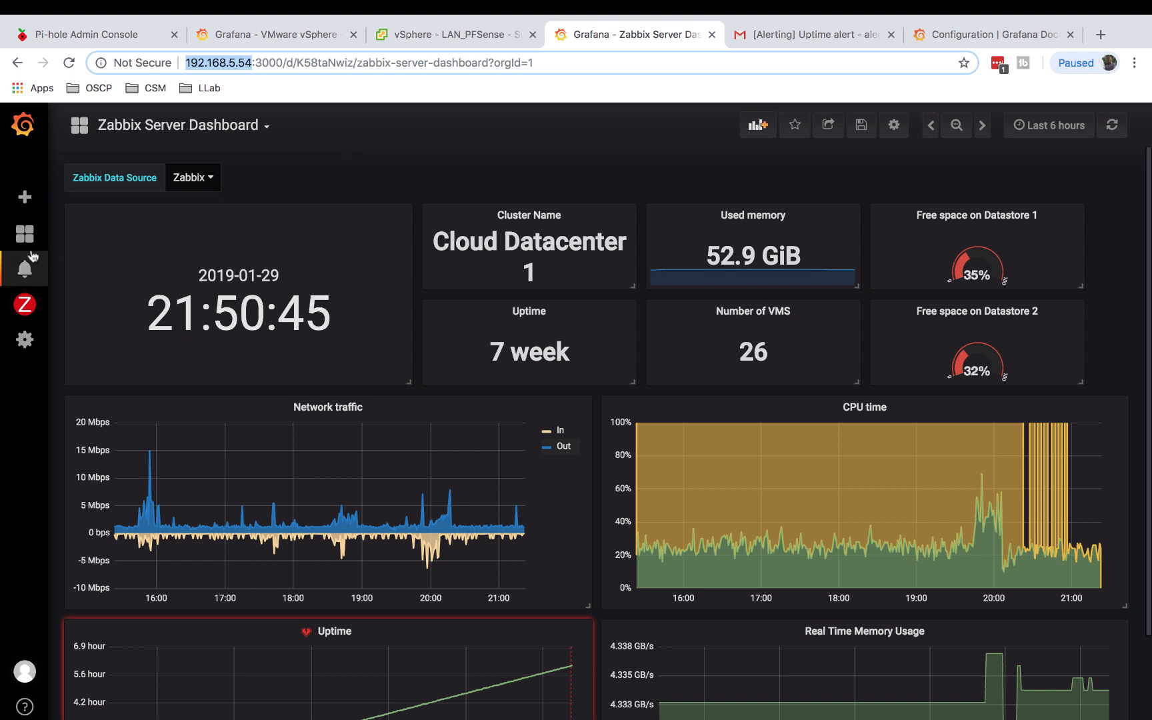
{"action": "left_click", "coordinate": [24, 340]}
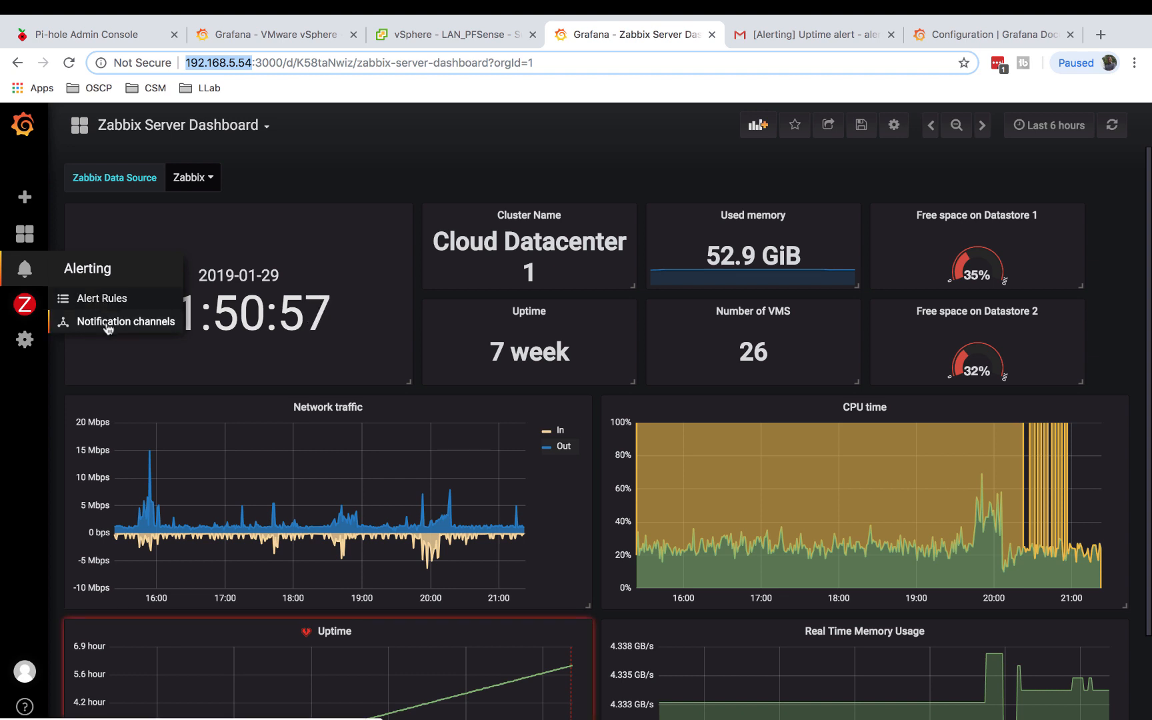
{"action": "left_click", "coordinate": [126, 322]}
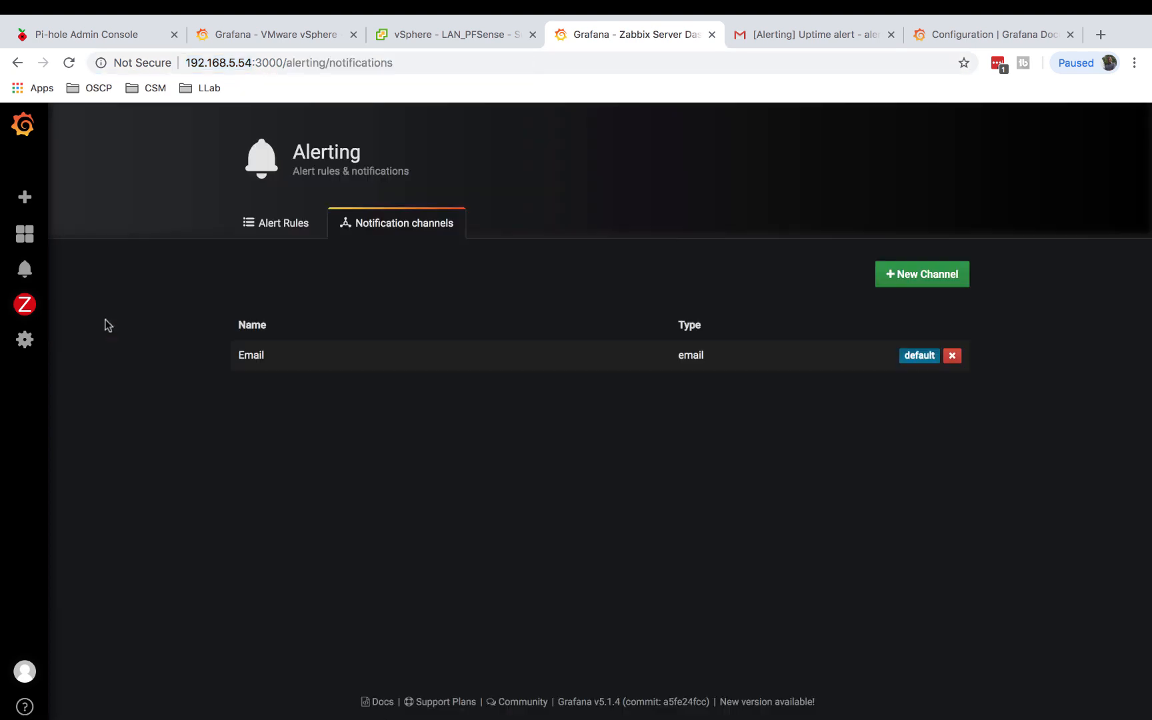
{"action": "left_click", "coordinate": [921, 274]}
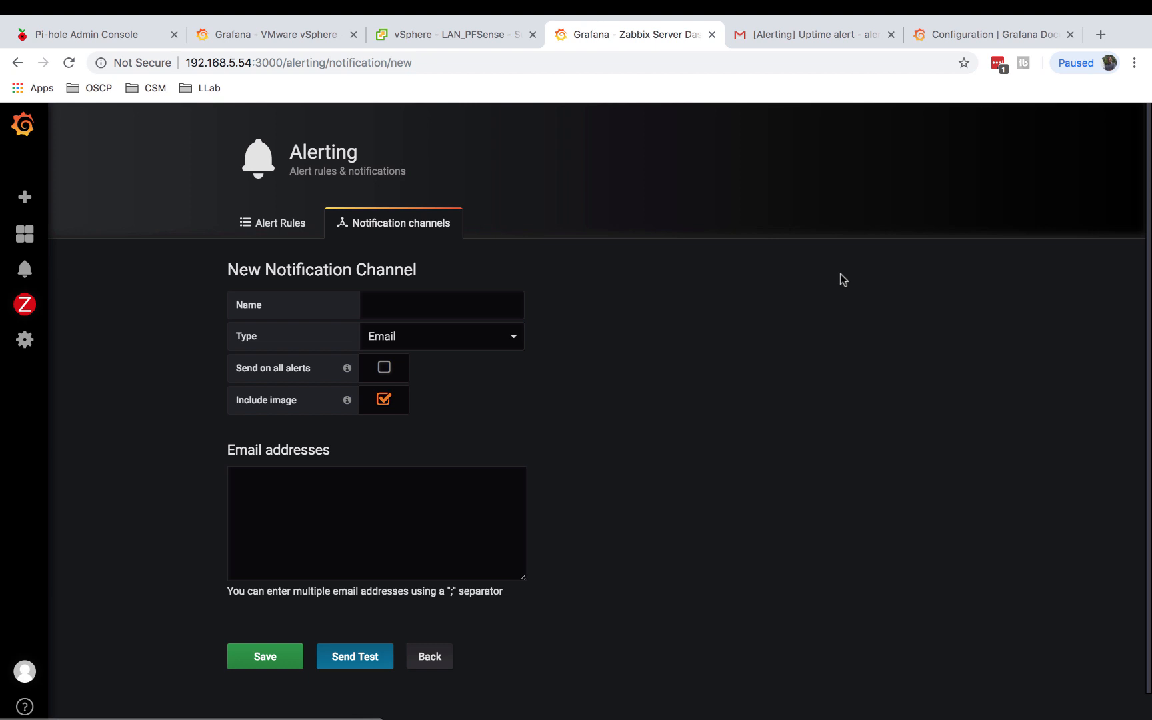
{"action": "type", "text": "E"}
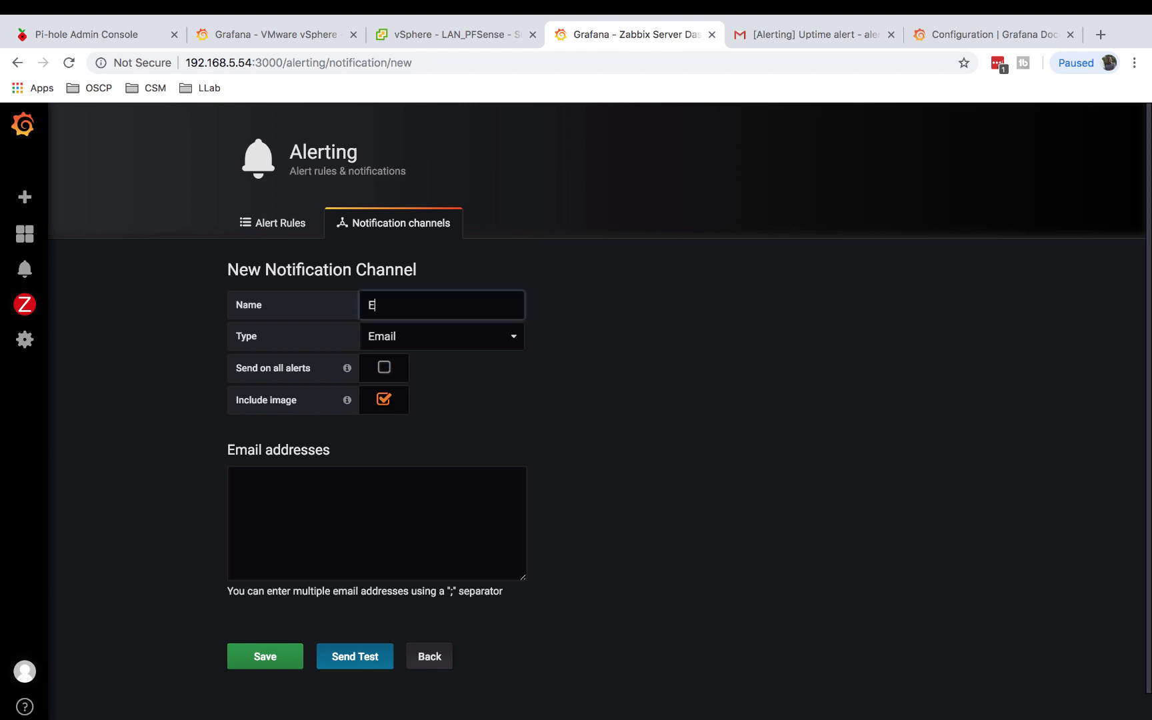
{"action": "type", "text": "mail"}
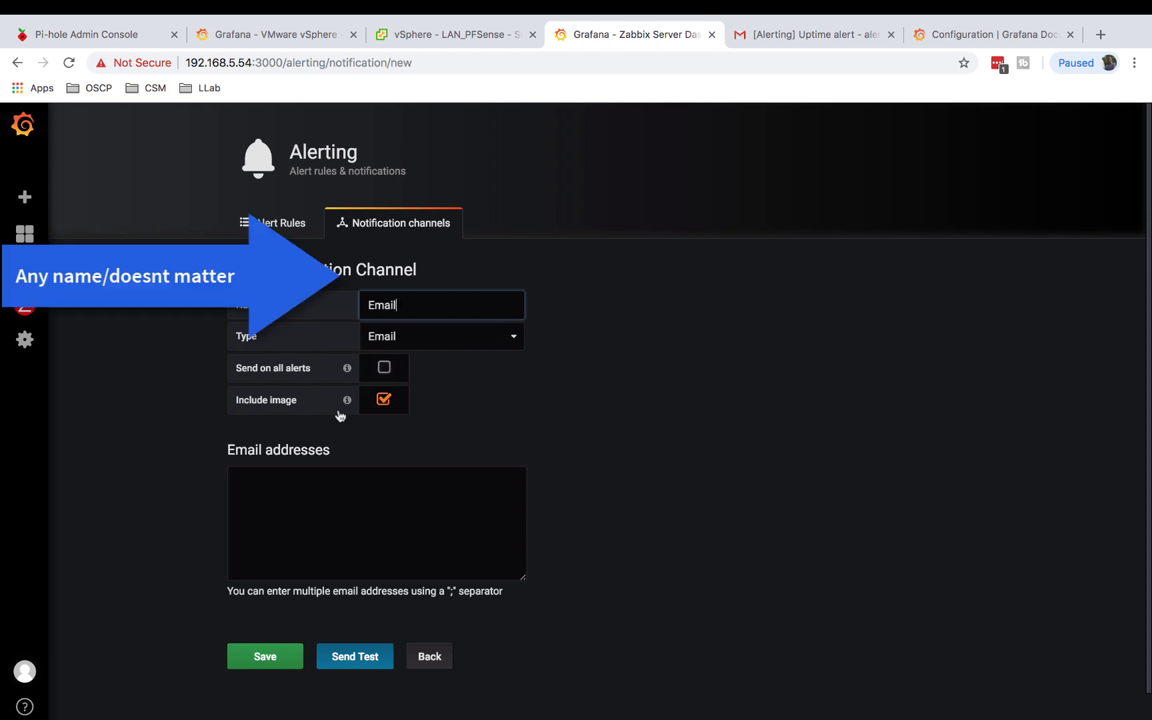
{"action": "left_click", "coordinate": [382, 368]}
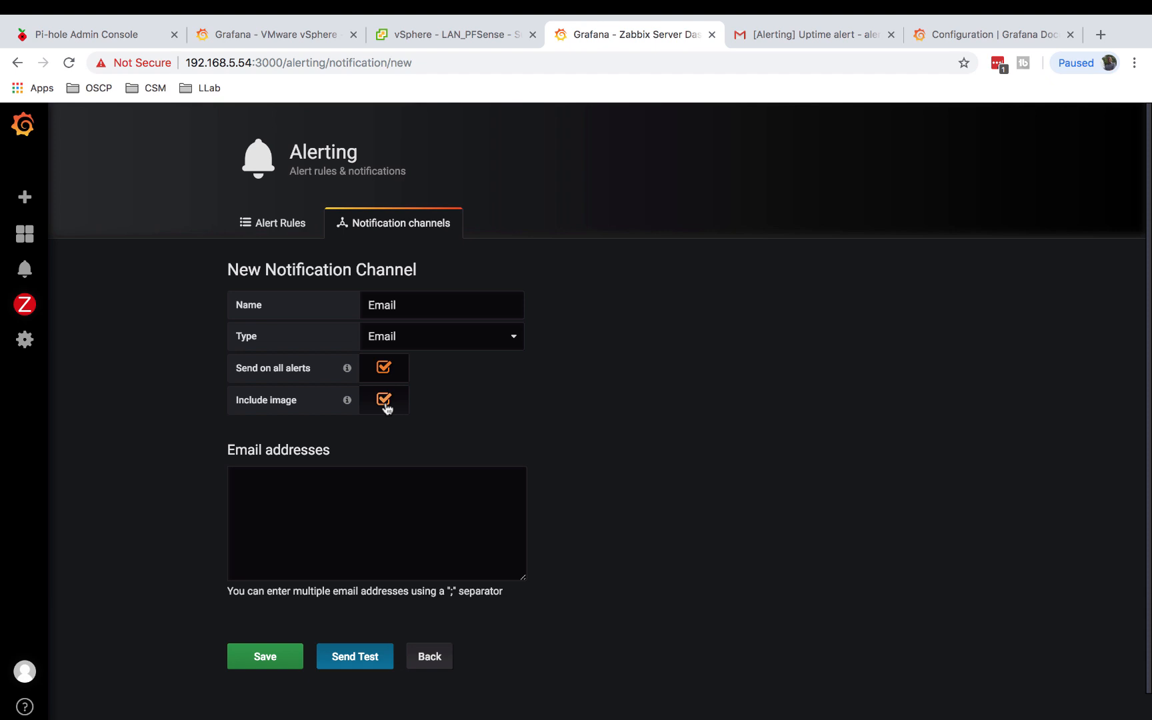
Check the Memory Usage alert email in Gmail, then return to the channel's address field.
{"action": "left_click", "coordinate": [814, 35]}
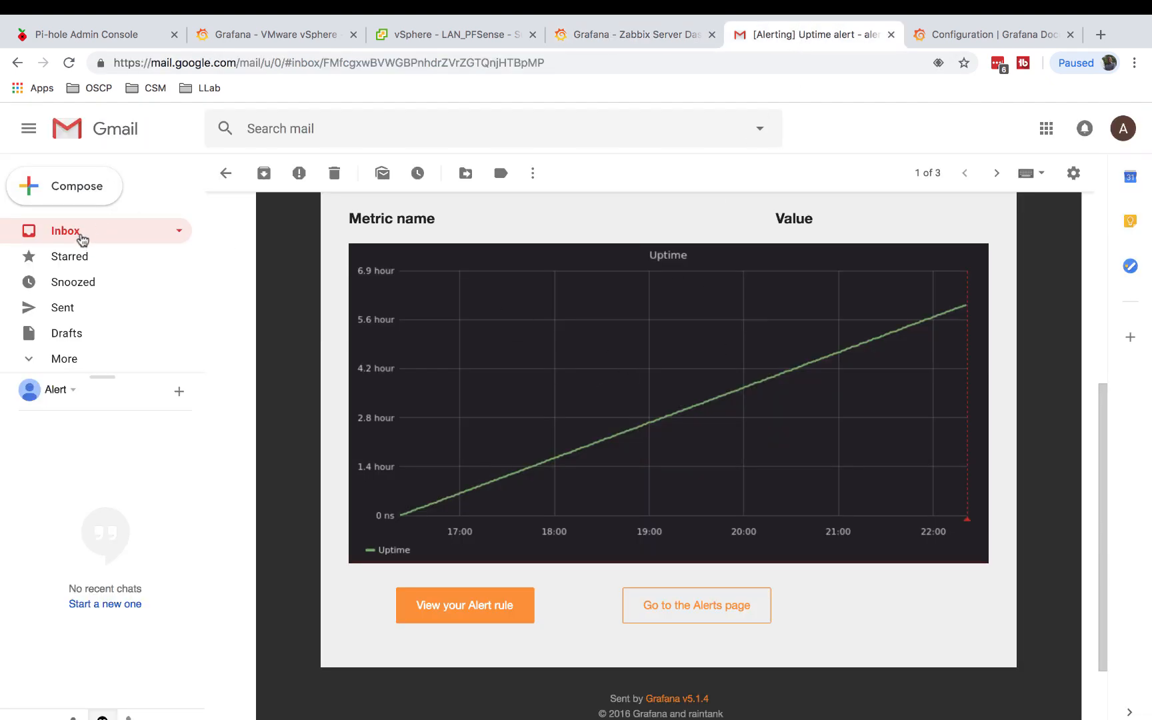
{"action": "left_click", "coordinate": [997, 173]}
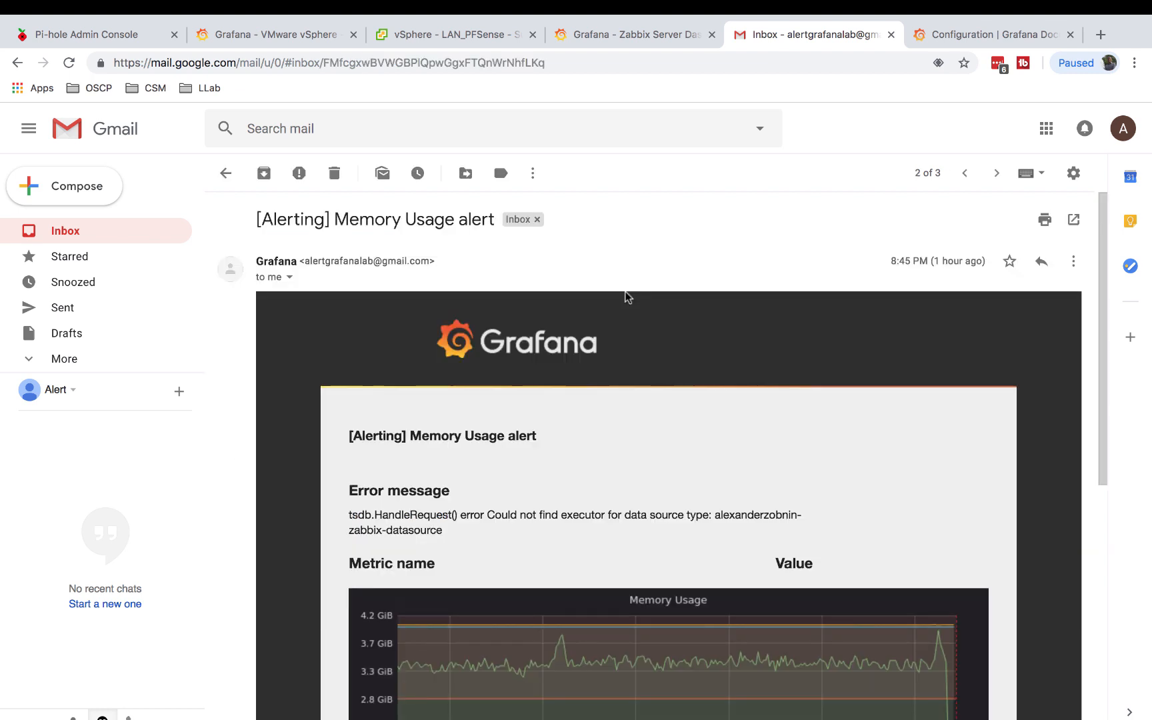
{"action": "scroll", "scroll_direction": "down", "scroll_amount": 3}
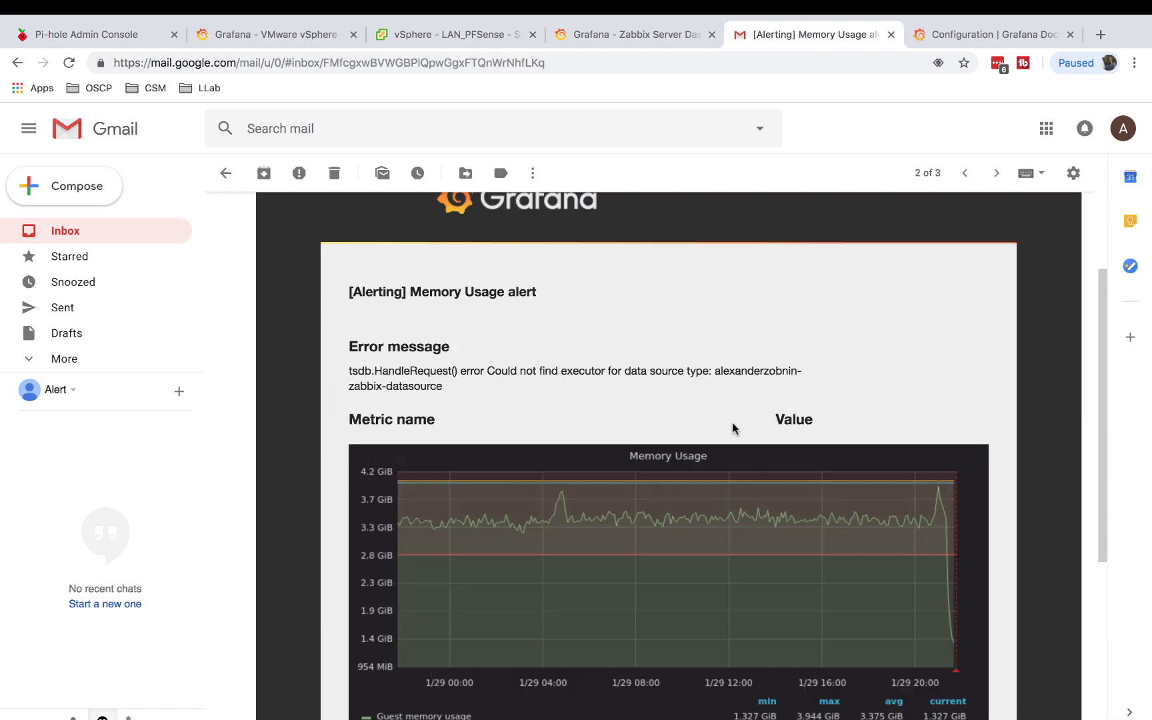
{"action": "scroll", "scroll_direction": "down", "scroll_amount": 3}
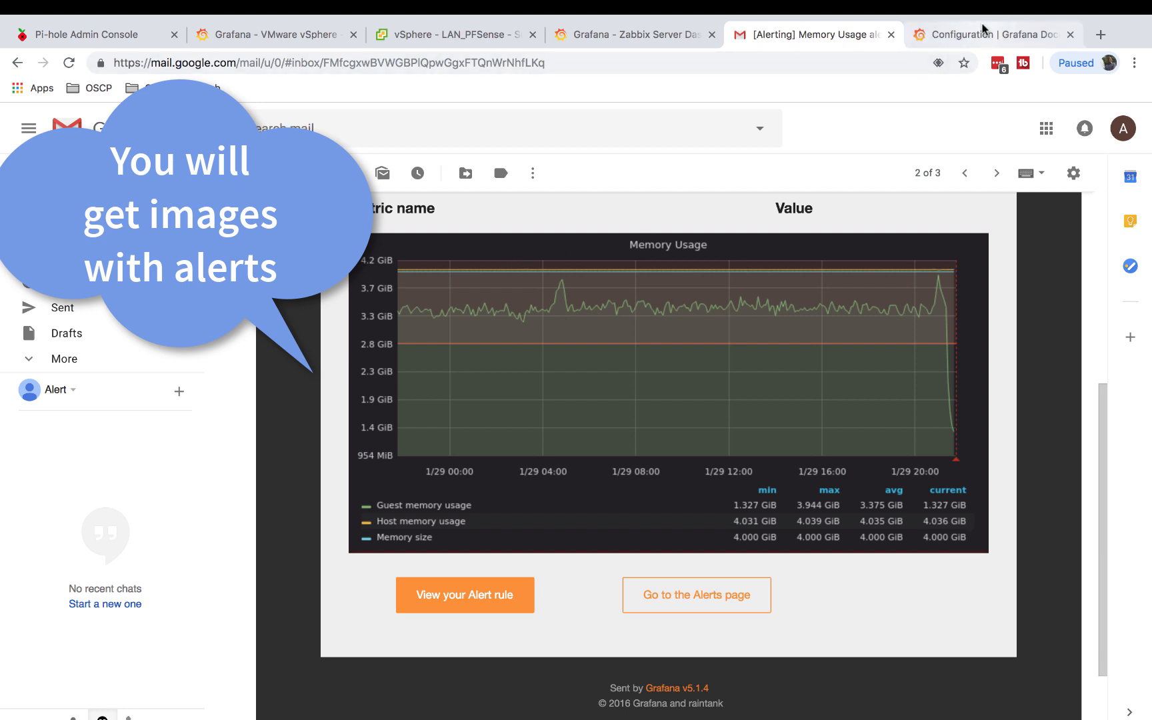
{"action": "left_click", "coordinate": [633, 34]}
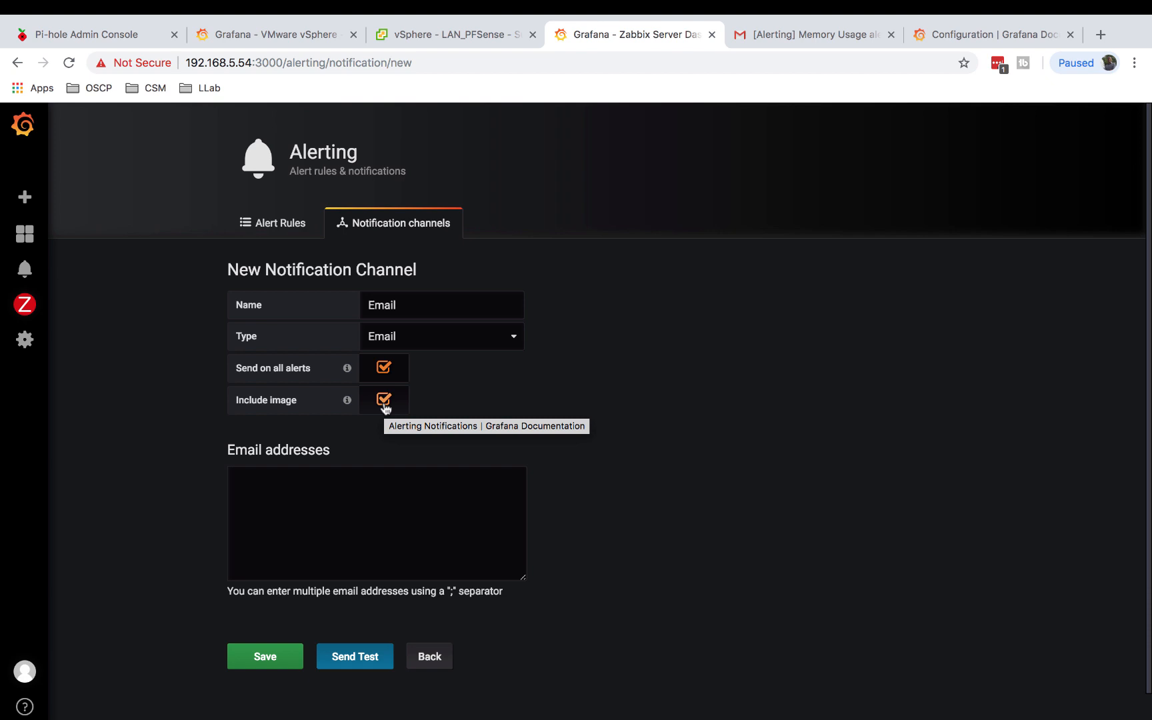
{"action": "left_click", "coordinate": [376, 523]}
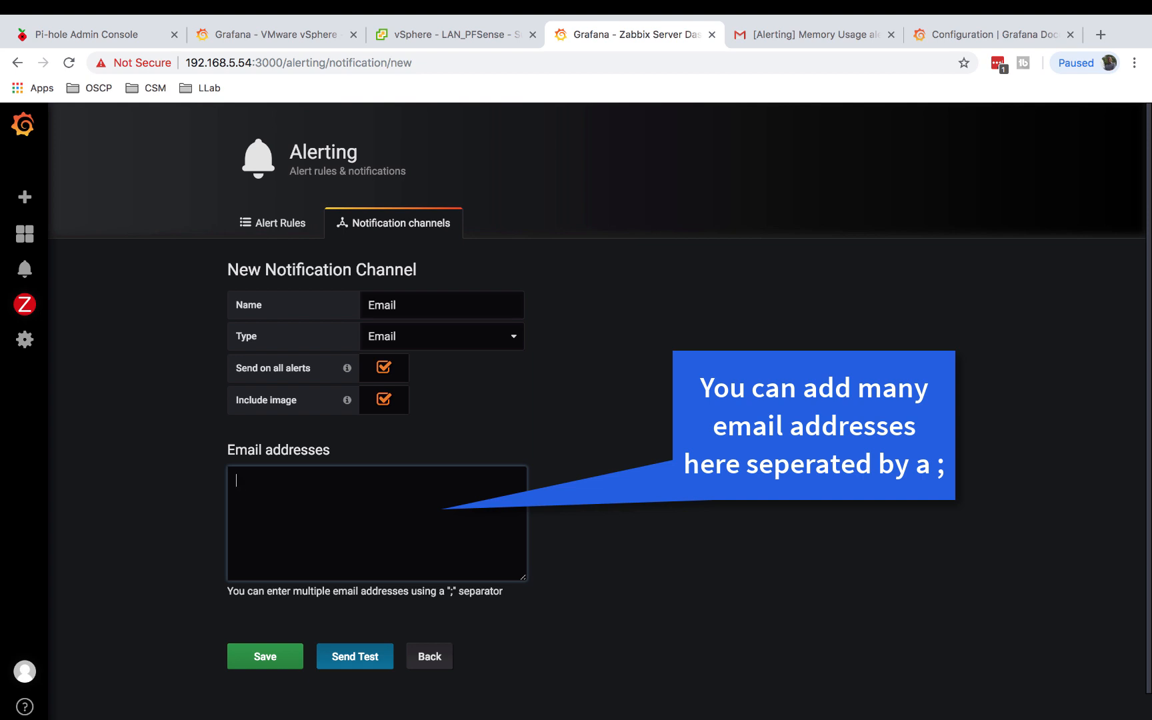
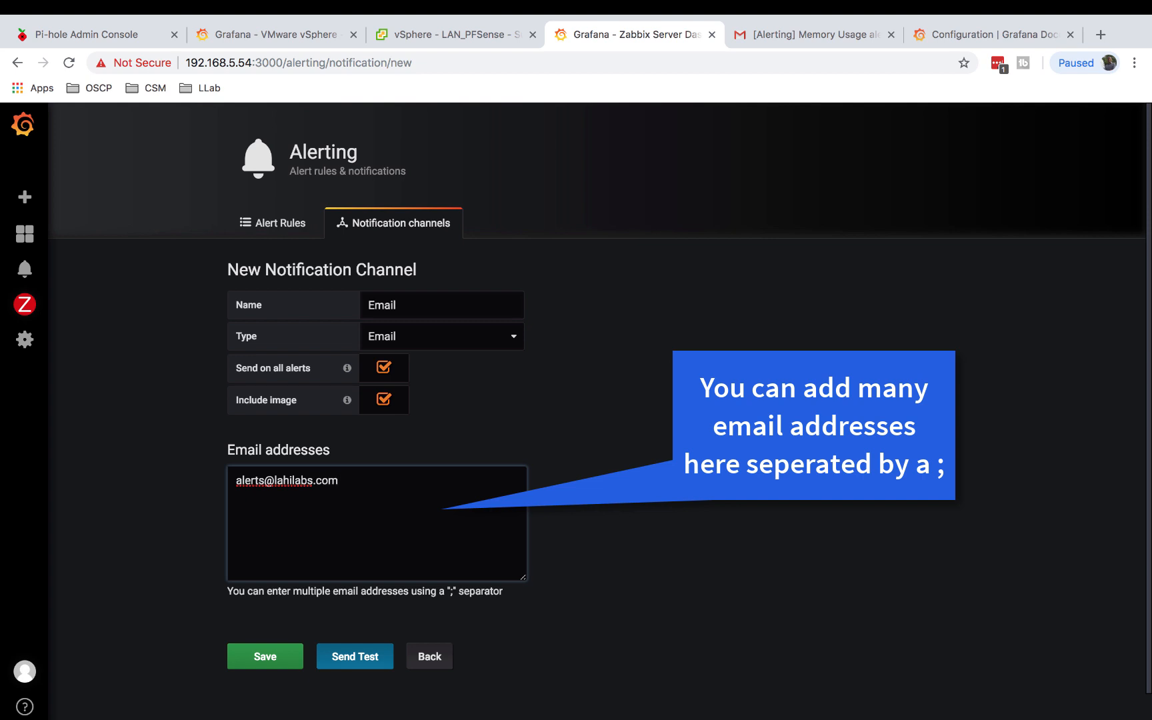
{"action": "type", "text": ","}
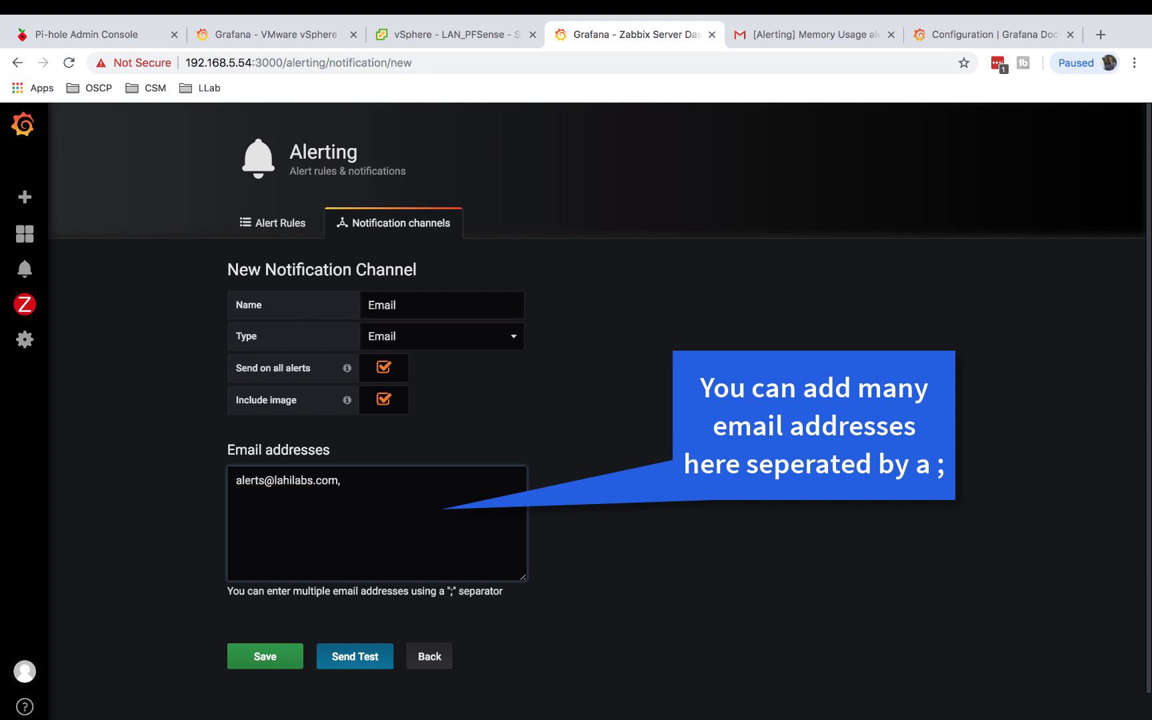
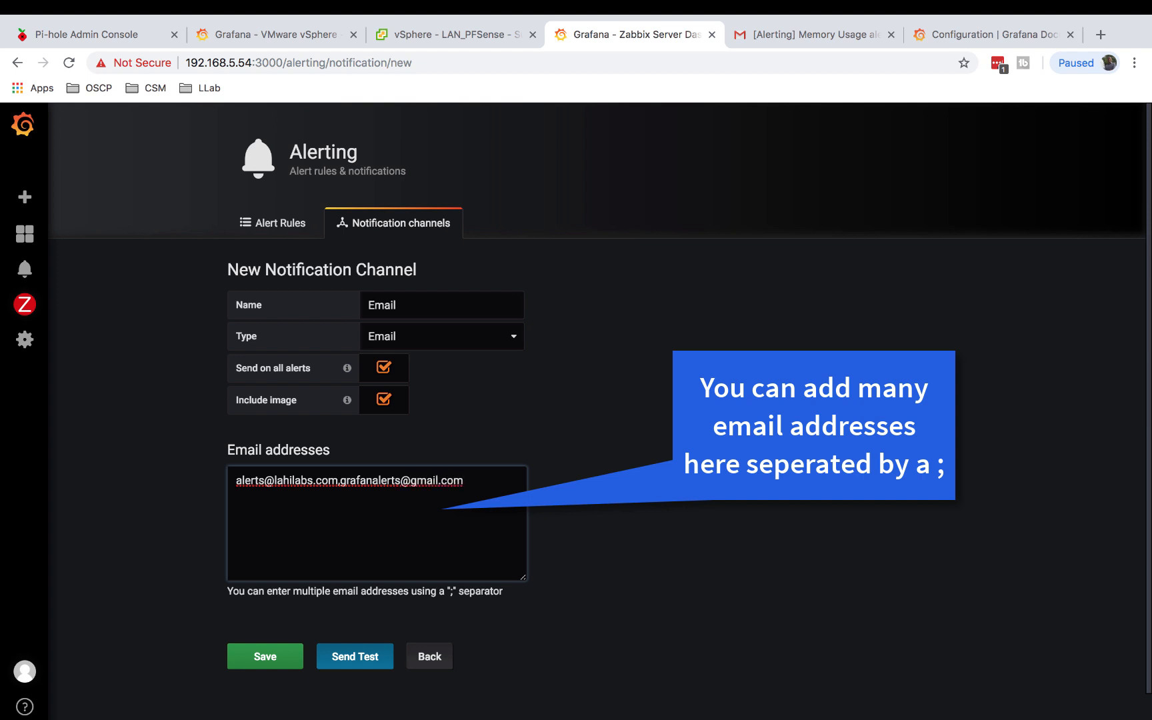
{"action": "left_click", "coordinate": [465, 481]}
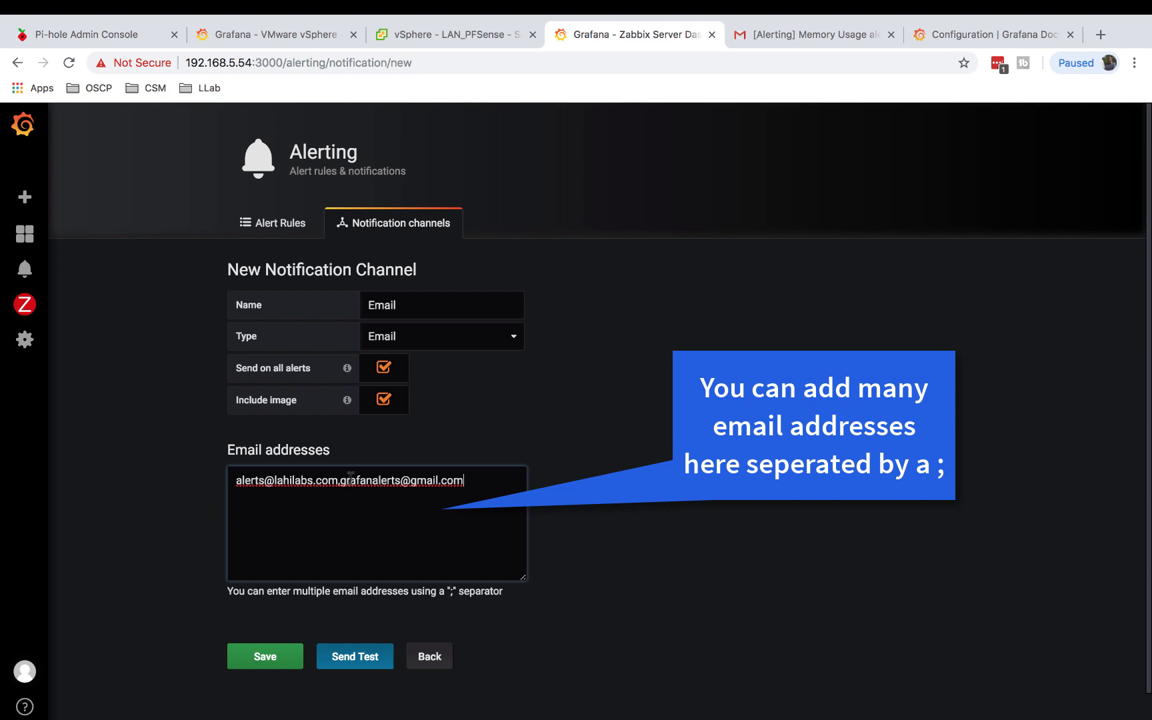
{"action": "key", "text": "Backspace"}
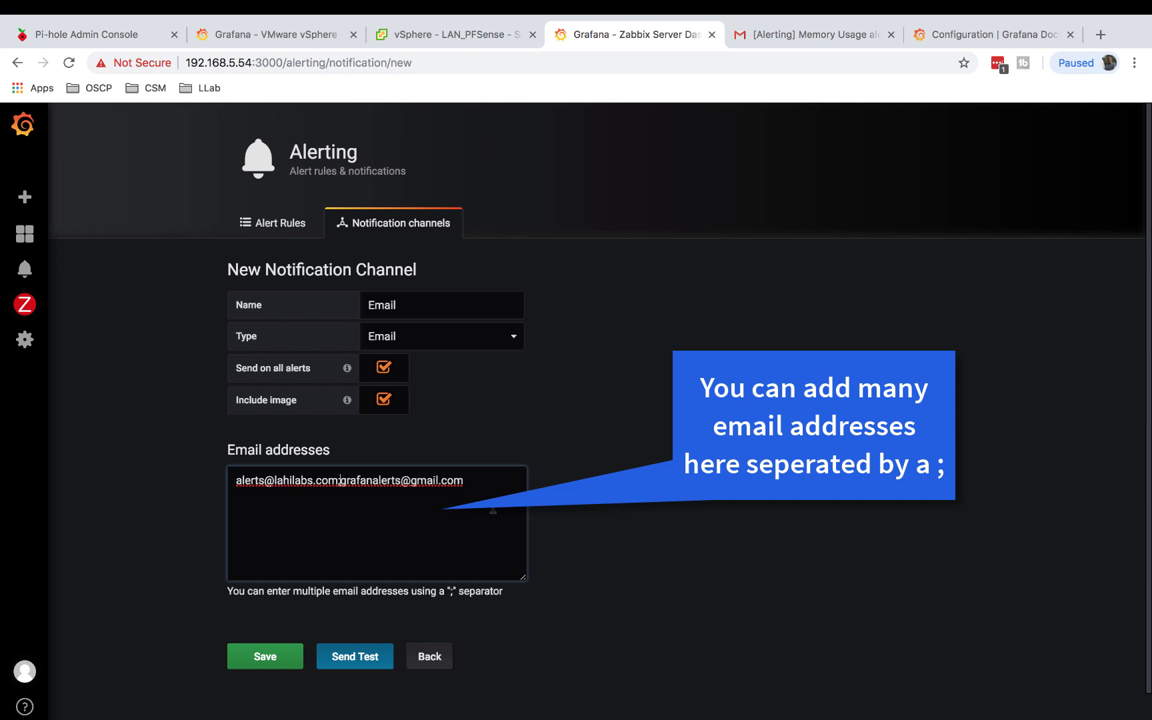
{"action": "mouse_move", "coordinate": [484, 487]}
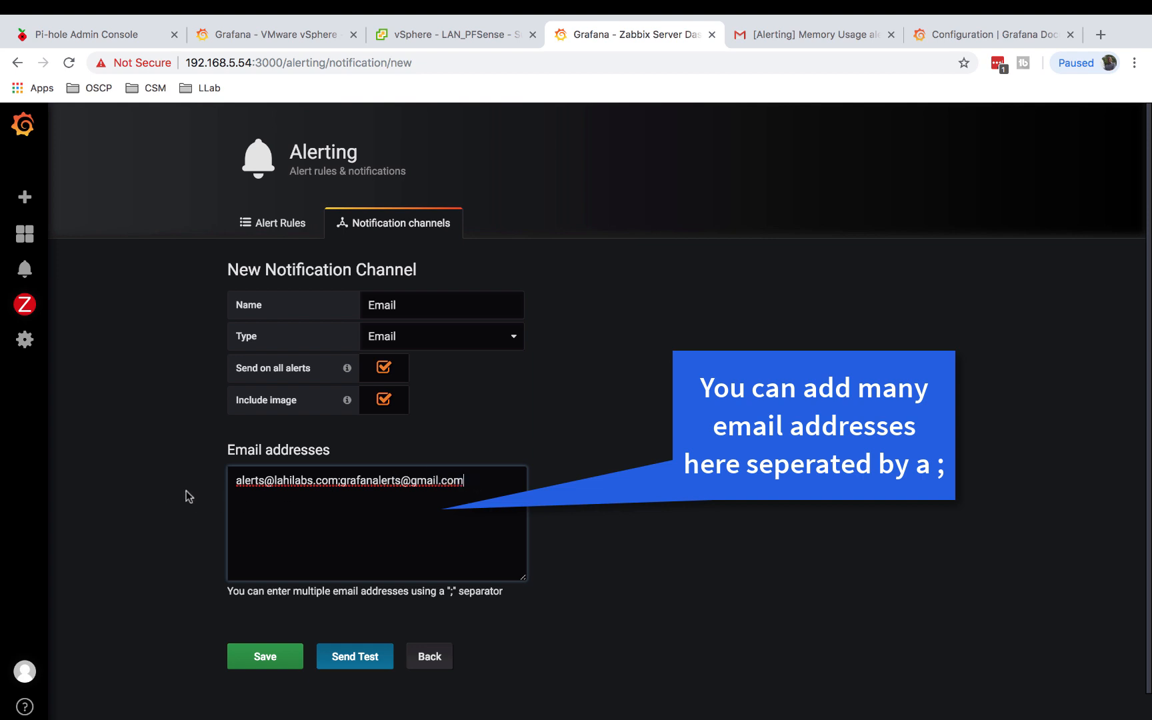
{"action": "mouse_move", "coordinate": [483, 477]}
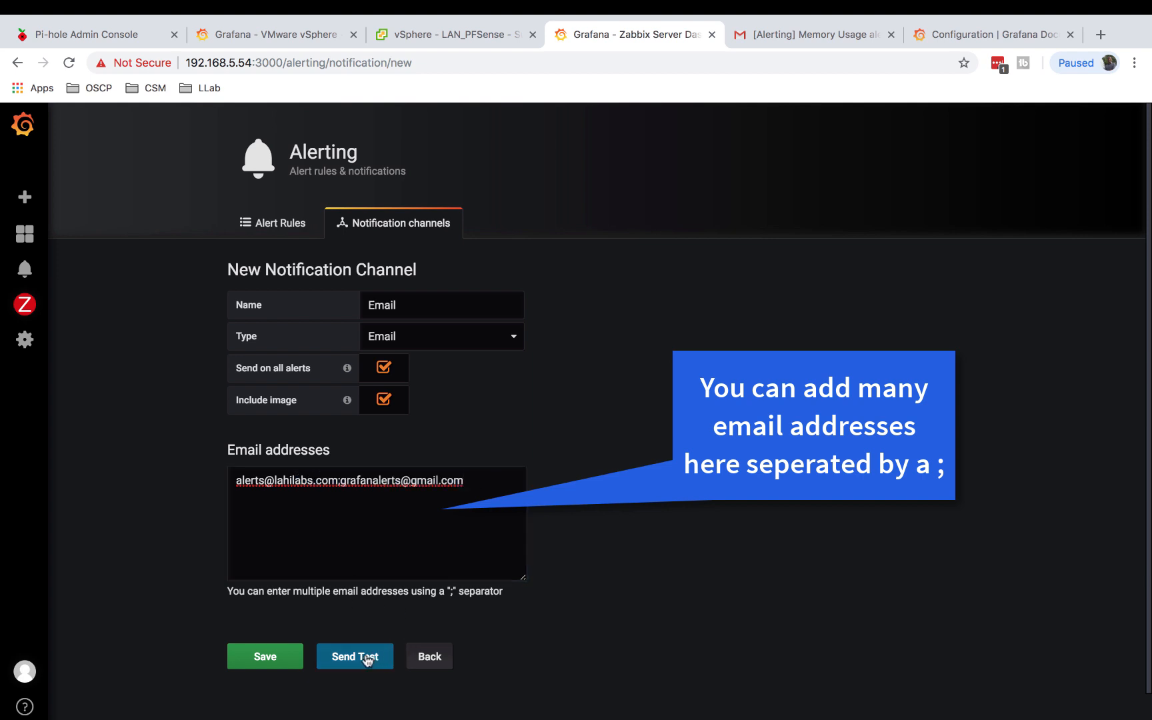
Send a test notification from the Email channel and dismiss the confirmation.
{"action": "left_click", "coordinate": [354, 656]}
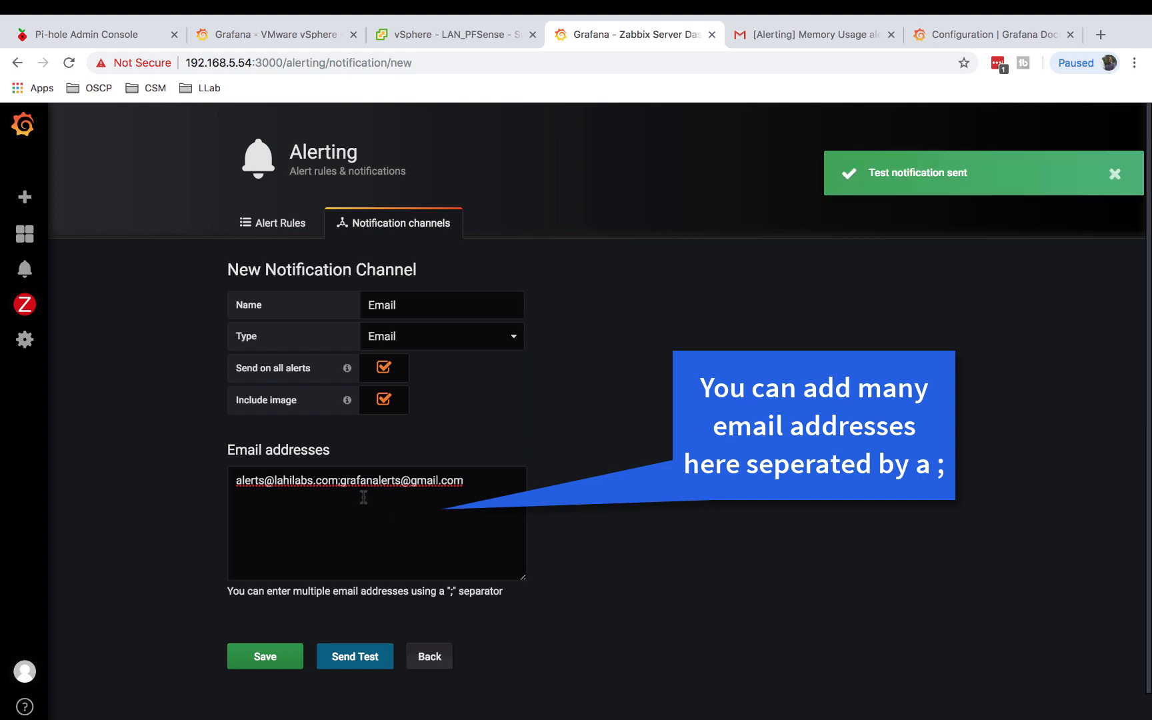
{"action": "mouse_move", "coordinate": [421, 530]}
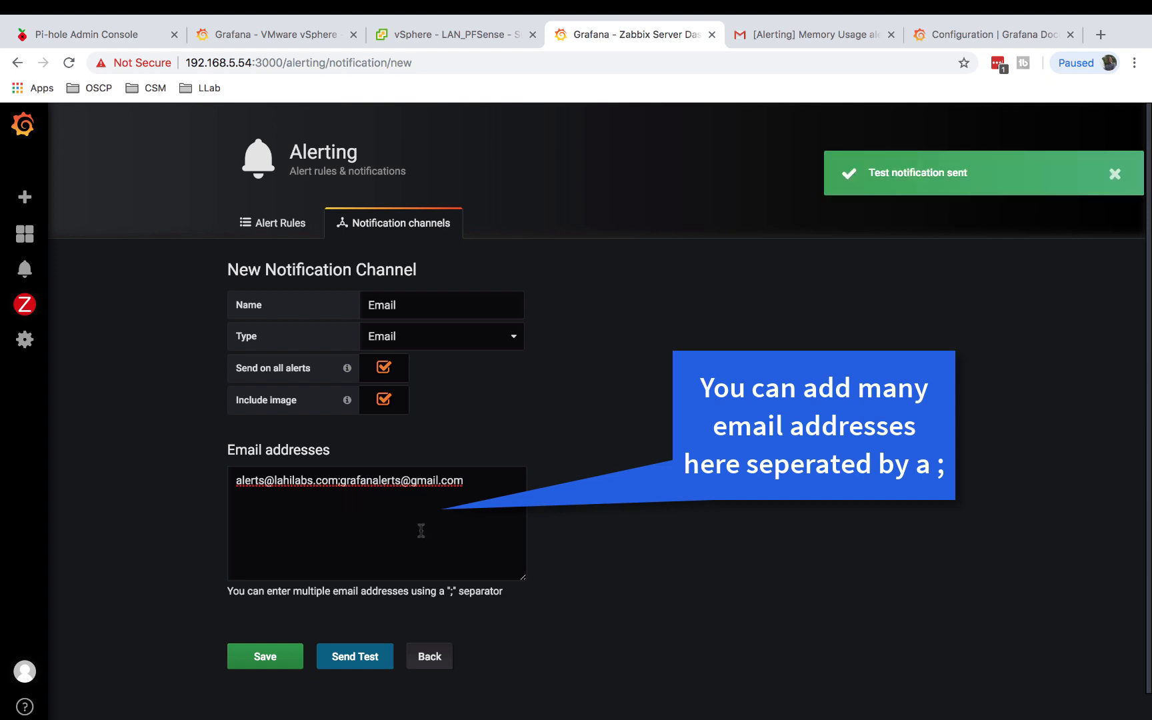
{"action": "left_click", "coordinate": [1115, 174]}
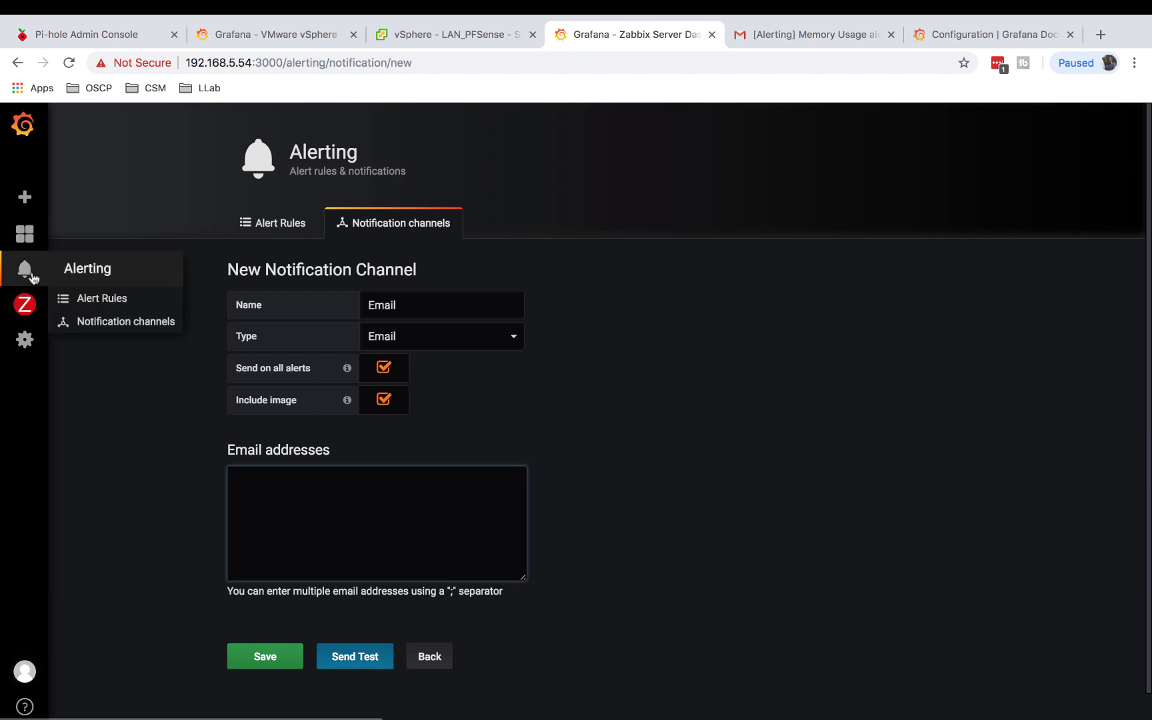
Reopen the saved Email channel from the channel list and send a test email.
{"action": "left_click", "coordinate": [264, 656]}
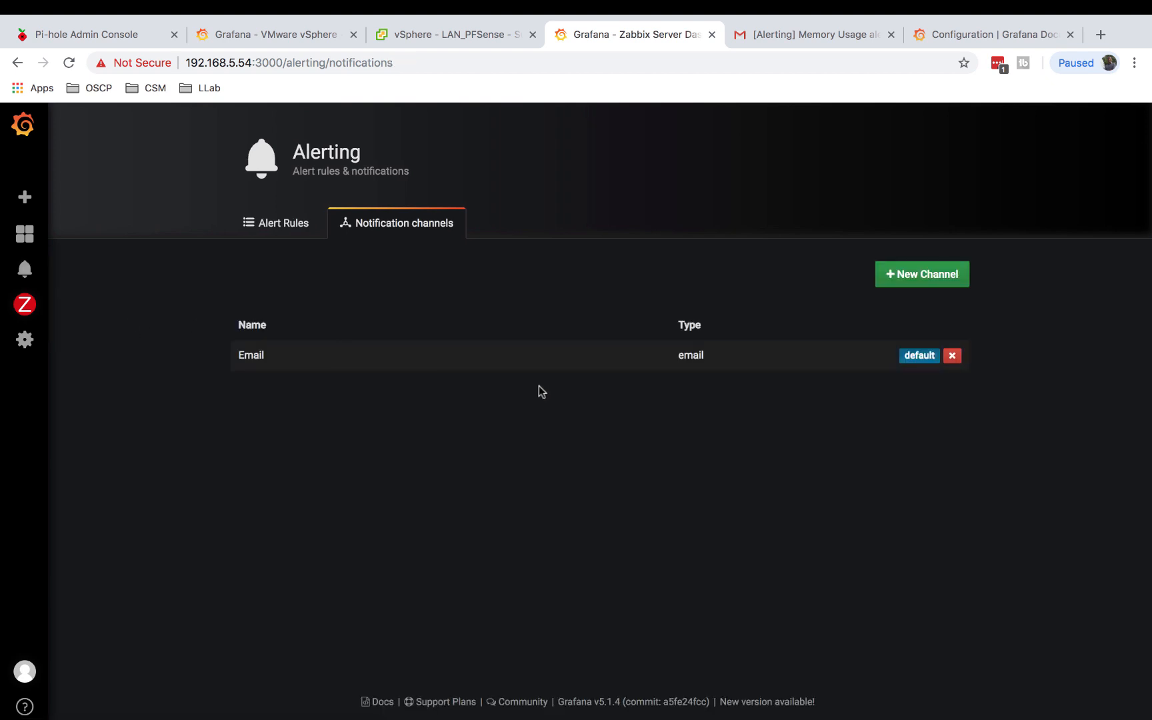
{"action": "left_click", "coordinate": [251, 354]}
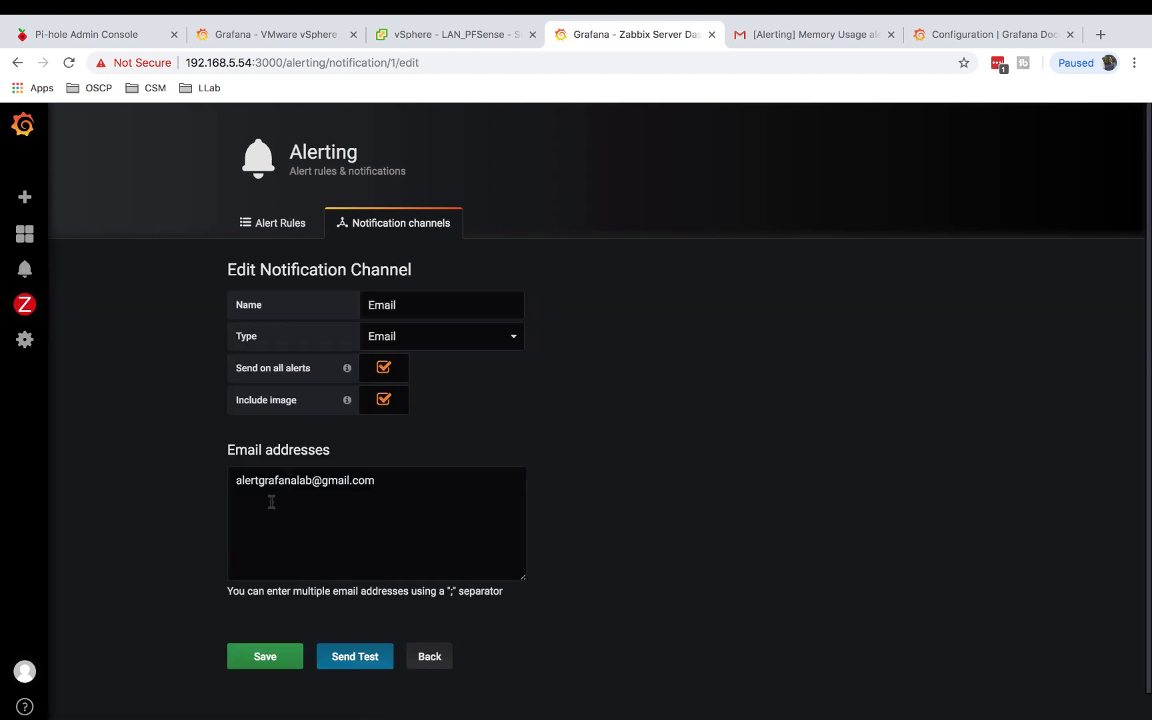
{"action": "mouse_move", "coordinate": [313, 492]}
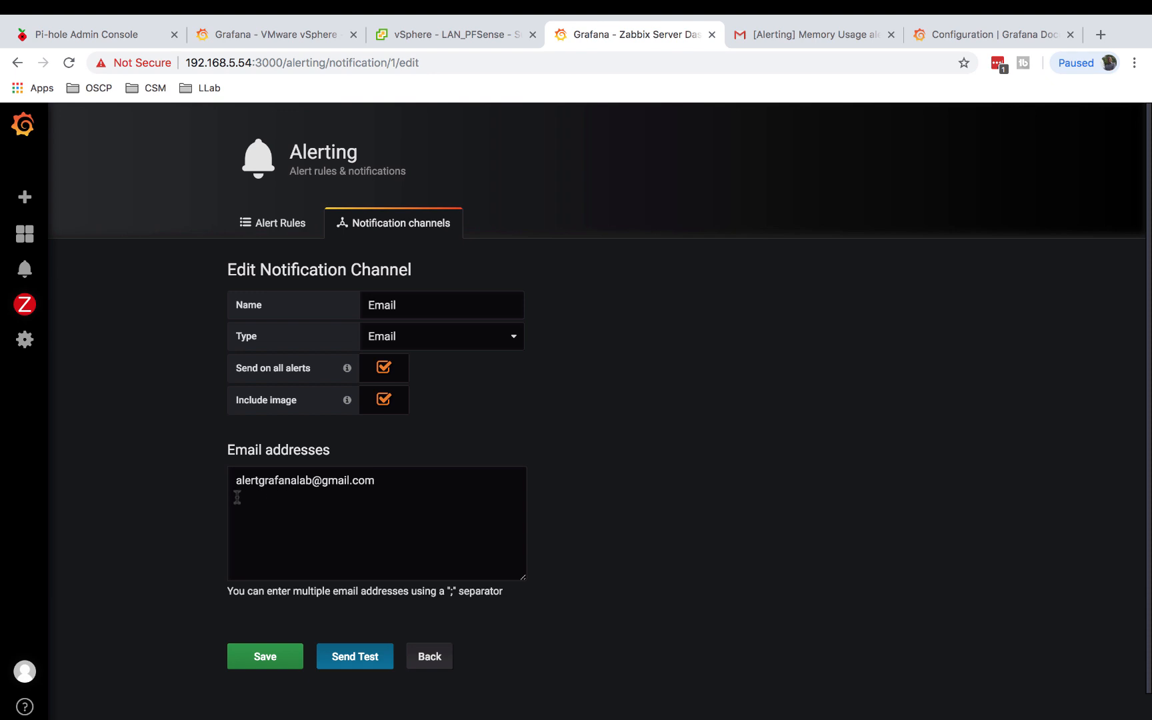
{"action": "mouse_move", "coordinate": [350, 498]}
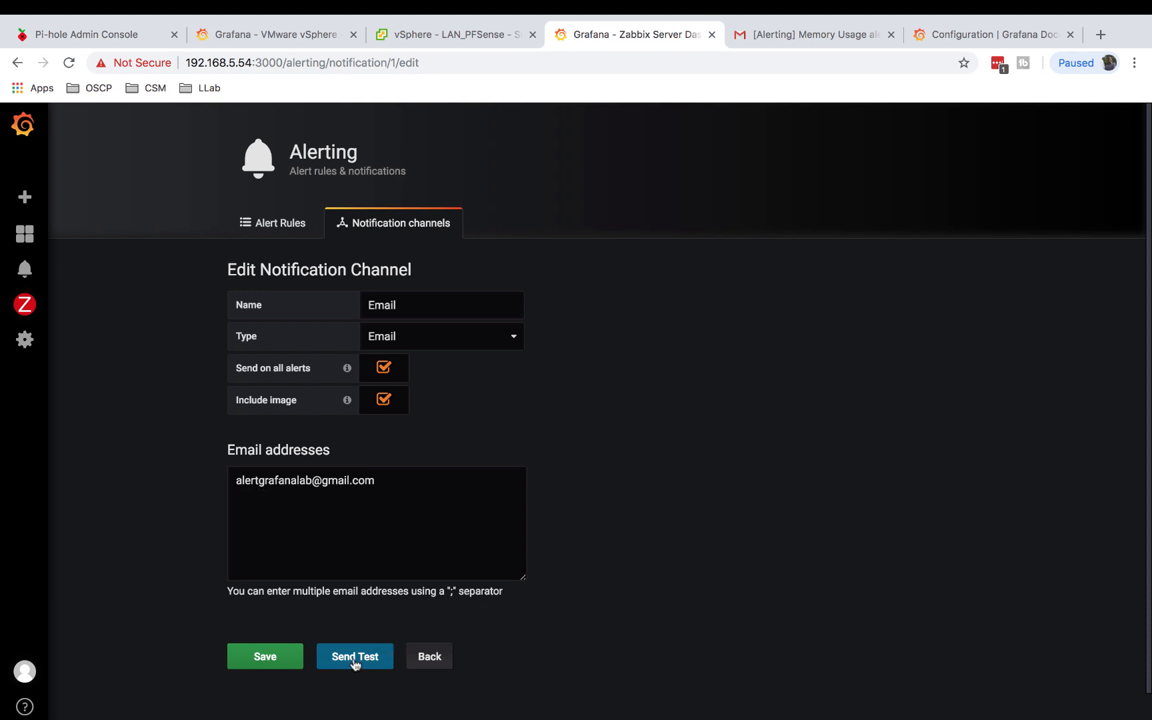
{"action": "left_click", "coordinate": [354, 656]}
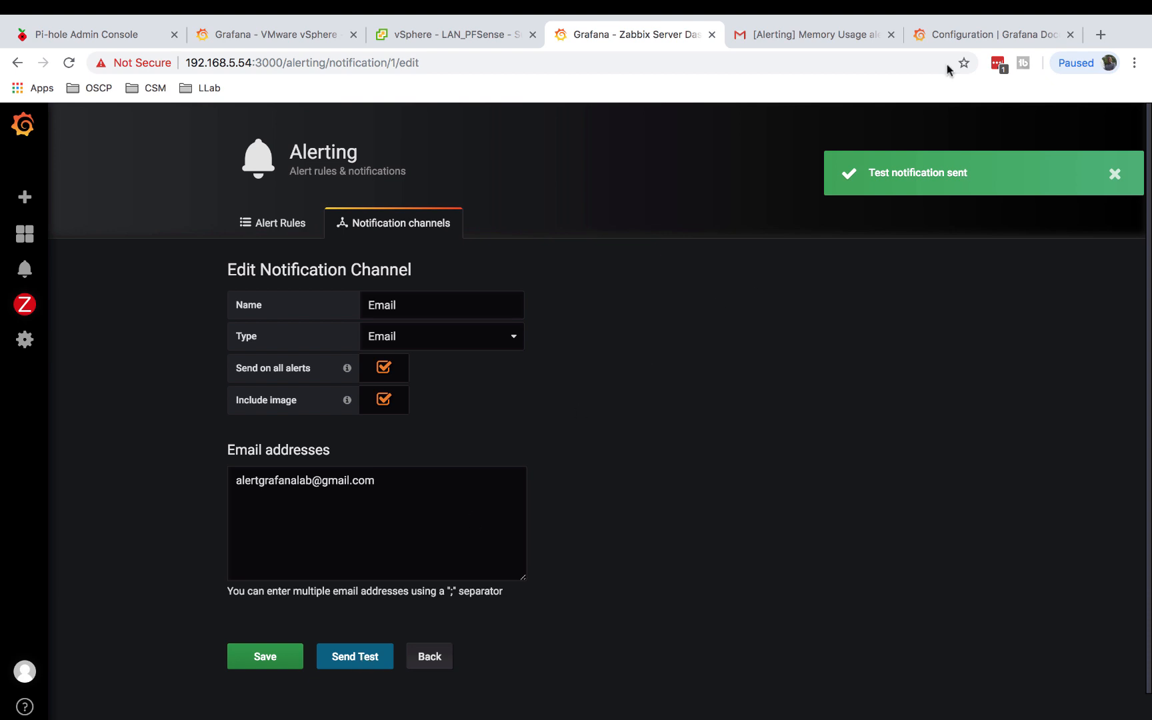
Read the newest [Alerting] Test notification email in Gmail, then return to Grafana.
{"action": "left_click", "coordinate": [812, 35]}
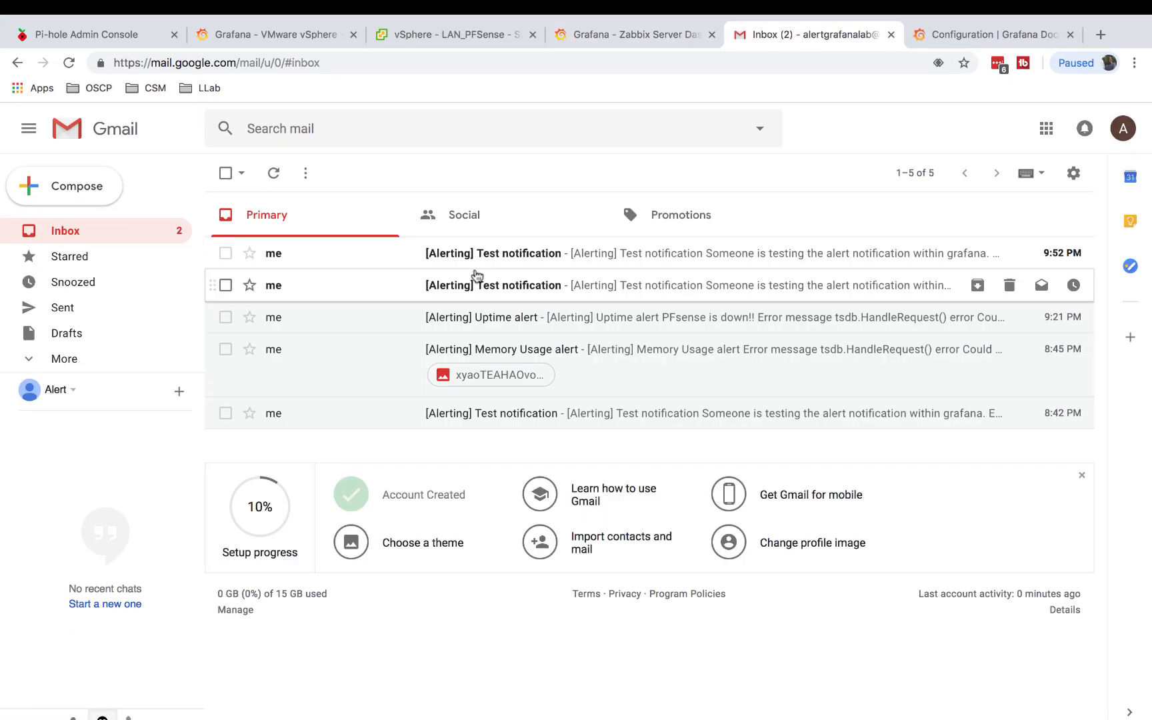
{"action": "mouse_move", "coordinate": [635, 259]}
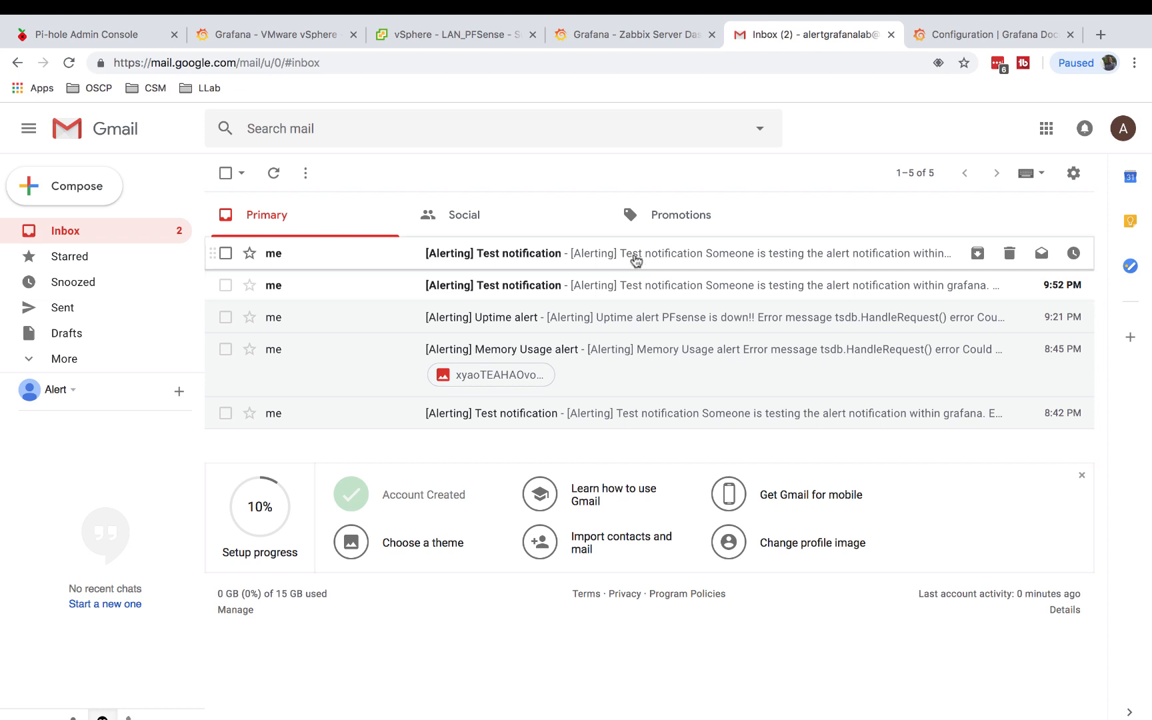
{"action": "left_click", "coordinate": [492, 253]}
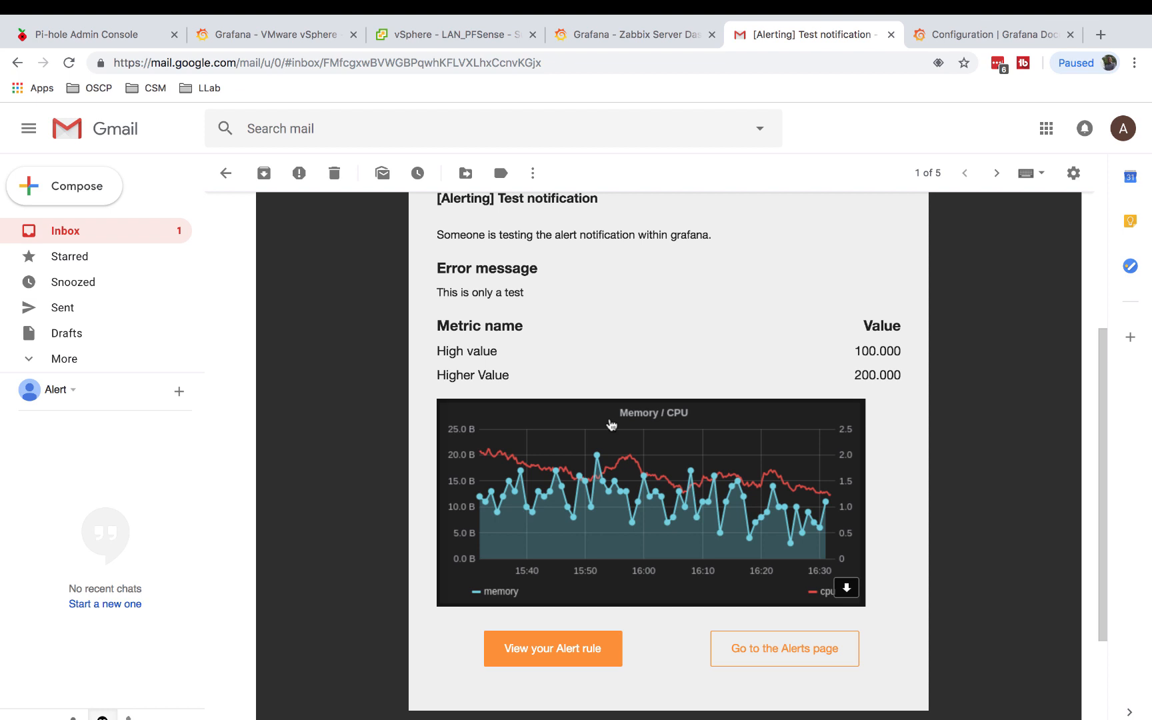
{"action": "mouse_move", "coordinate": [665, 483]}
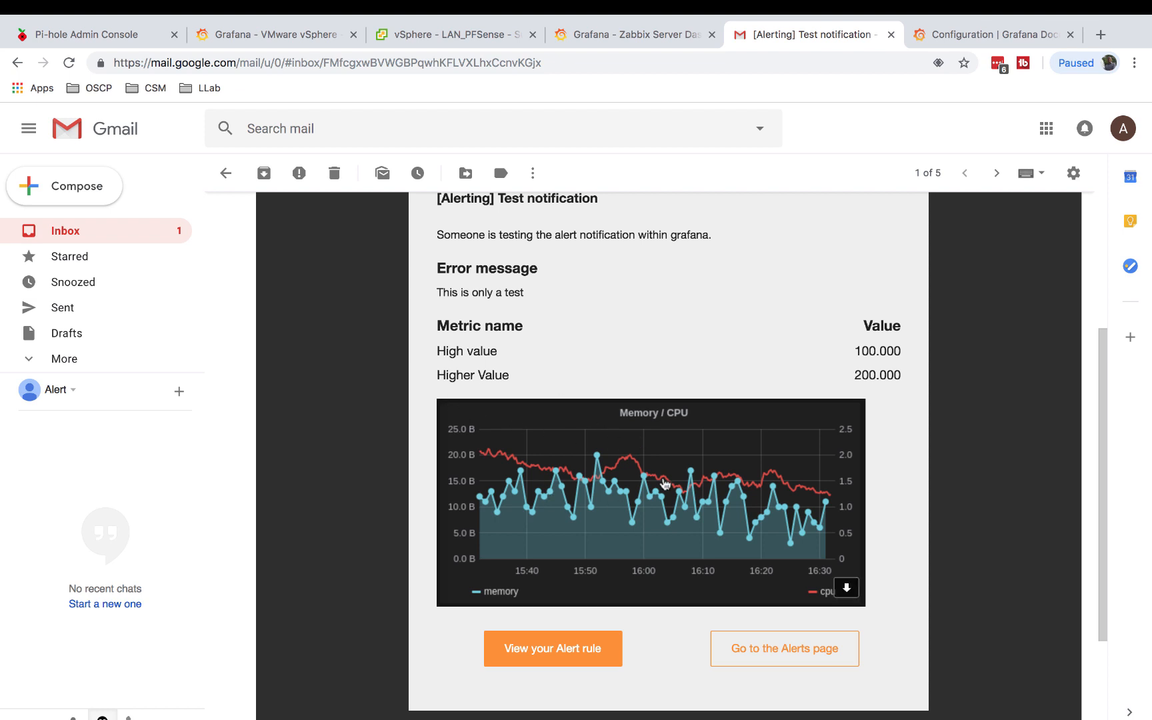
{"action": "mouse_move", "coordinate": [549, 395]}
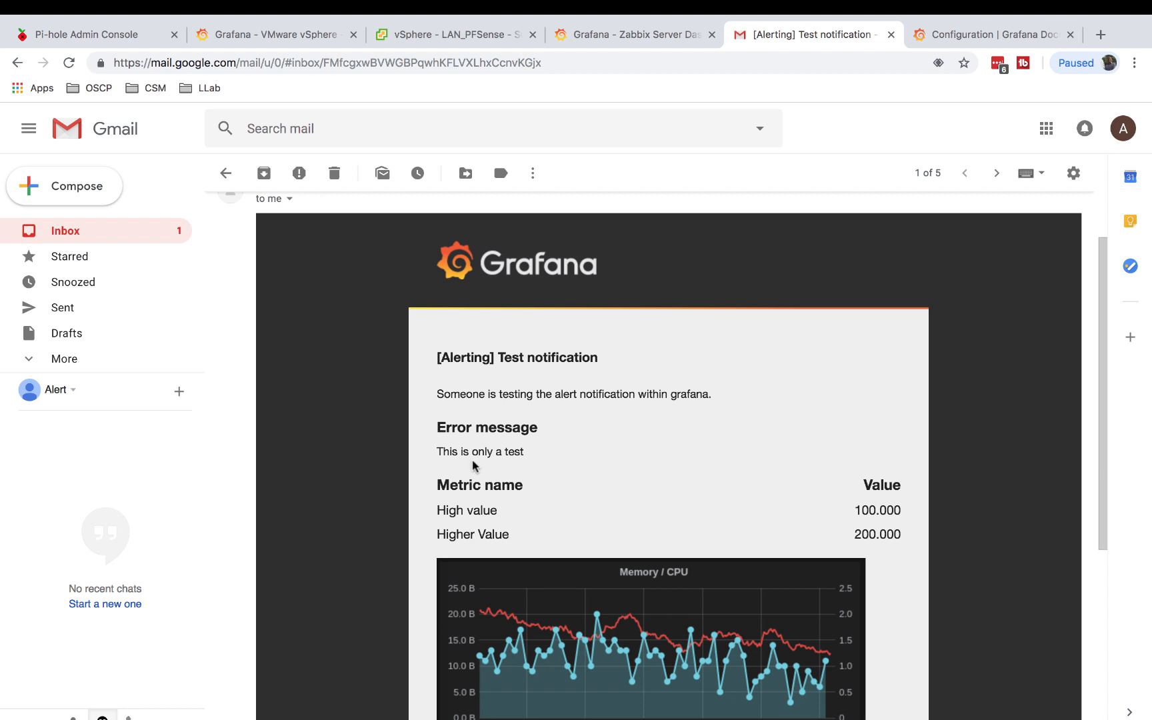
{"action": "mouse_move", "coordinate": [465, 489]}
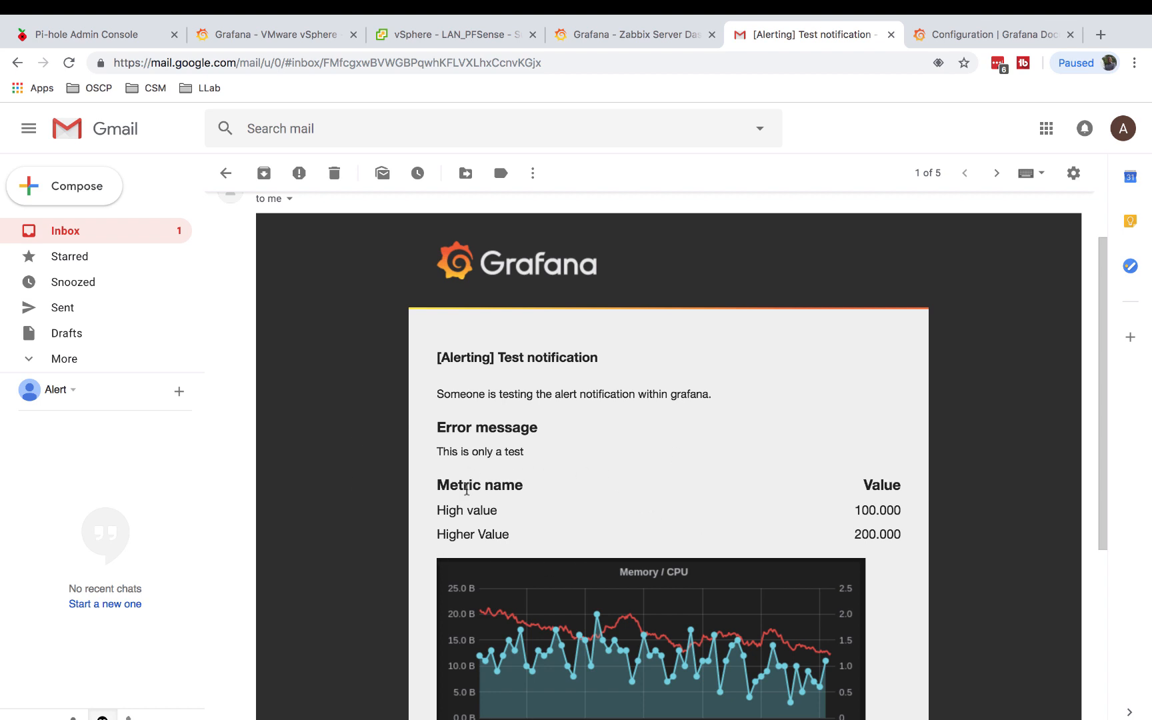
{"action": "mouse_move", "coordinate": [937, 122]}
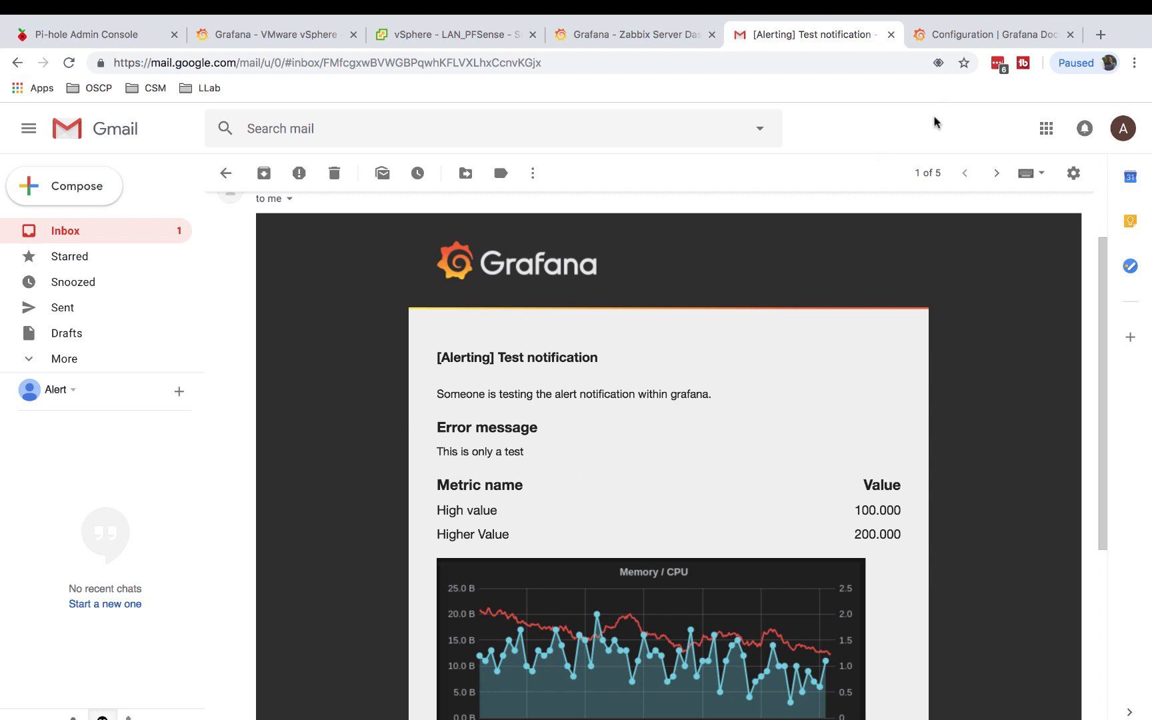
{"action": "left_click", "coordinate": [632, 34]}
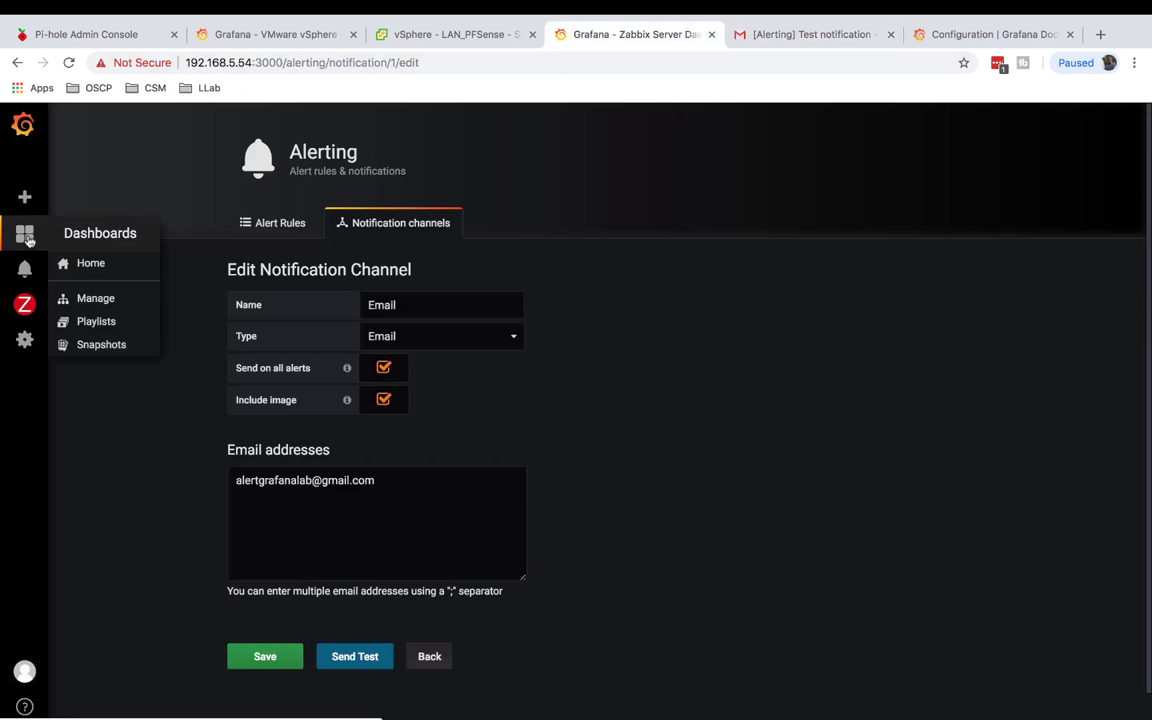
Open the Zabbix Server Dashboard and put its CPU time panel into edit mode.
{"action": "left_click", "coordinate": [94, 297]}
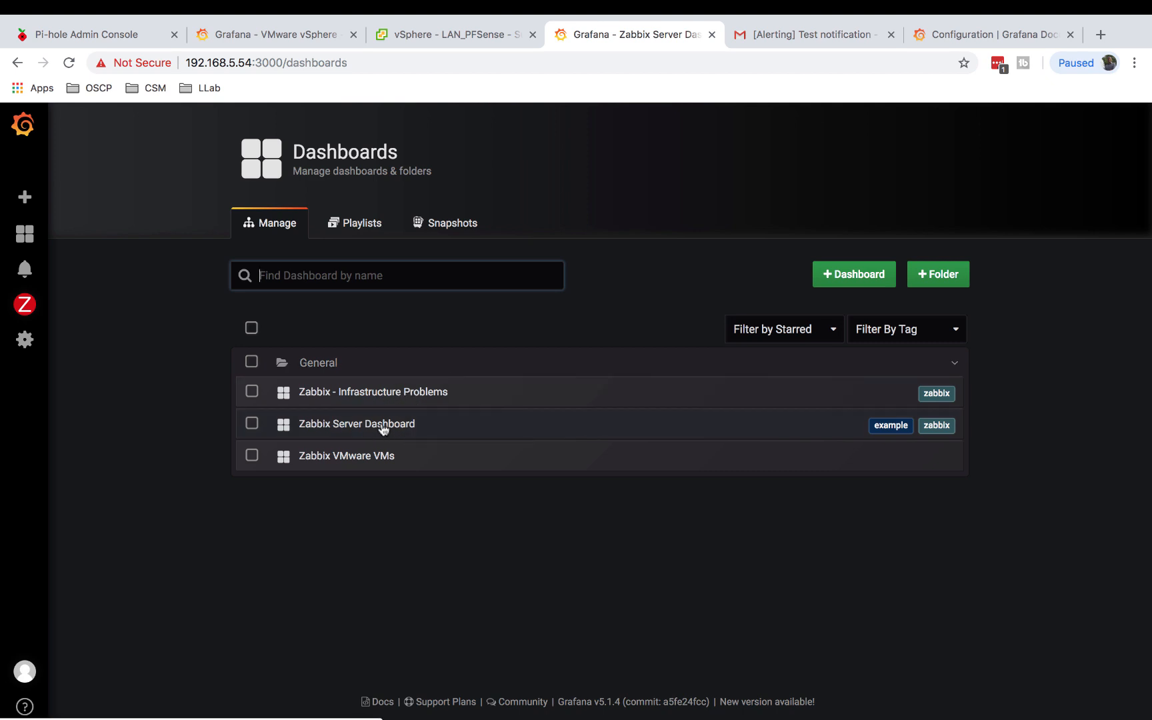
{"action": "left_click", "coordinate": [356, 424]}
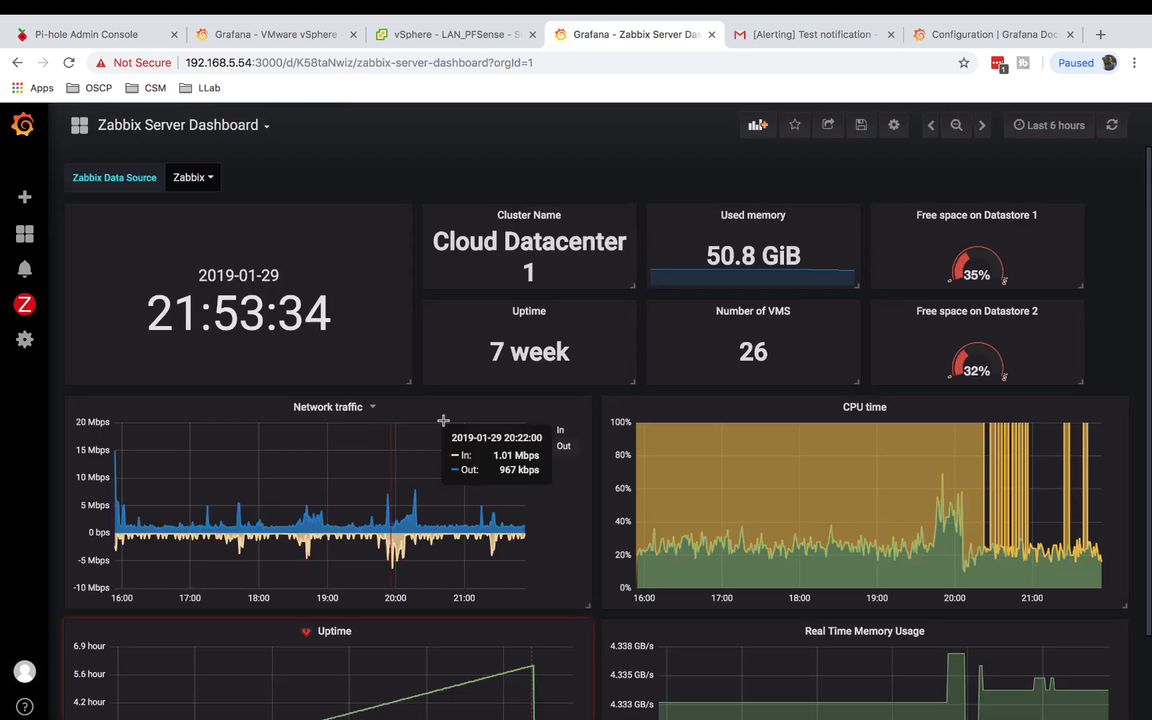
{"action": "mouse_move", "coordinate": [476, 562]}
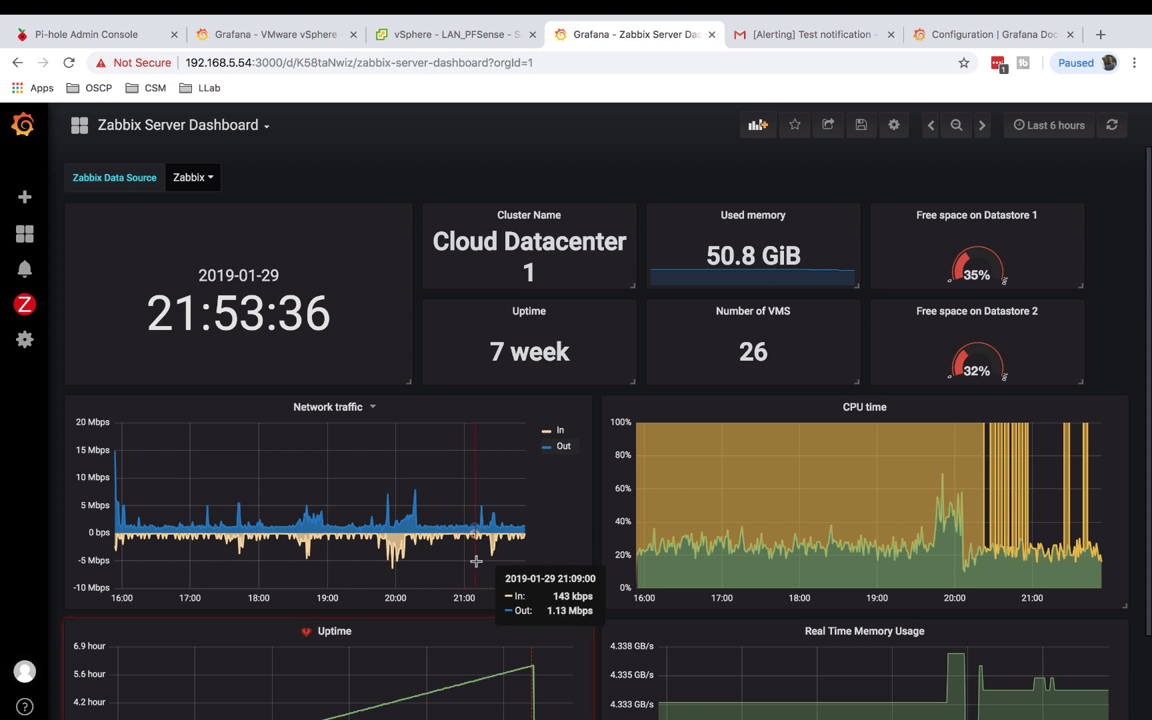
{"action": "mouse_move", "coordinate": [915, 416]}
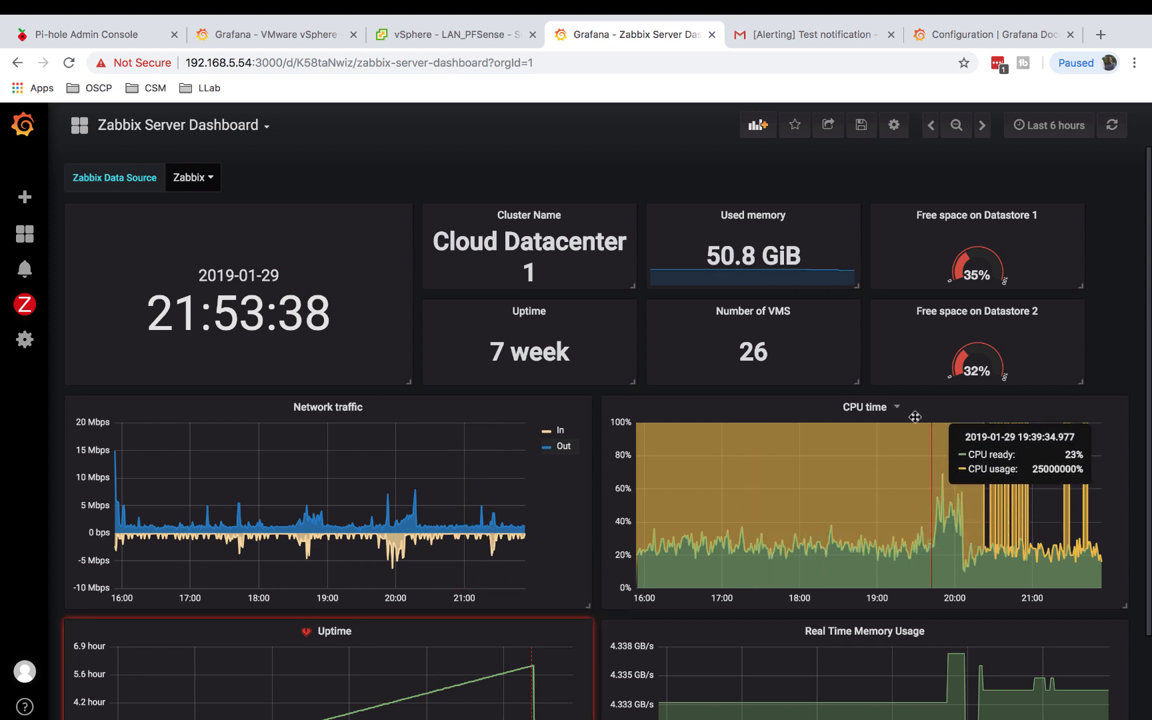
{"action": "left_click", "coordinate": [870, 406]}
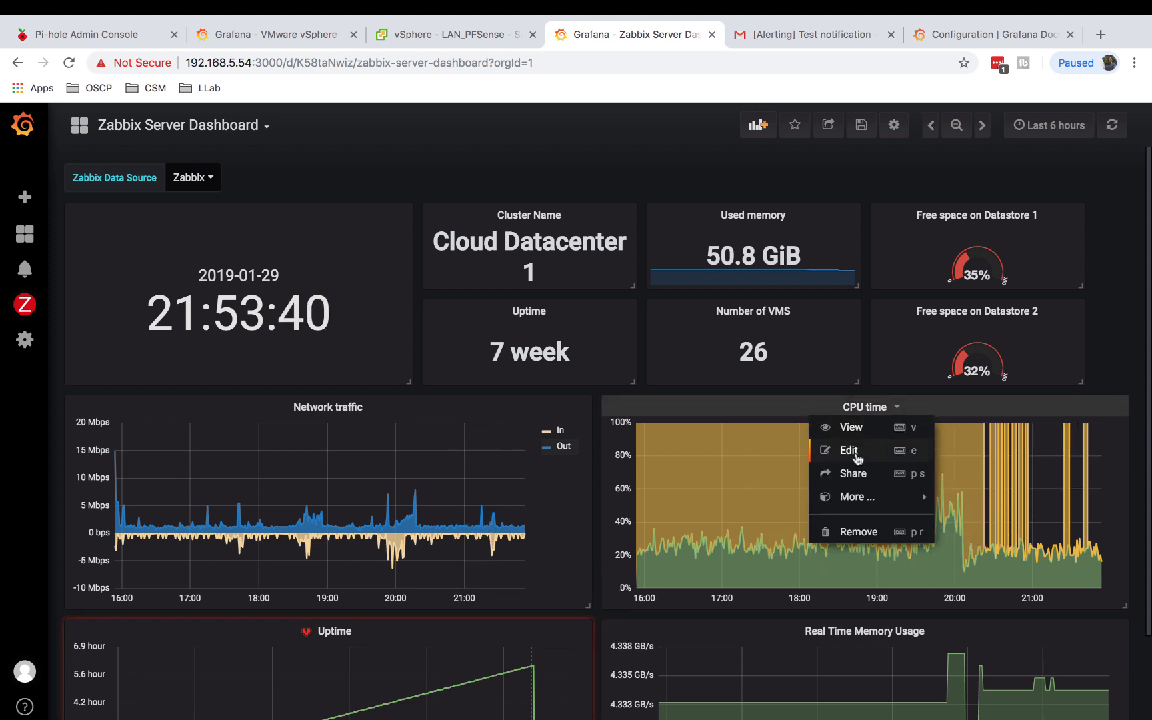
{"action": "left_click", "coordinate": [849, 450]}
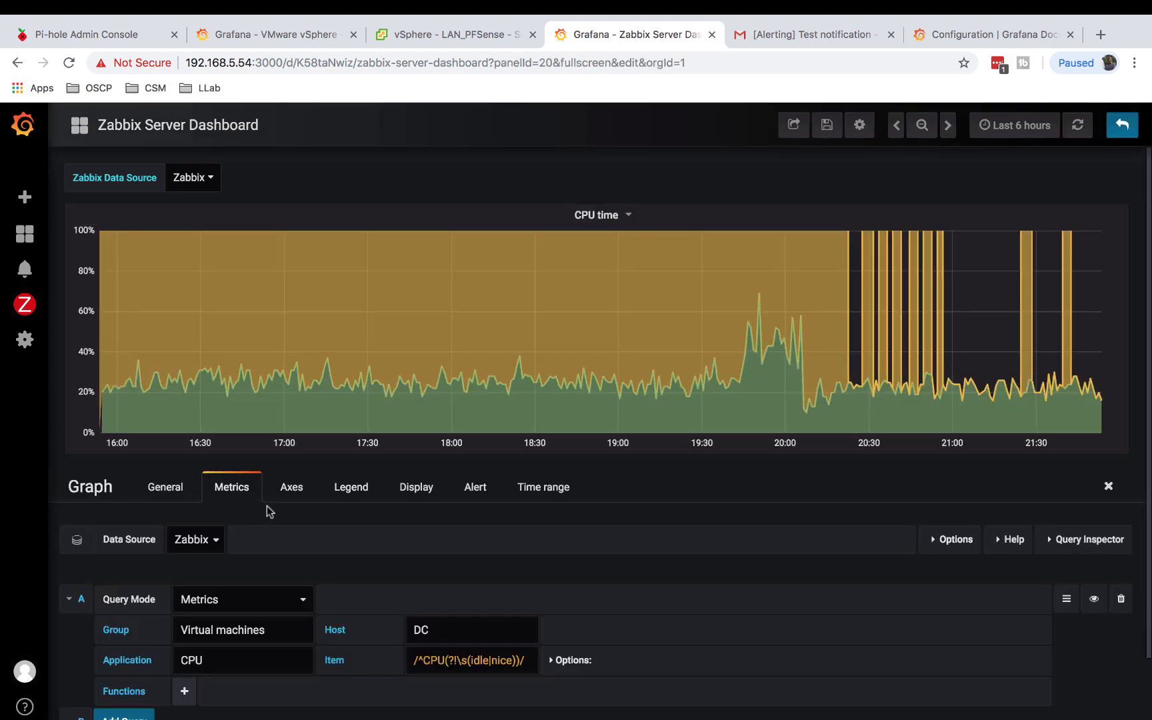
Create a CPU time alert rule firing when average is above 10, and test it.
{"action": "left_click", "coordinate": [476, 486]}
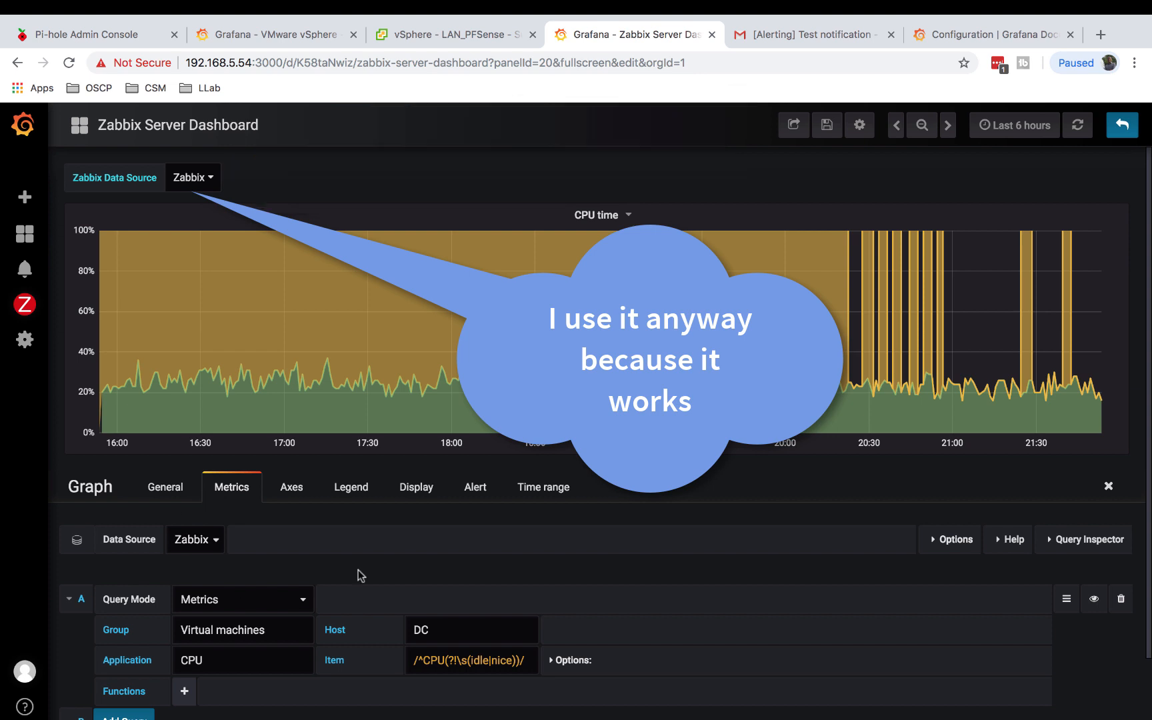
{"action": "left_click", "coordinate": [474, 486]}
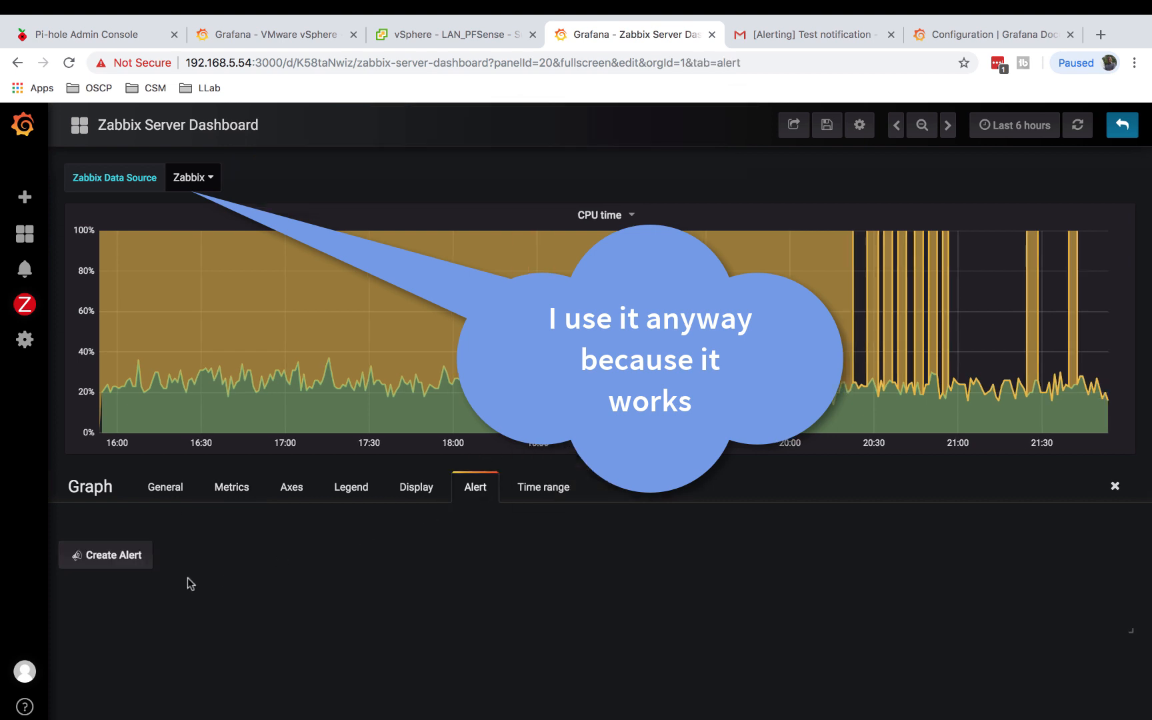
{"action": "left_click", "coordinate": [105, 555]}
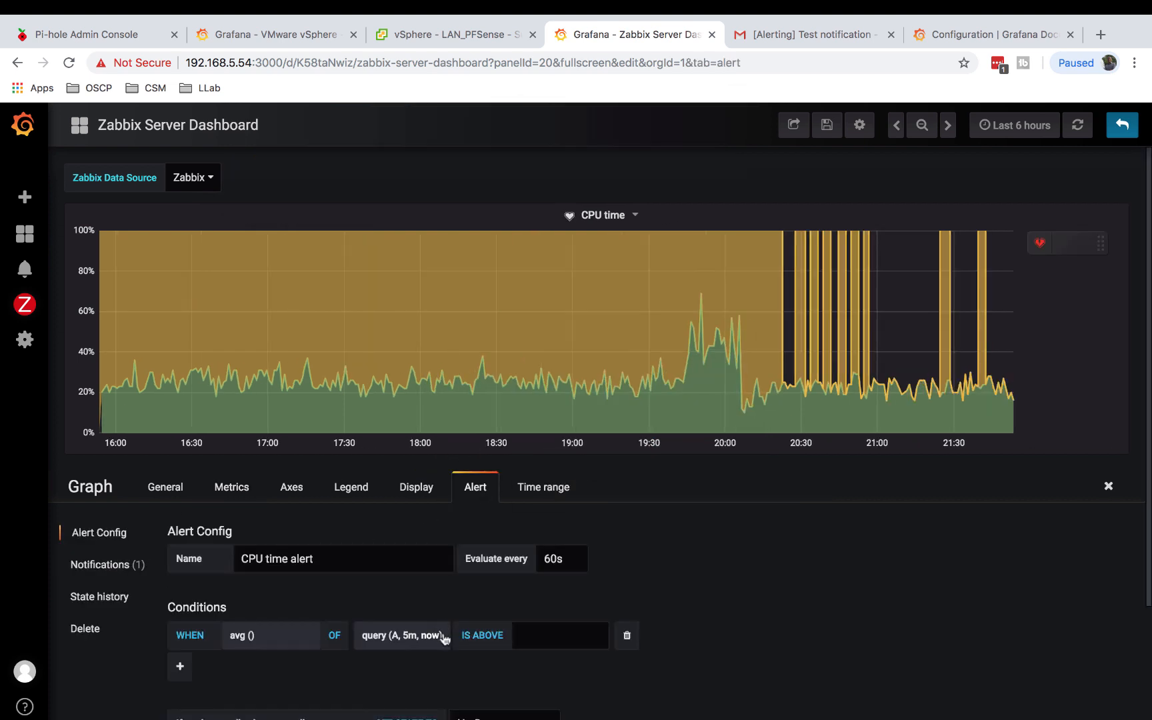
{"action": "left_click", "coordinate": [560, 635]}
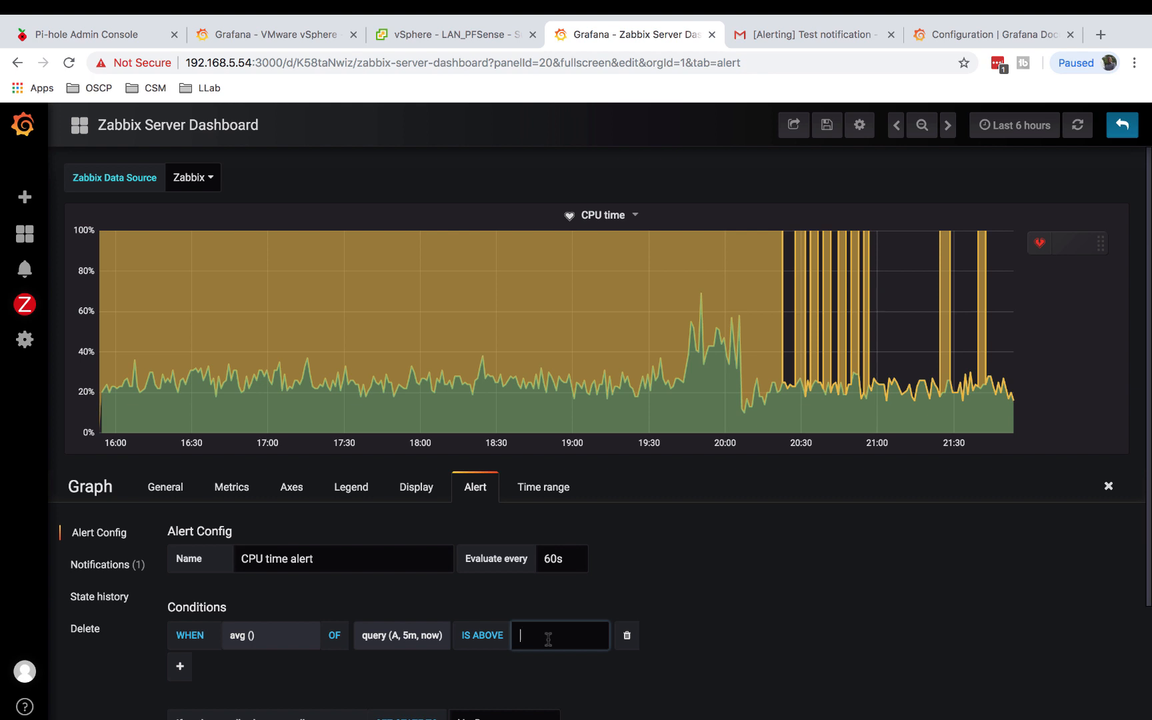
{"action": "type", "text": "1"}
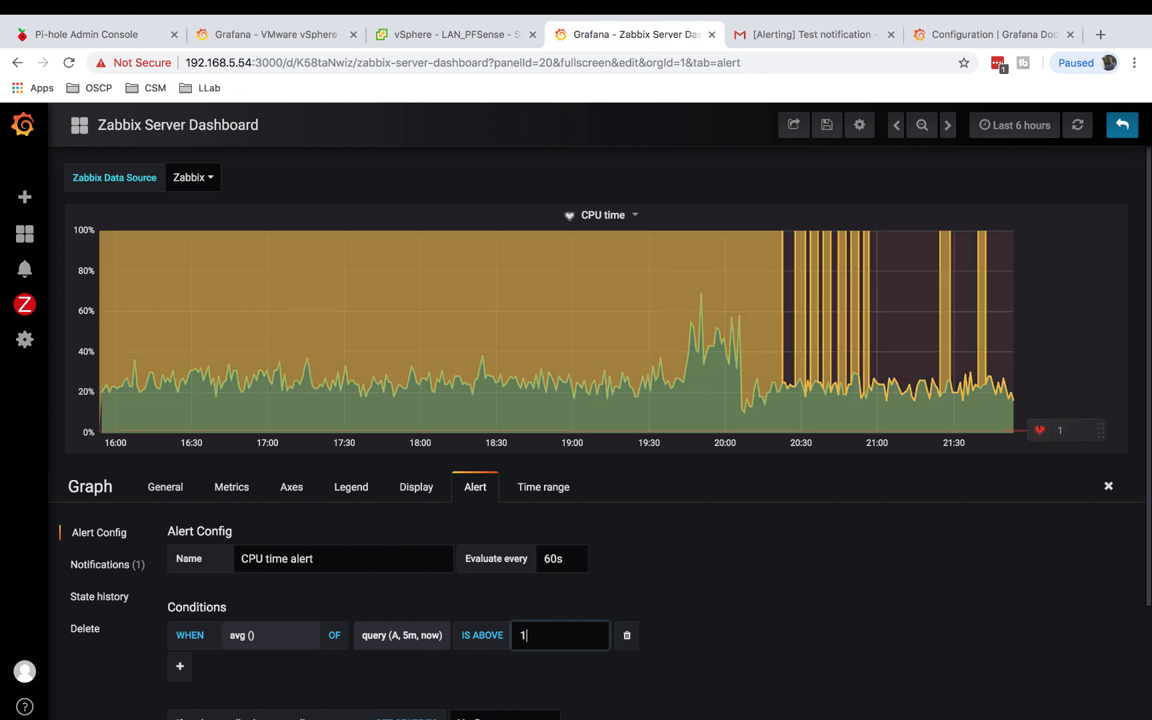
{"action": "type", "text": "0"}
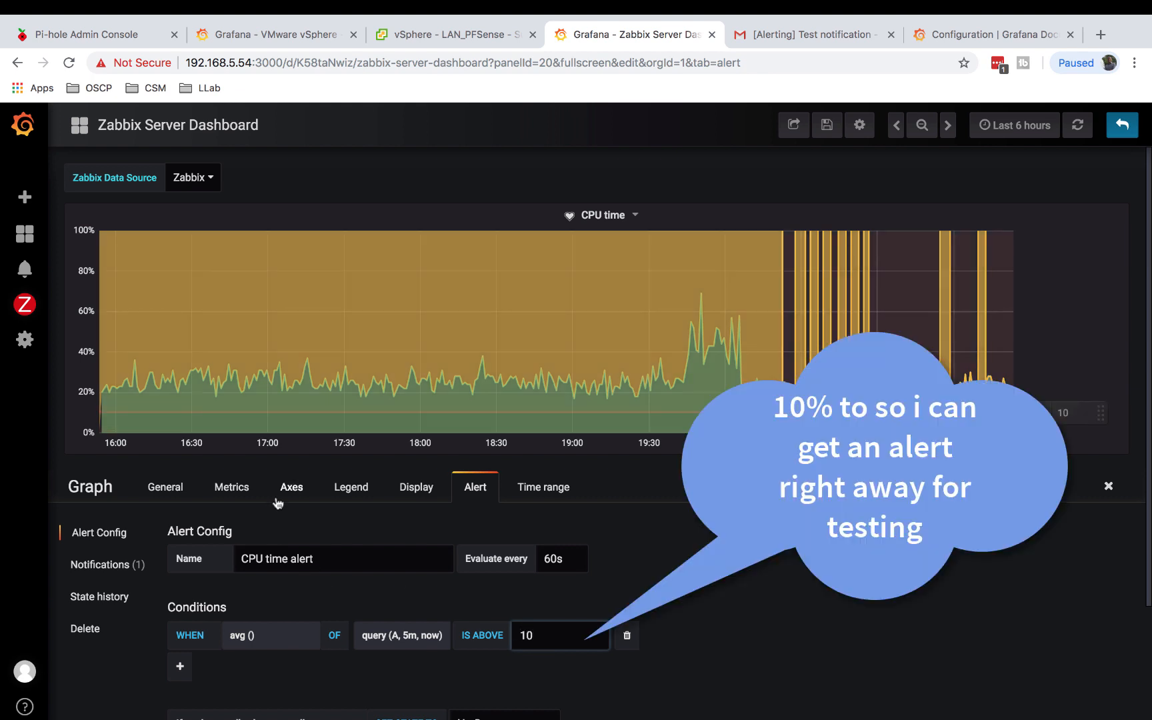
{"action": "mouse_move", "coordinate": [228, 324]}
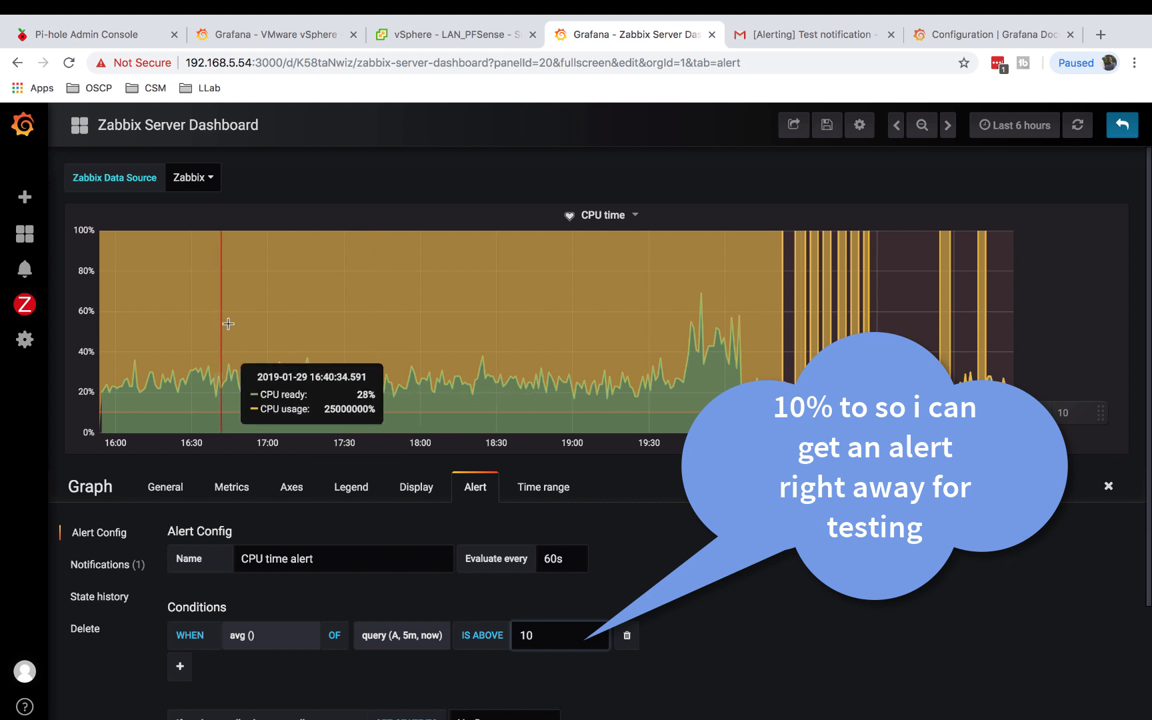
{"action": "mouse_move", "coordinate": [468, 399]}
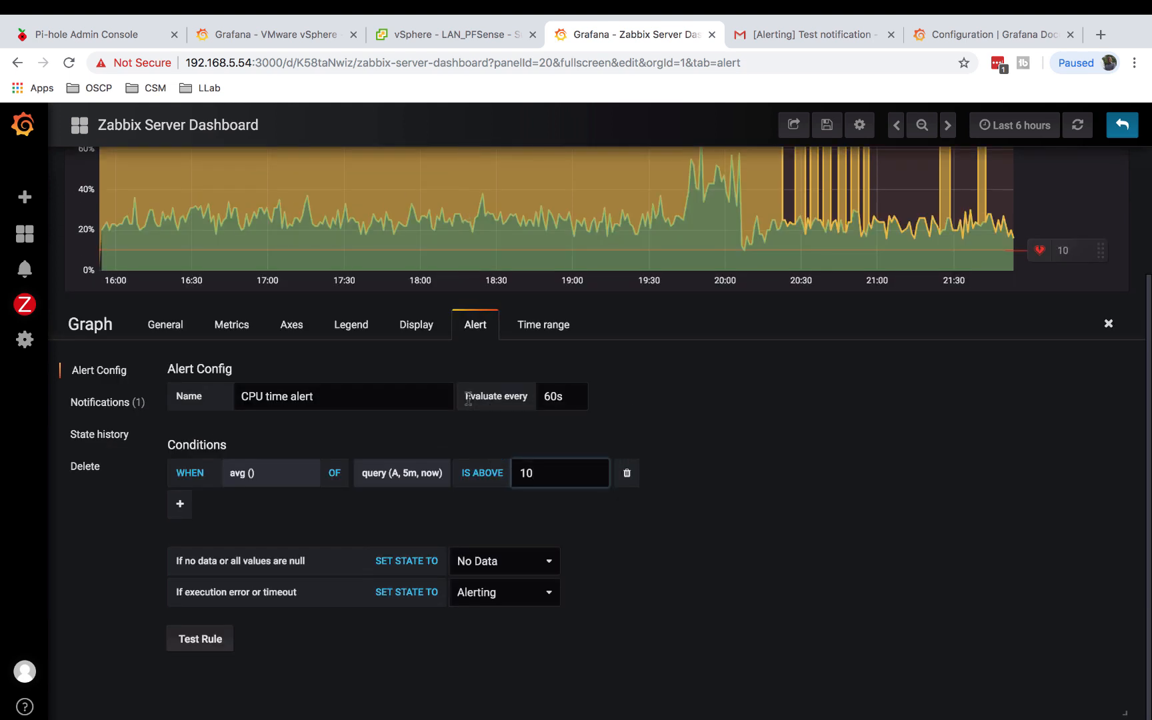
{"action": "left_click", "coordinate": [199, 638]}
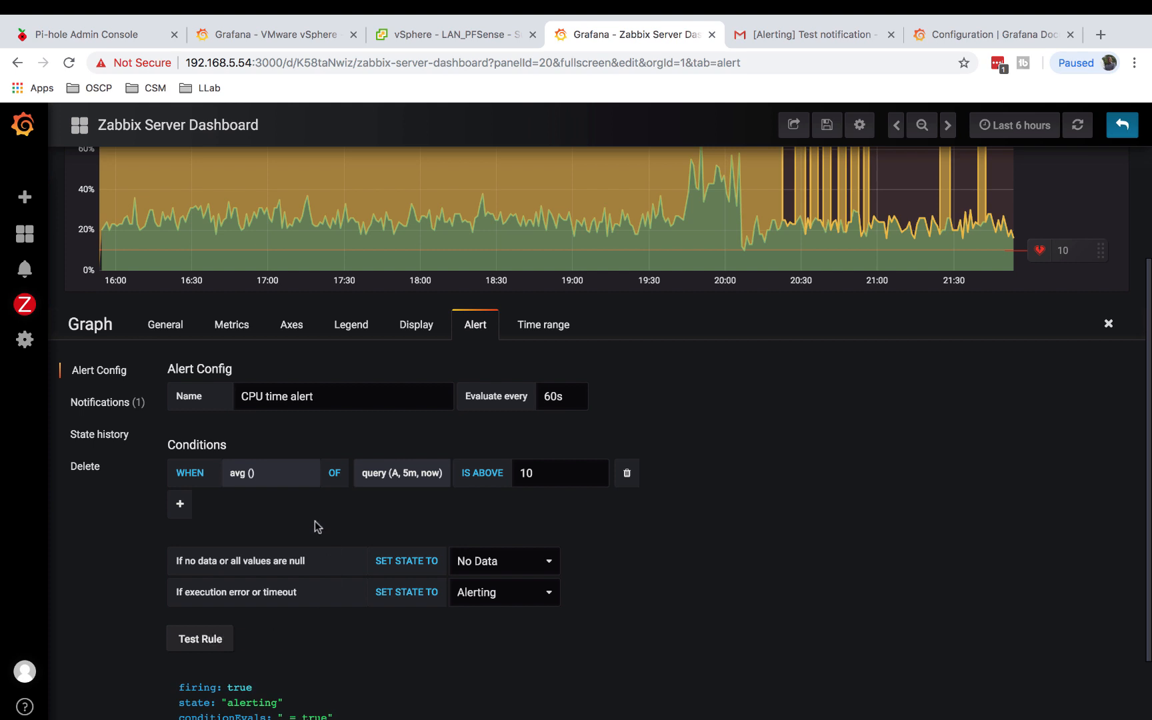
{"action": "left_click", "coordinate": [99, 402]}
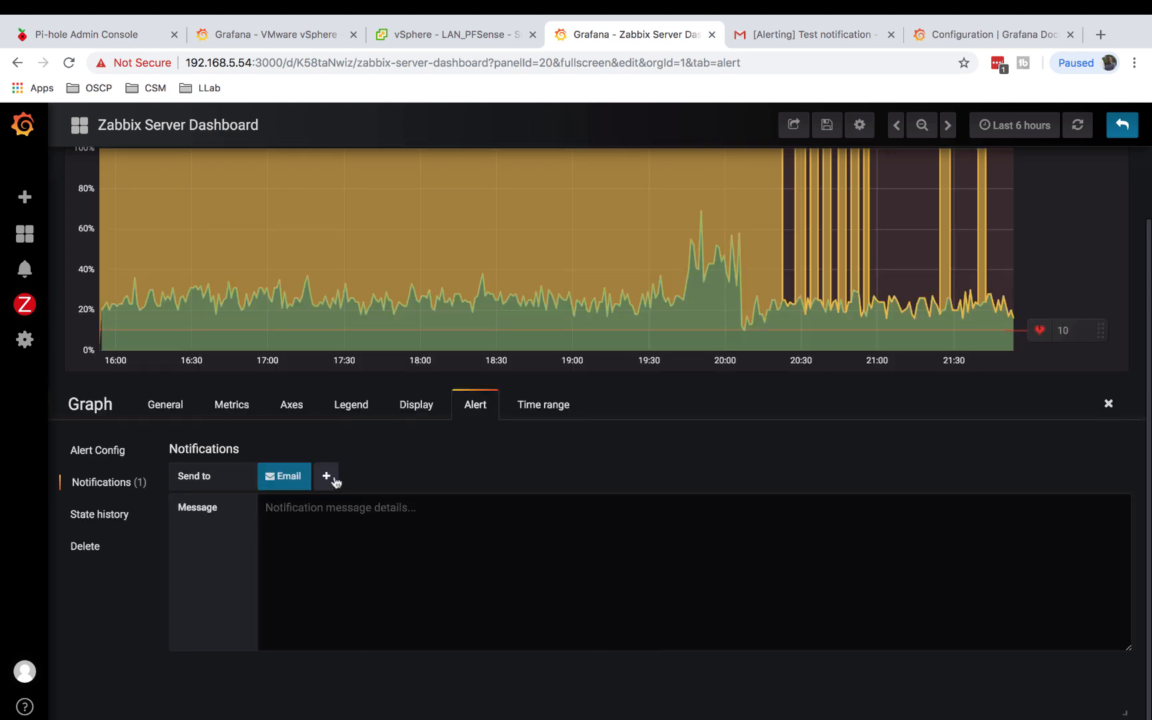
Add Email as the alert's notification target with message 'High CPU', then check Gmail.
{"action": "left_click", "coordinate": [326, 476]}
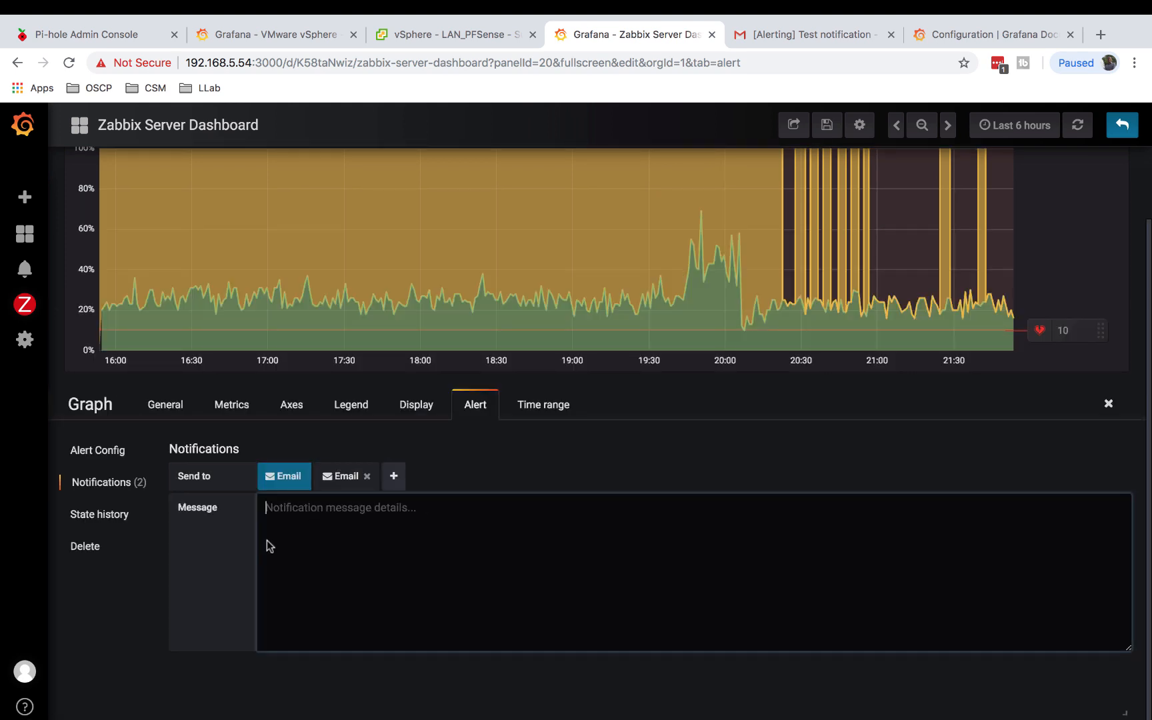
{"action": "type", "text": "High CPU"}
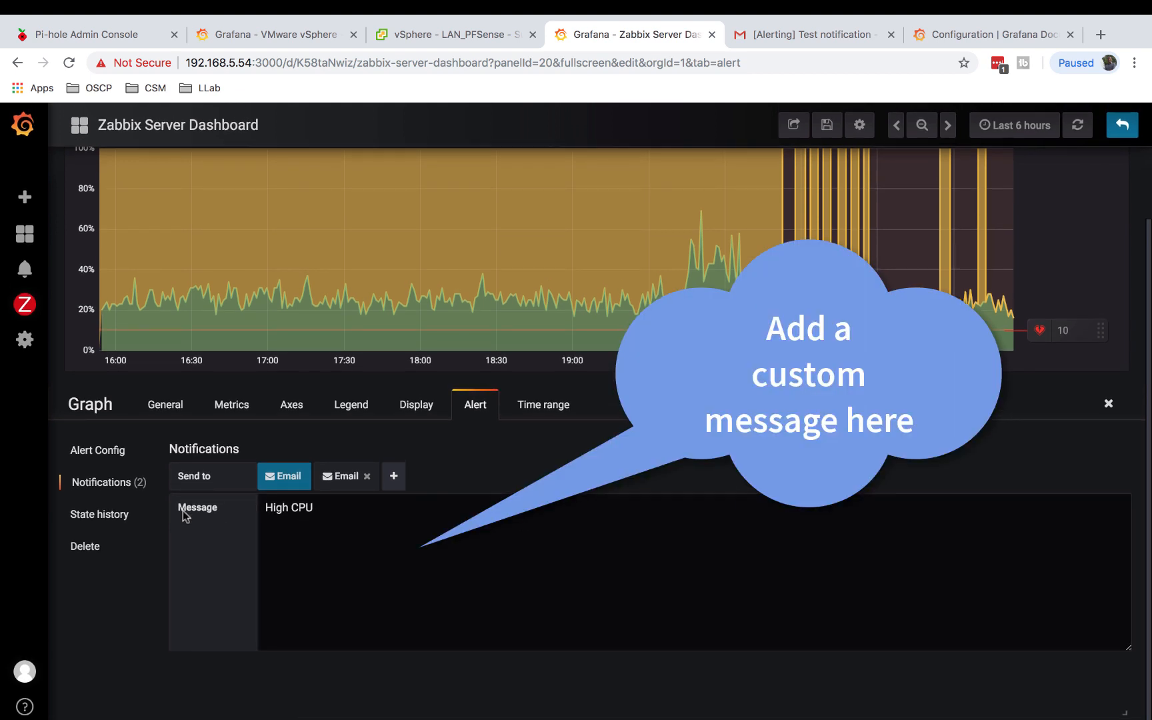
{"action": "left_click", "coordinate": [99, 513]}
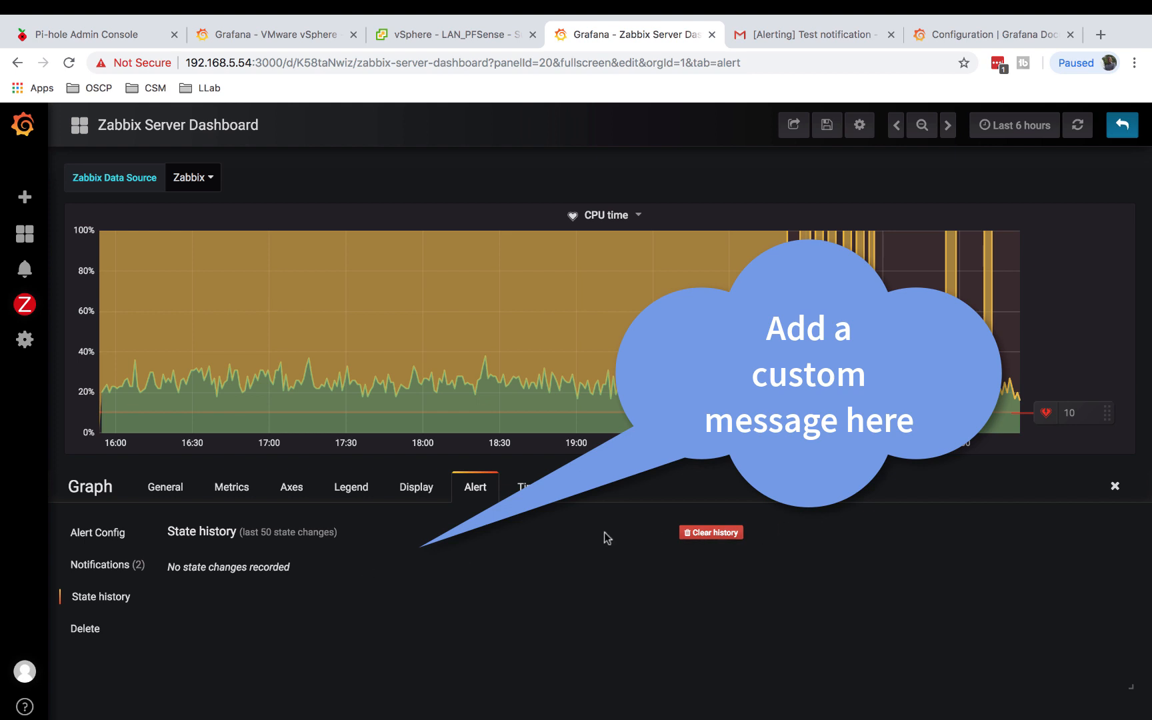
{"action": "left_click", "coordinate": [808, 34]}
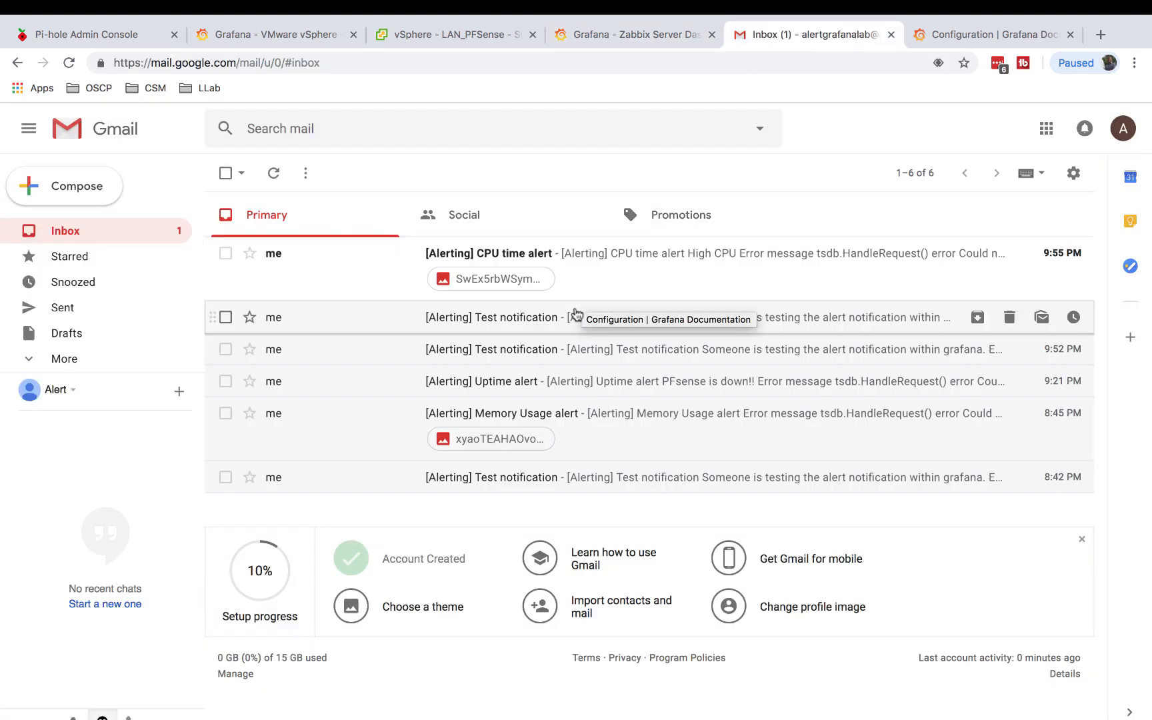
{"action": "mouse_move", "coordinate": [625, 253]}
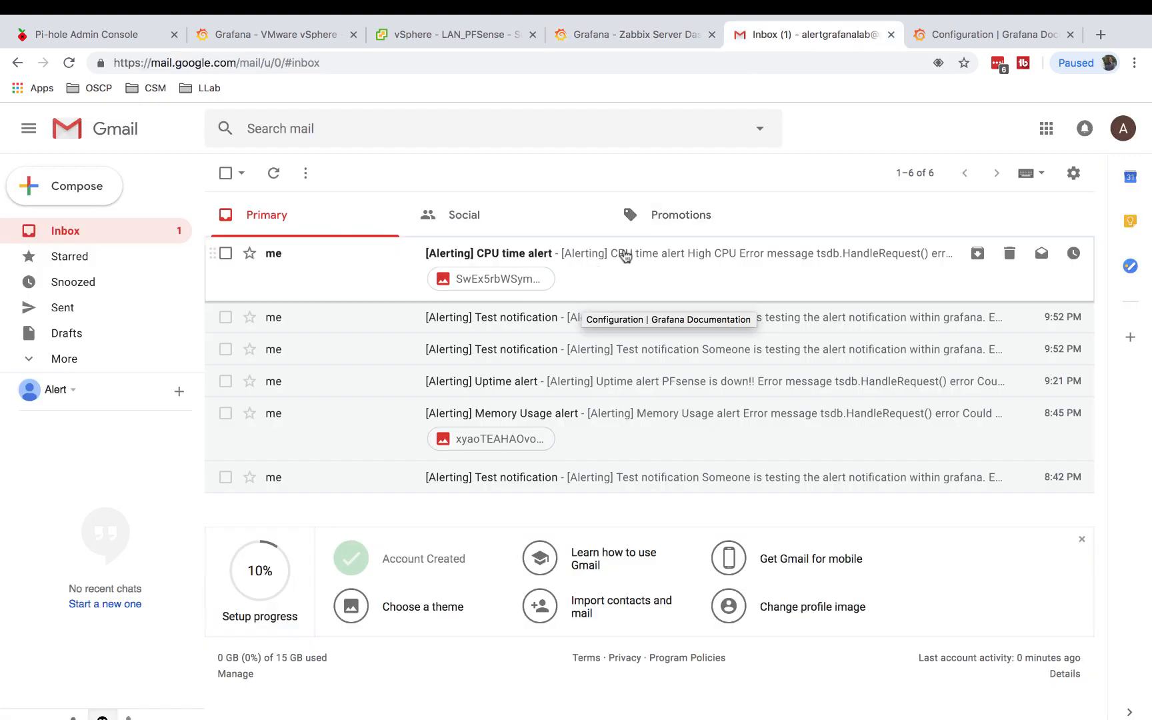
Read the CPU time alert email, highlighting its data-source error, then return to Grafana.
{"action": "left_click", "coordinate": [487, 254]}
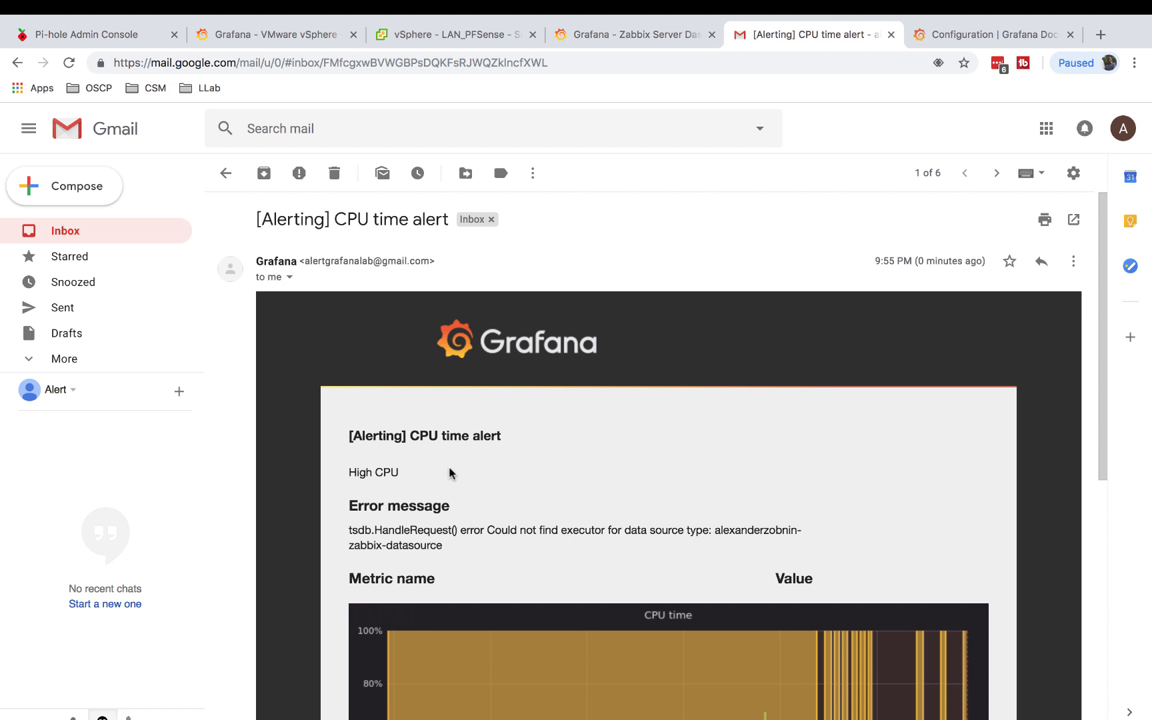
{"action": "scroll", "scroll_direction": "down", "scroll_amount": 3}
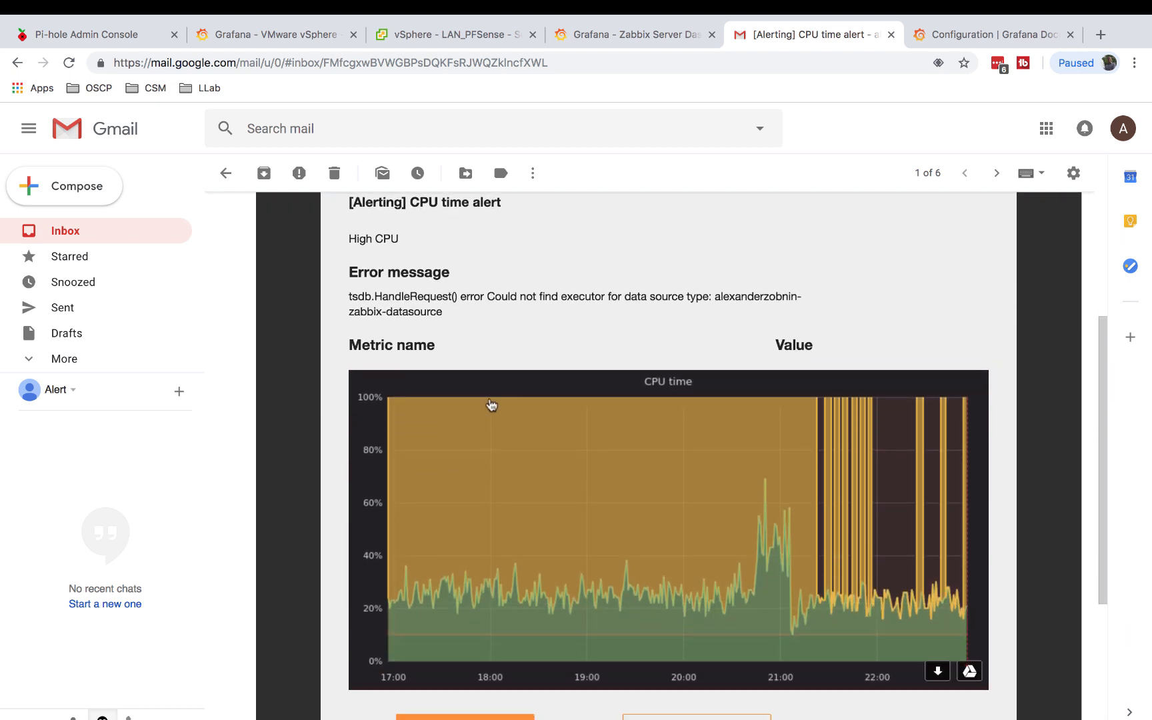
{"action": "mouse_move", "coordinate": [693, 530]}
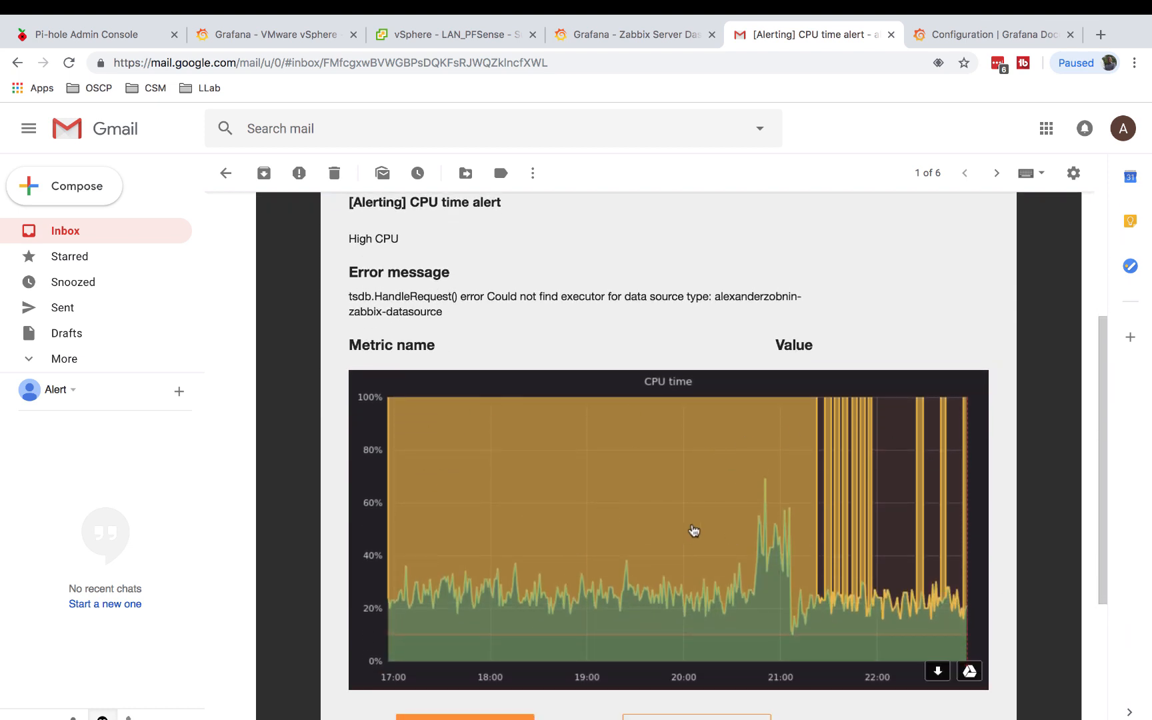
{"action": "scroll", "scroll_direction": "down", "scroll_amount": 3}
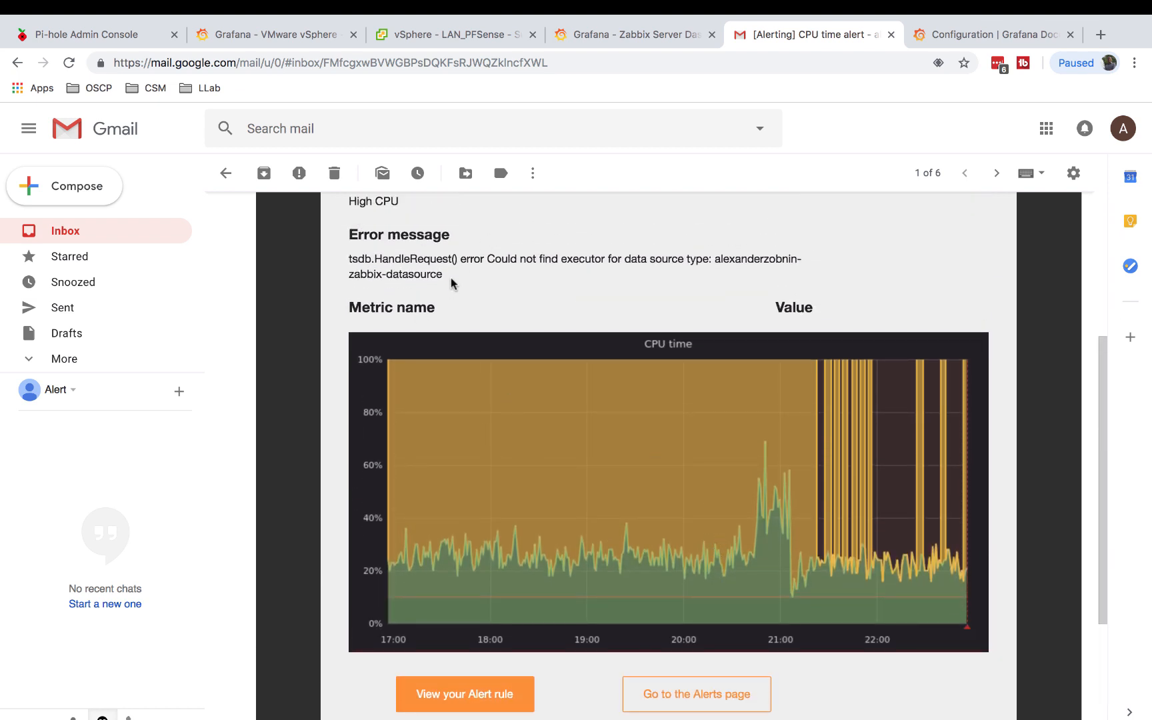
{"action": "left_click_drag", "start_coordinate": [348, 234], "coordinate": [454, 274]}
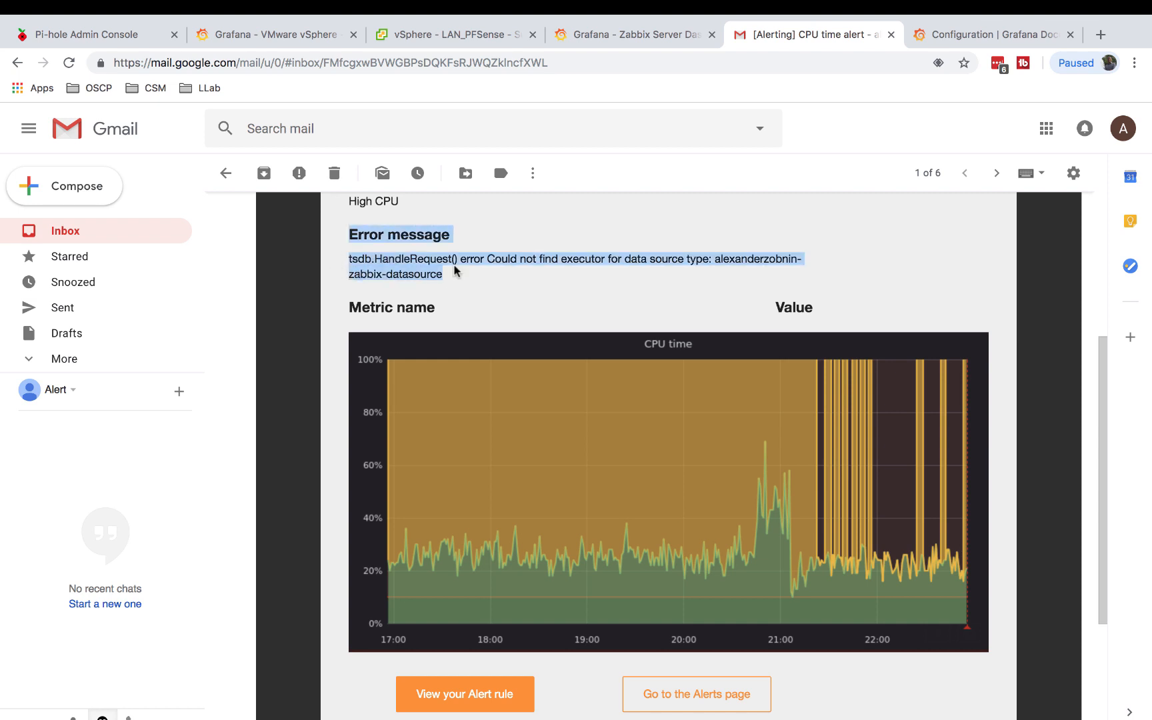
{"action": "mouse_move", "coordinate": [514, 288]}
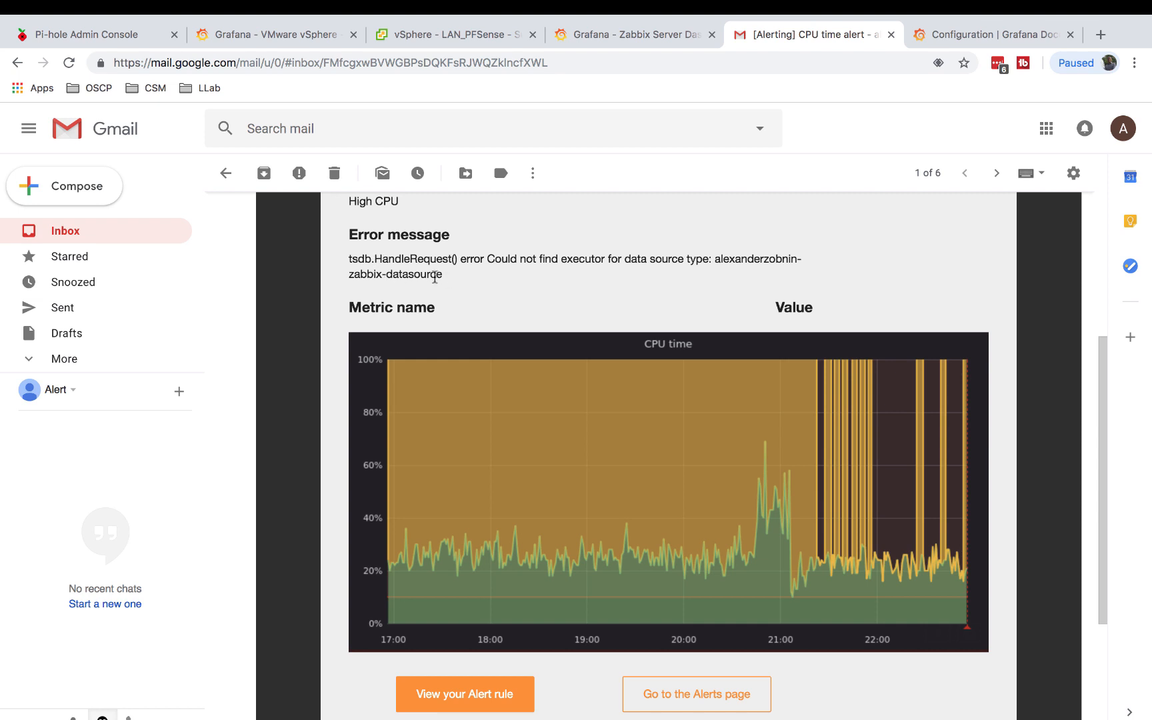
{"action": "mouse_move", "coordinate": [389, 296]}
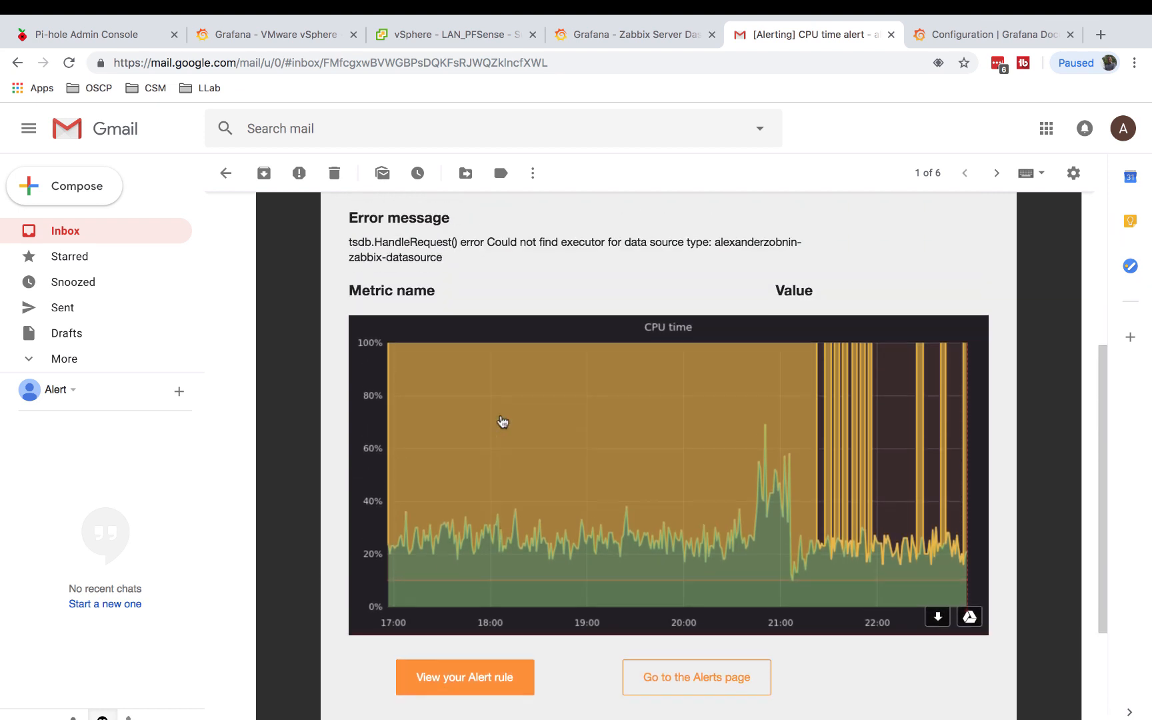
{"action": "mouse_move", "coordinate": [888, 102]}
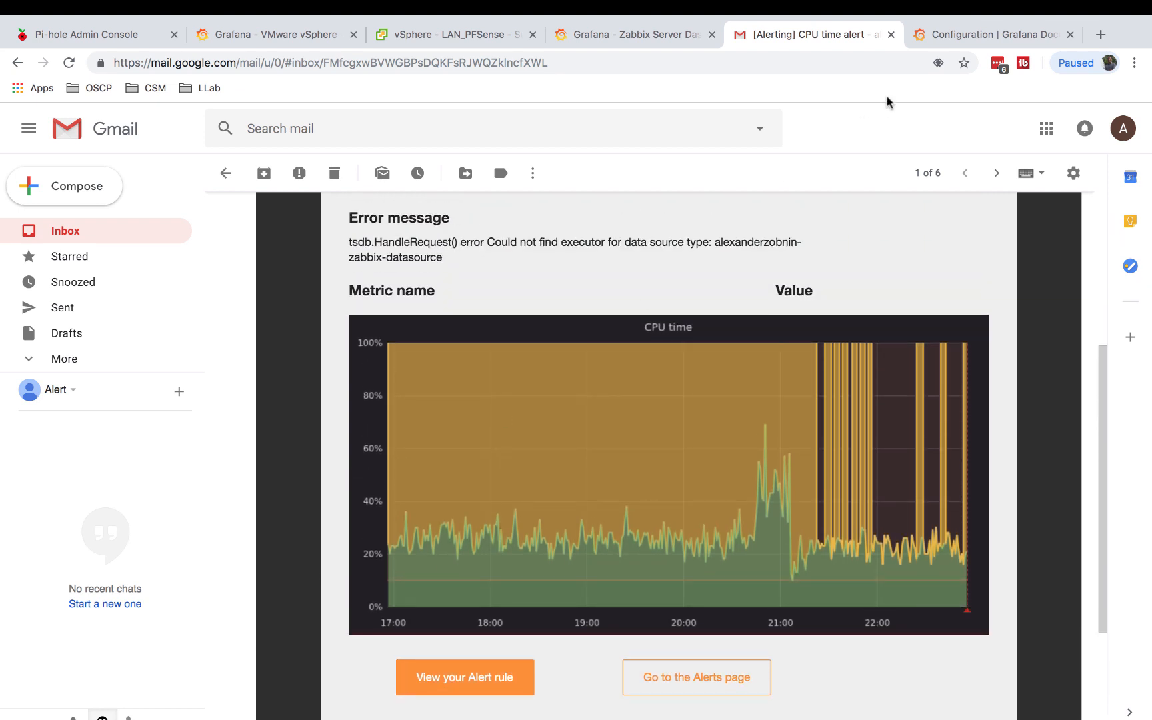
{"action": "left_click", "coordinate": [633, 34]}
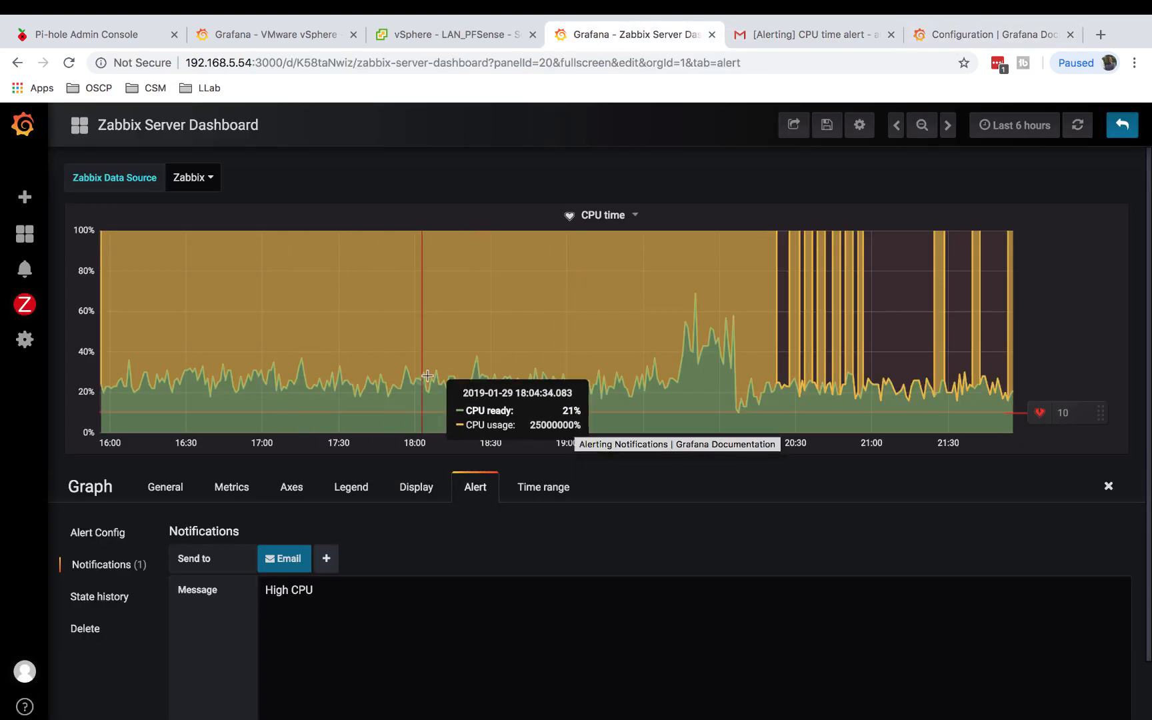
{"action": "mouse_move", "coordinate": [524, 310]}
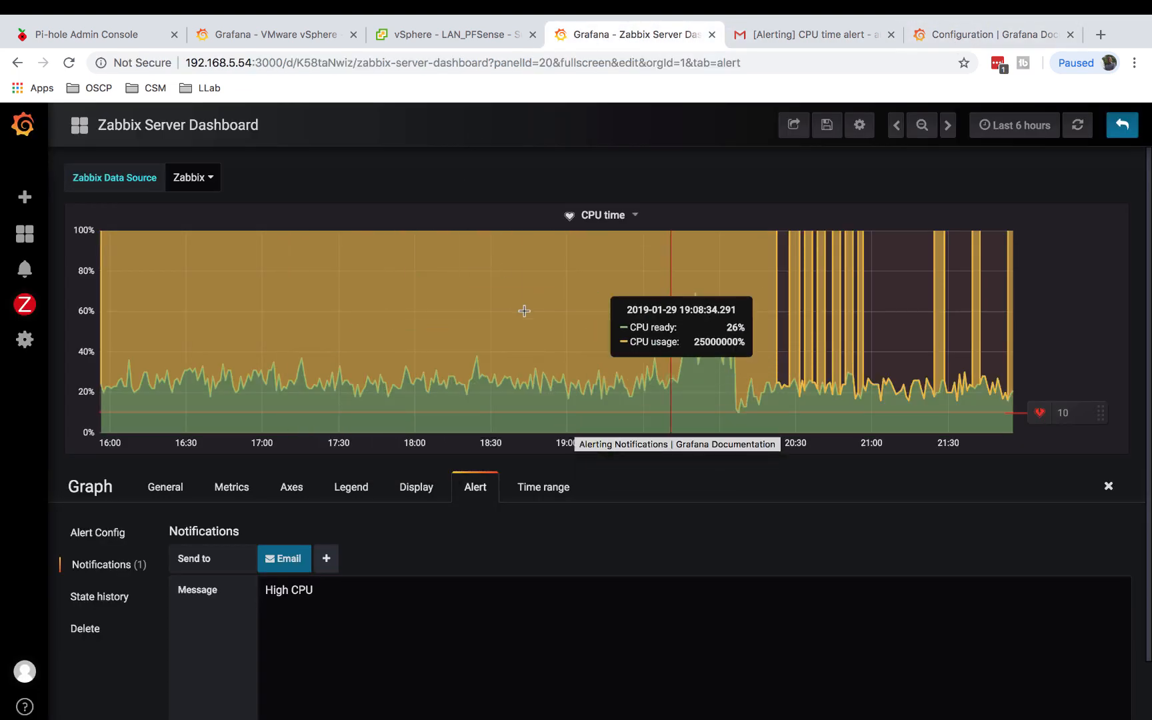
Return to the Gmail inbox and bring the server's Terminal session to the front.
{"action": "left_click", "coordinate": [812, 34]}
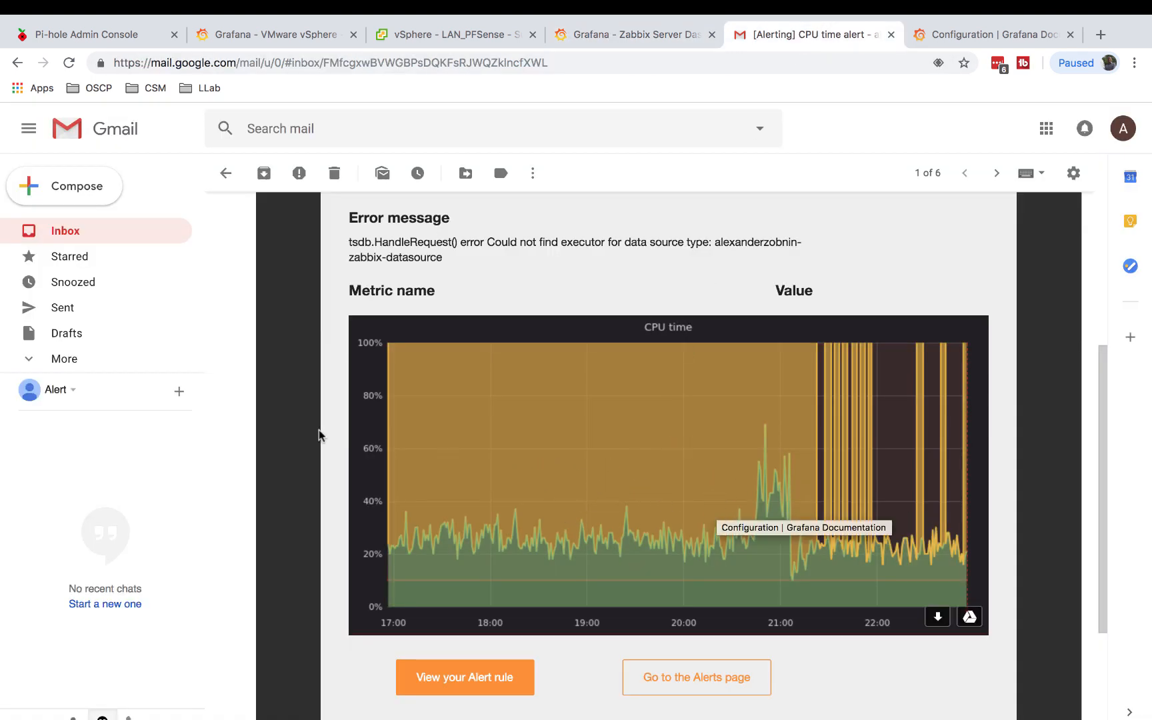
{"action": "left_click", "coordinate": [226, 173]}
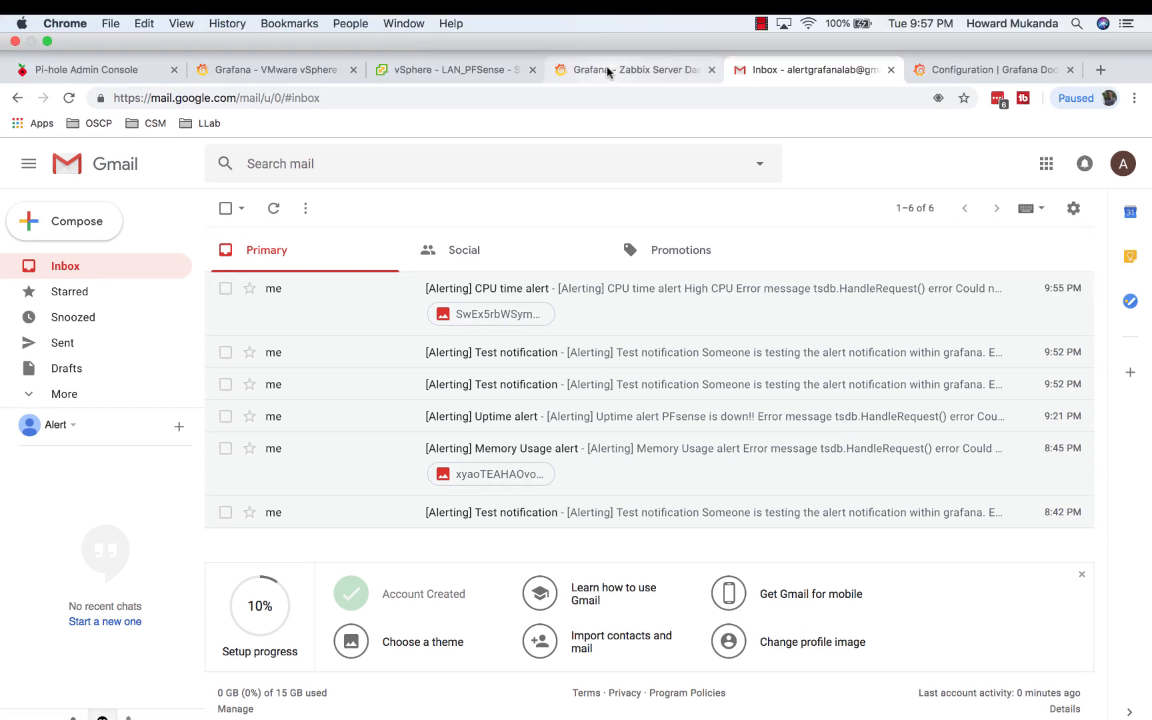
{"action": "left_click", "coordinate": [634, 70]}
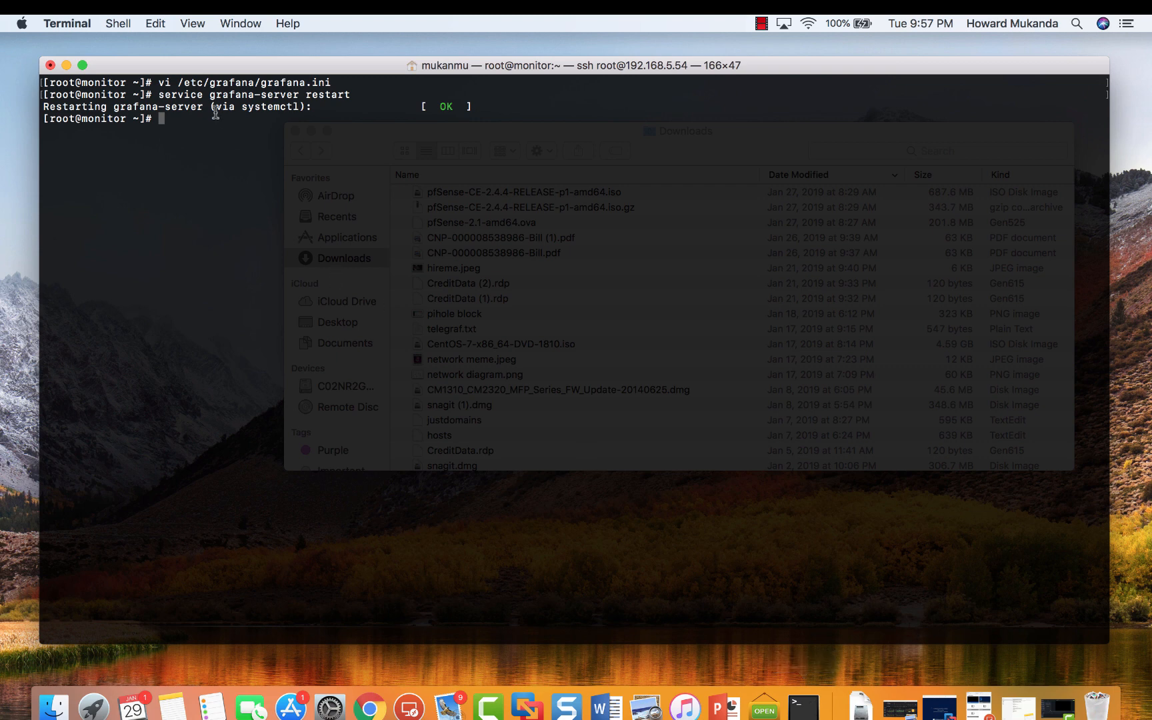
{"action": "mouse_move", "coordinate": [202, 122]}
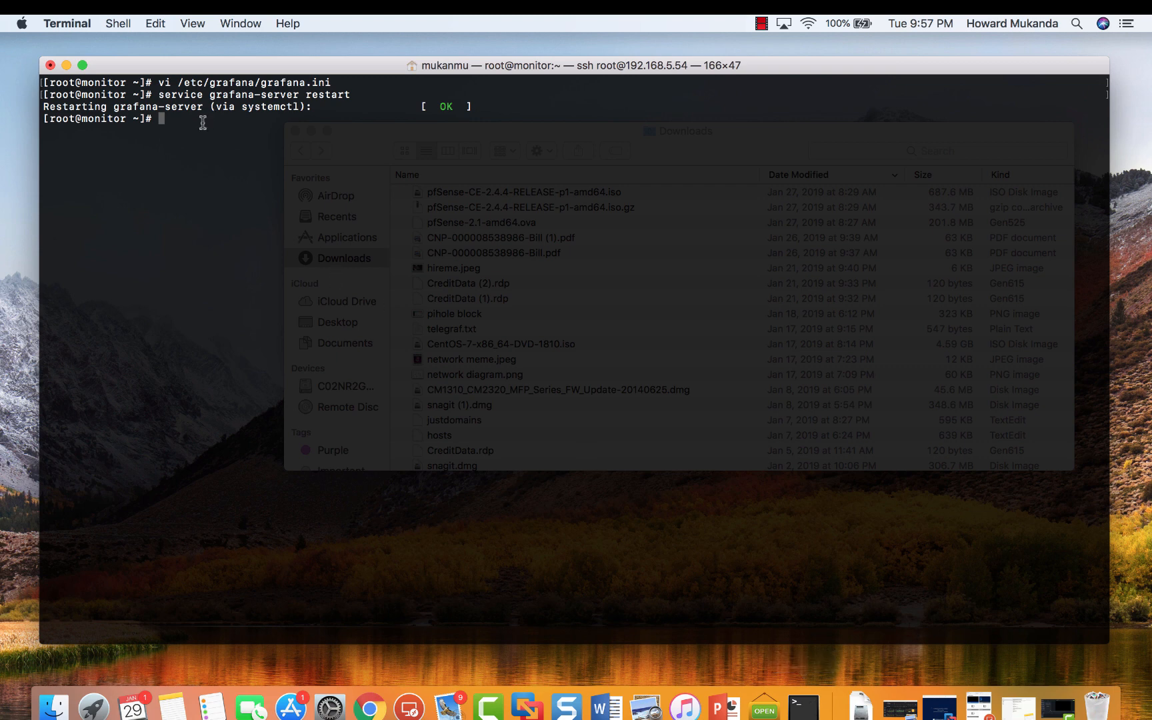
Reopen /etc/grafana/grafana.ini in vi and scroll through its settings.
{"action": "key", "text": "Return"}
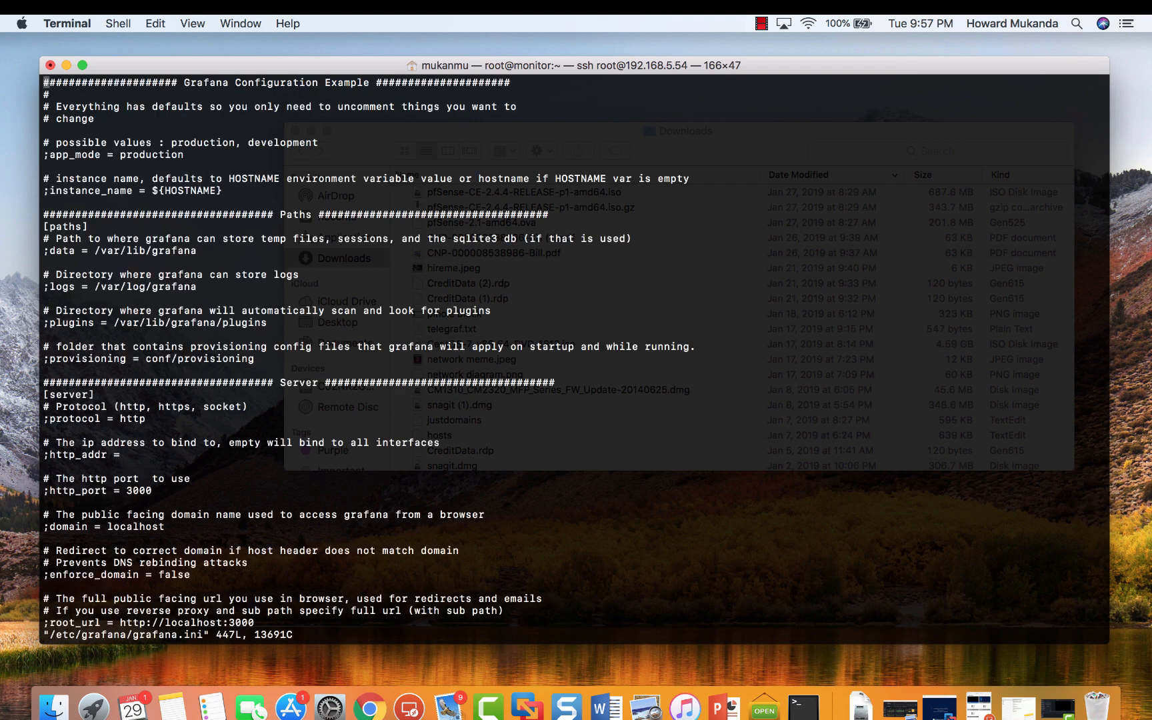
{"action": "scroll", "scroll_direction": "down", "scroll_amount": 3}
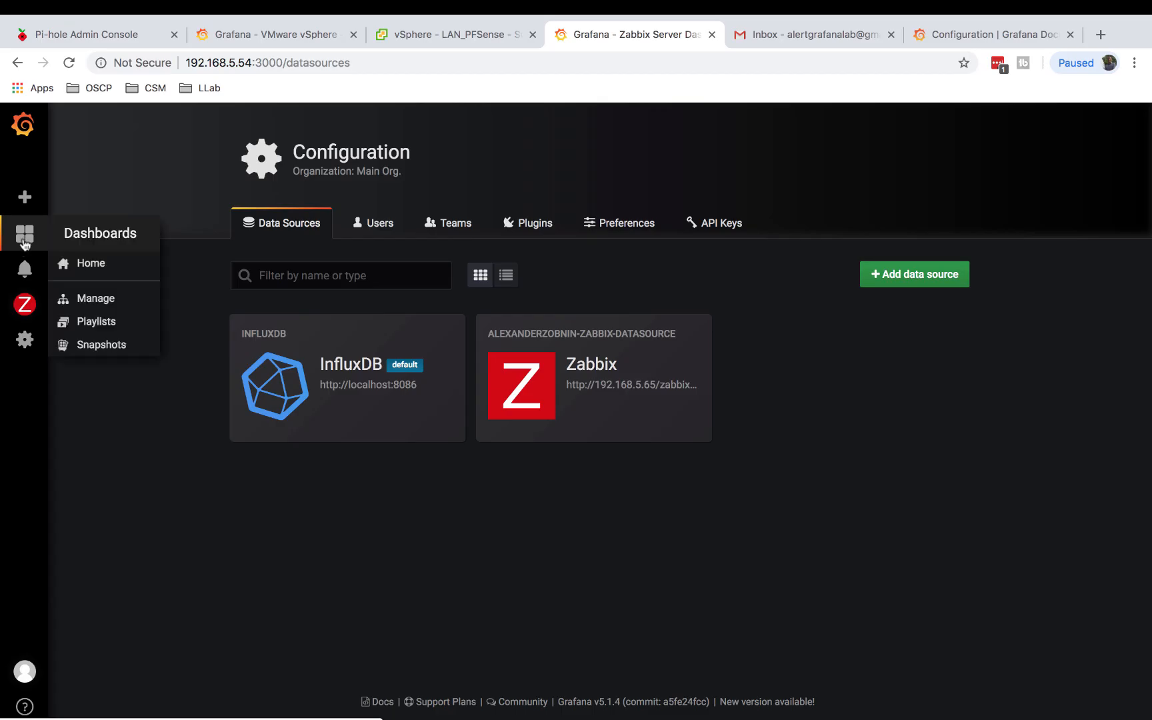
{"action": "mouse_move", "coordinate": [112, 330]}
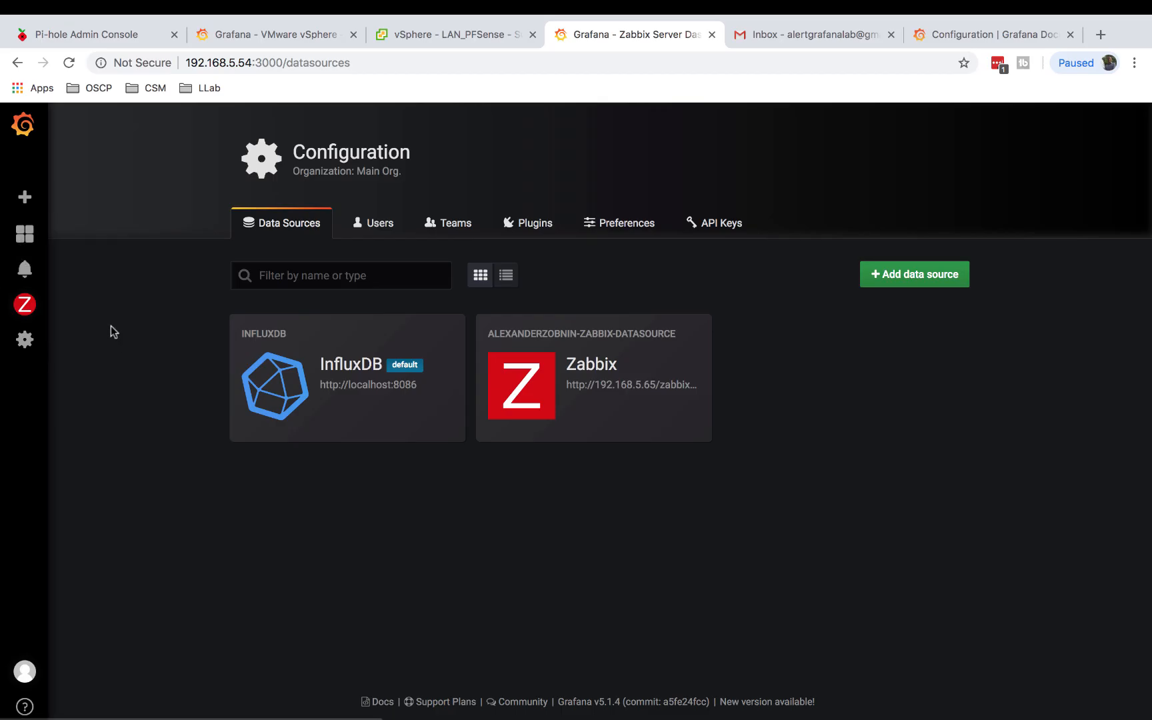
Send a test notification from the Email alert notification channel.
{"action": "left_click", "coordinate": [24, 269]}
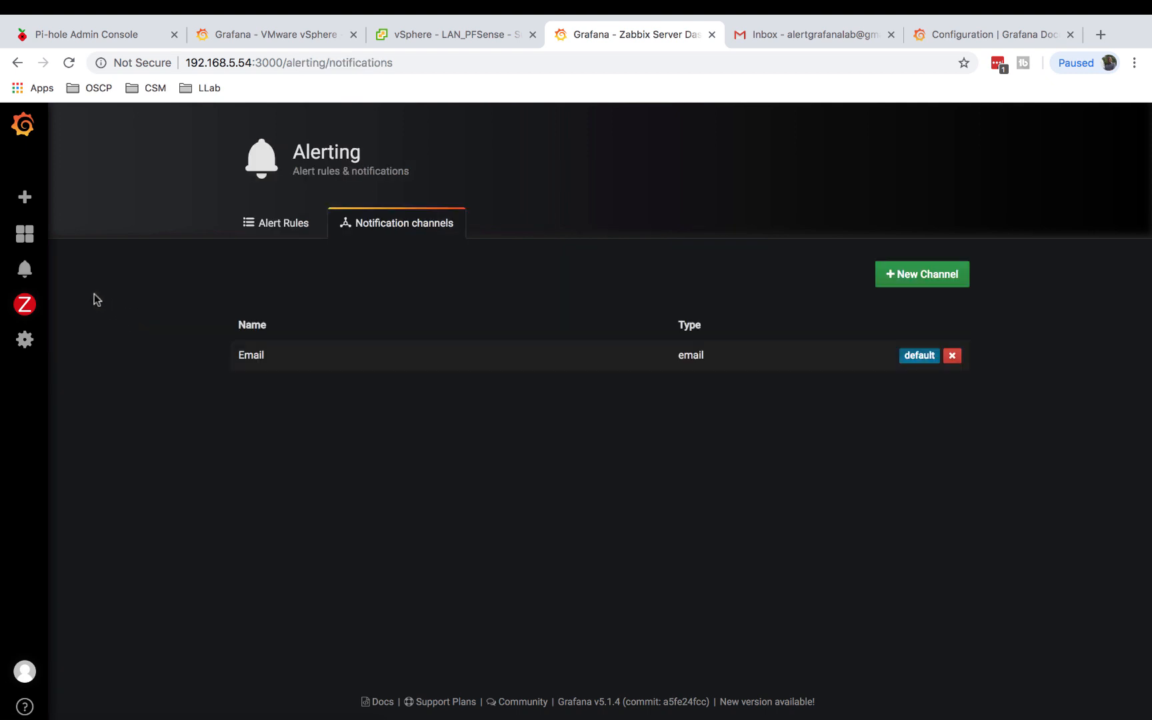
{"action": "left_click", "coordinate": [250, 355]}
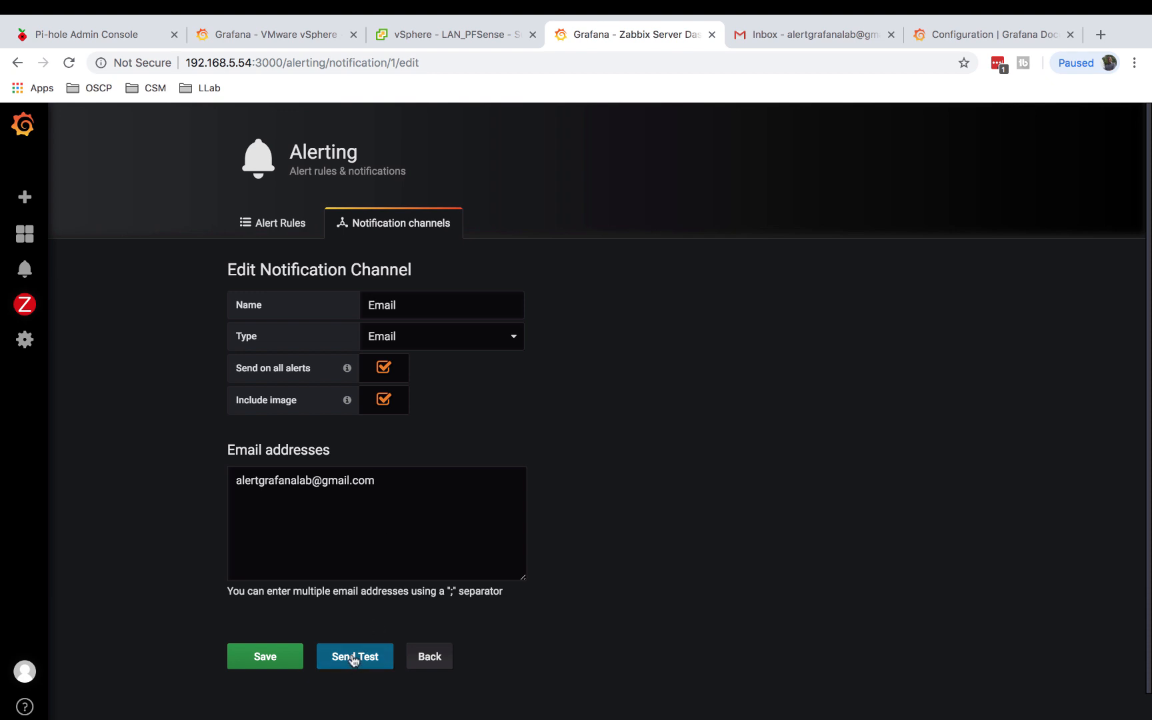
{"action": "left_click", "coordinate": [354, 656]}
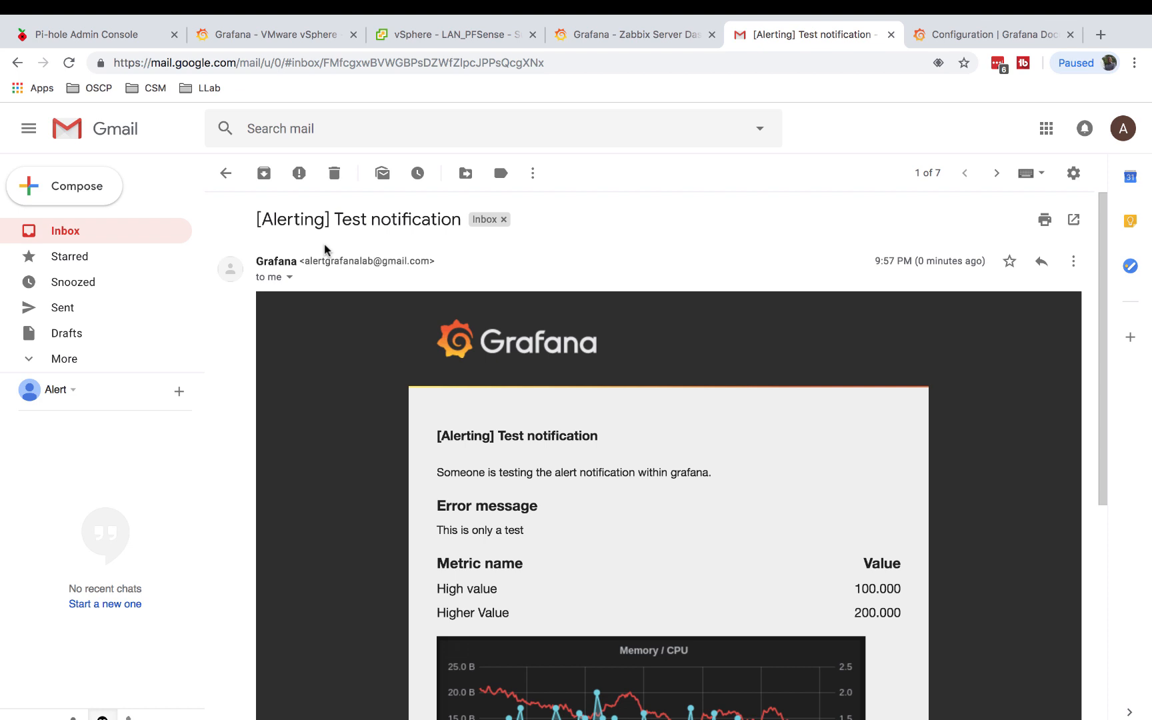
{"action": "mouse_move", "coordinate": [289, 501]}
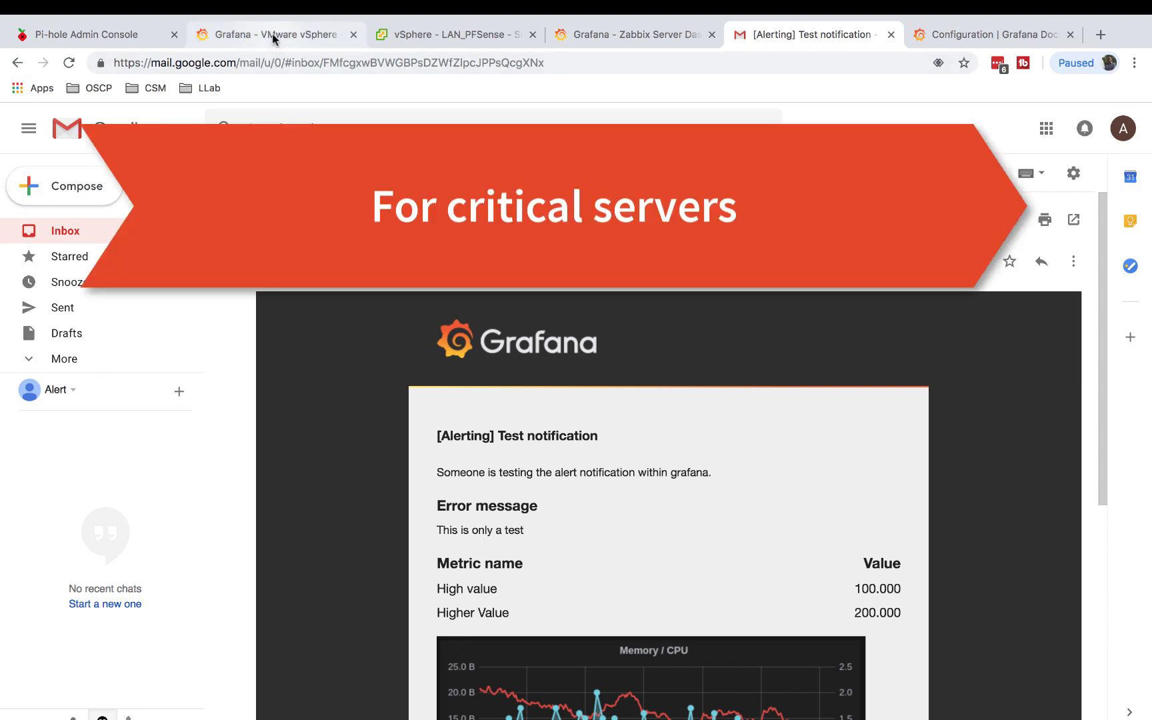
Switch to the Grafana VMware vSphere Overview dashboard tab.
{"action": "left_click", "coordinate": [276, 34]}
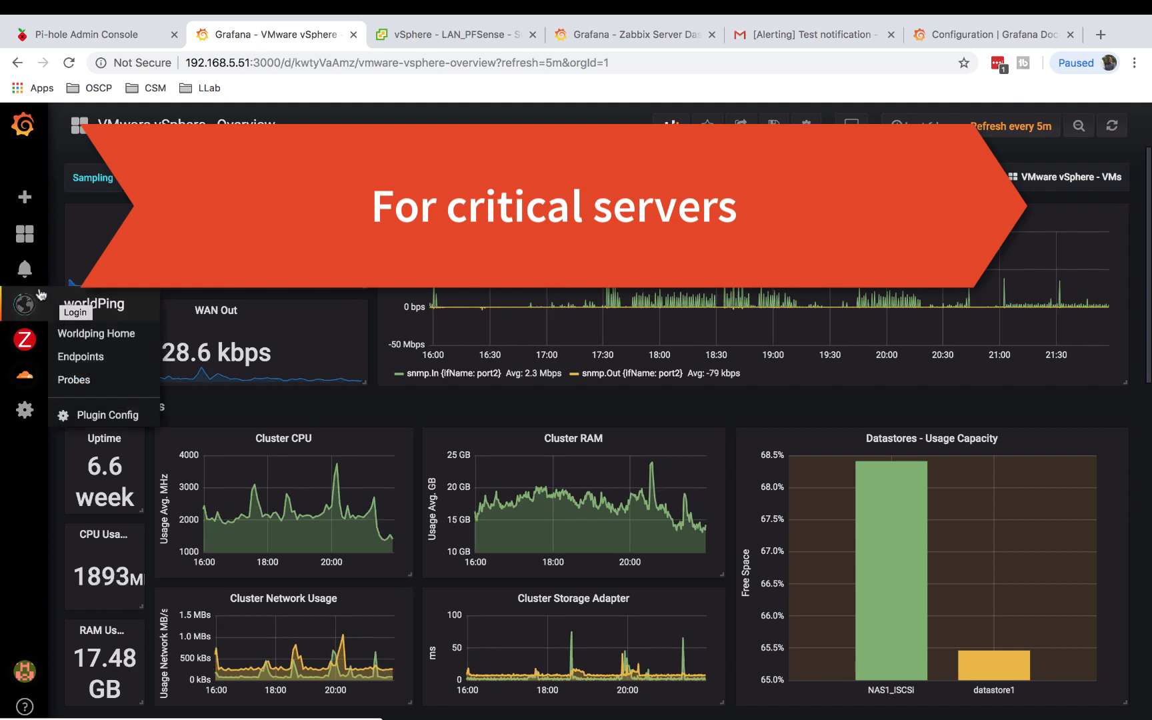
{"action": "mouse_move", "coordinate": [274, 44]}
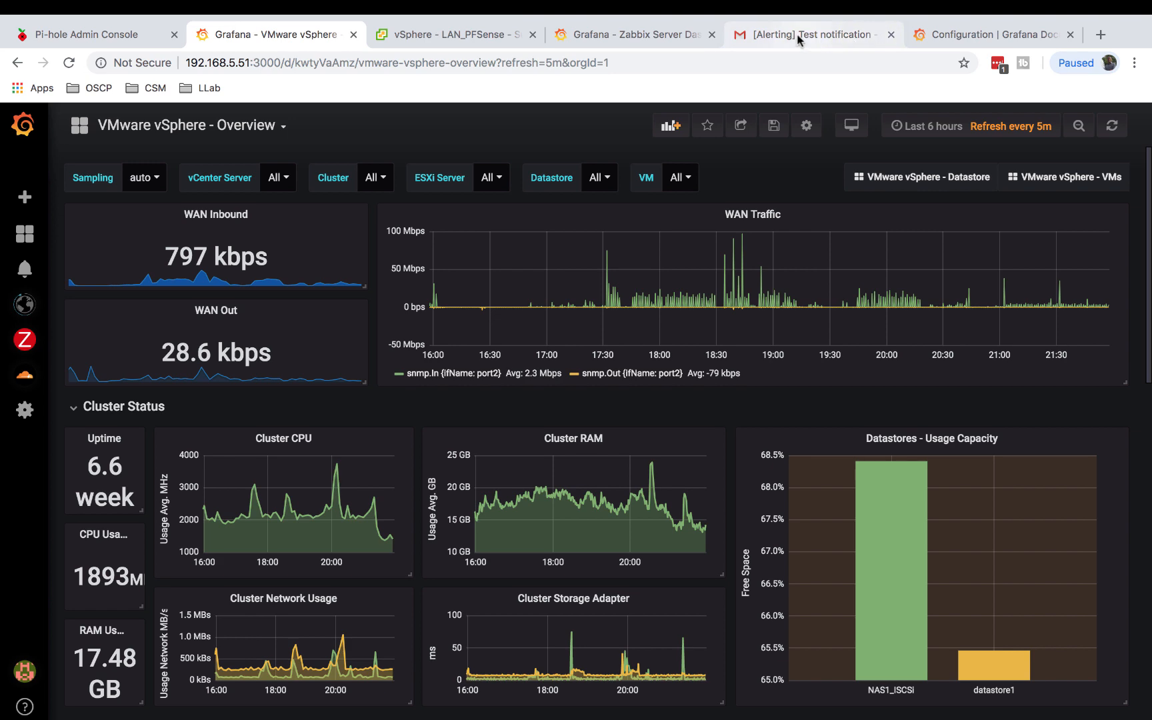
Show the Zabbix Grafana instance's Home dashboard from its browser tab.
{"action": "left_click", "coordinate": [634, 34]}
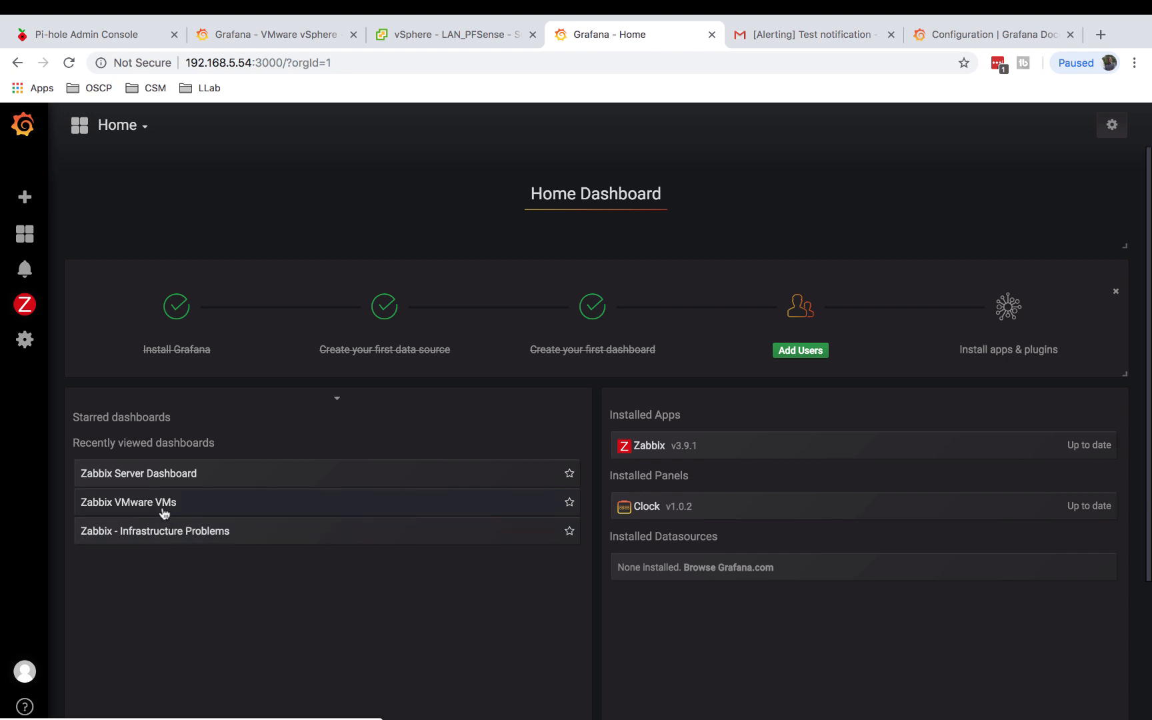
Open the Zabbix VMware VMs dashboard from Recently viewed and bring up the Memory Usage panel menu.
{"action": "left_click", "coordinate": [128, 502]}
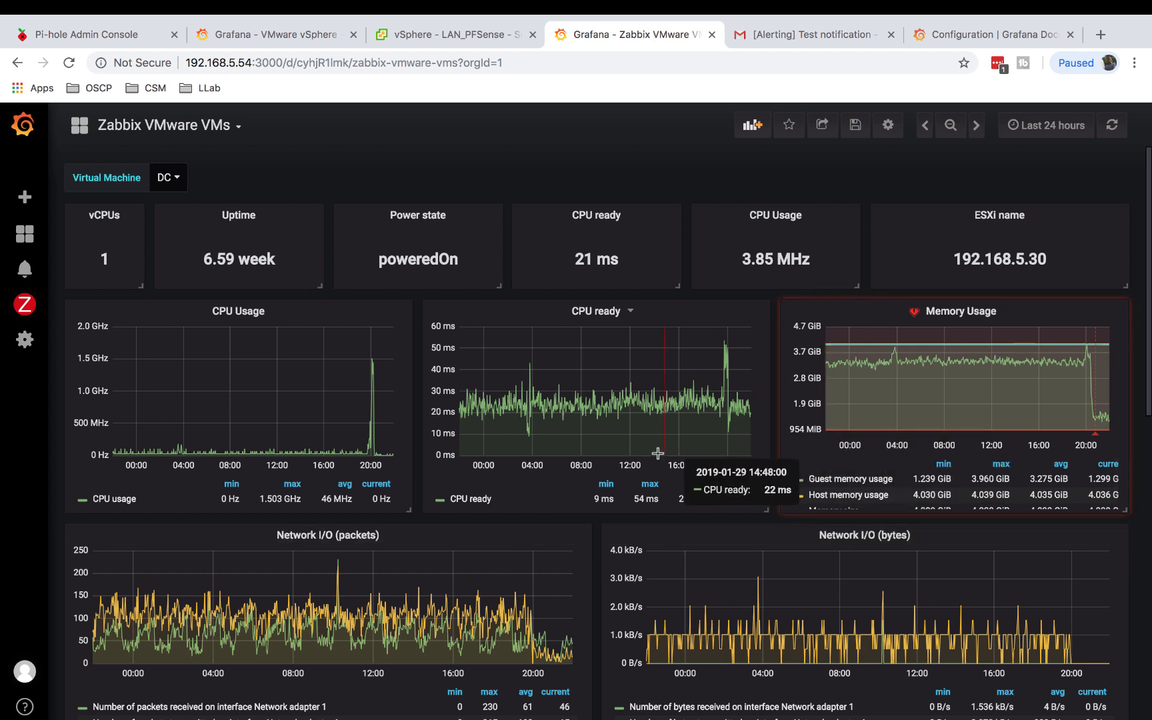
{"action": "mouse_move", "coordinate": [384, 492]}
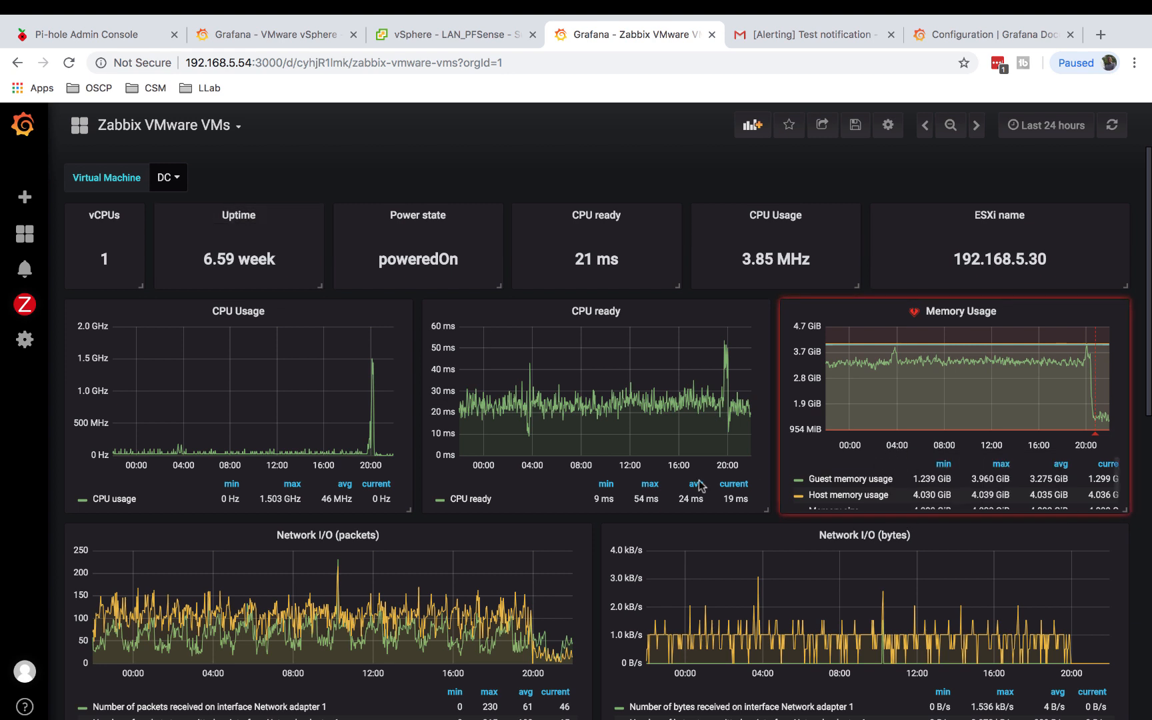
{"action": "mouse_move", "coordinate": [911, 346]}
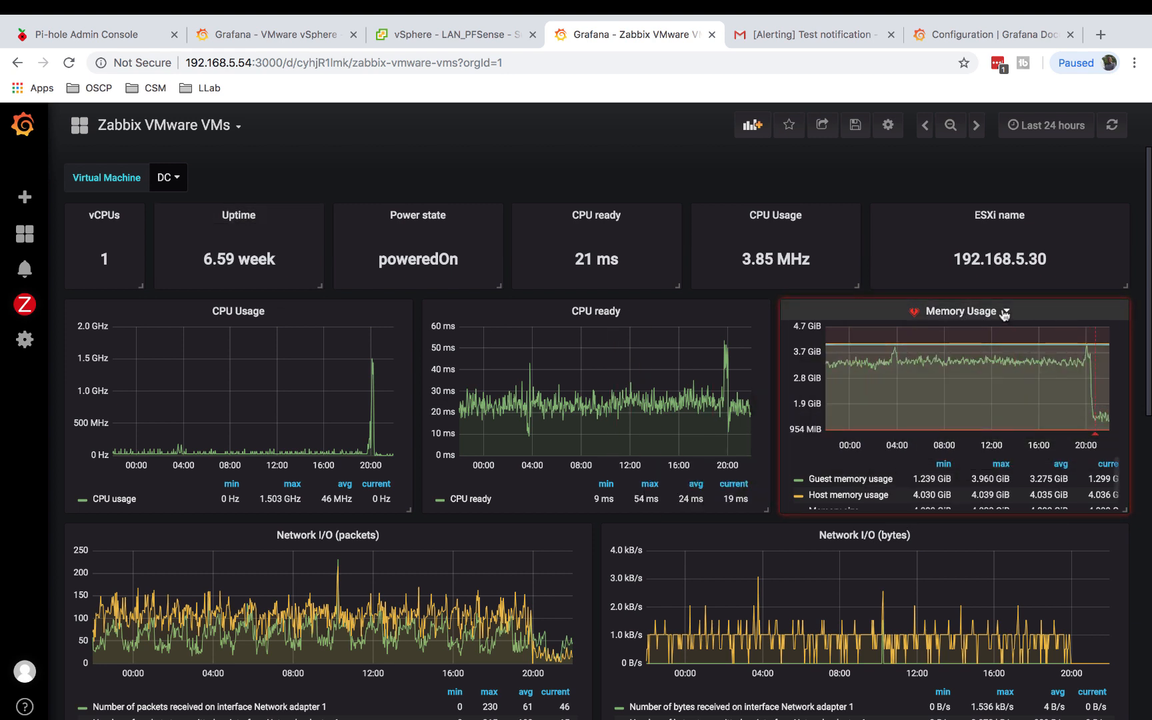
{"action": "left_click", "coordinate": [1008, 310]}
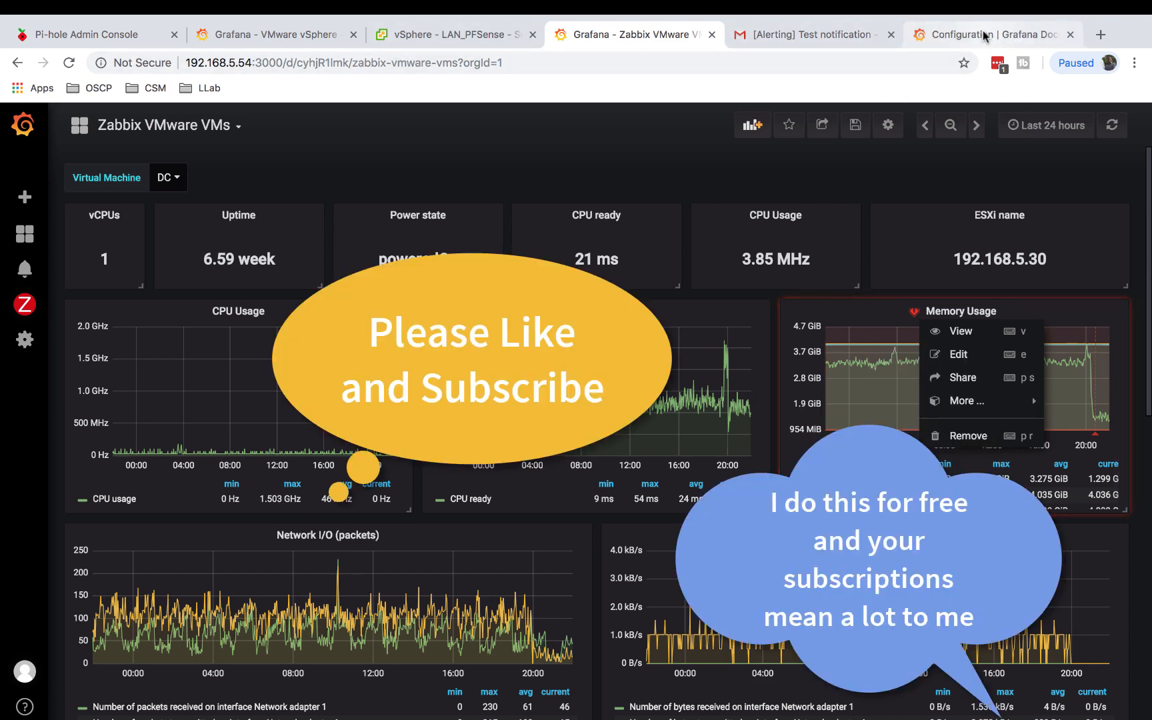
{"action": "mouse_move", "coordinate": [992, 35]}
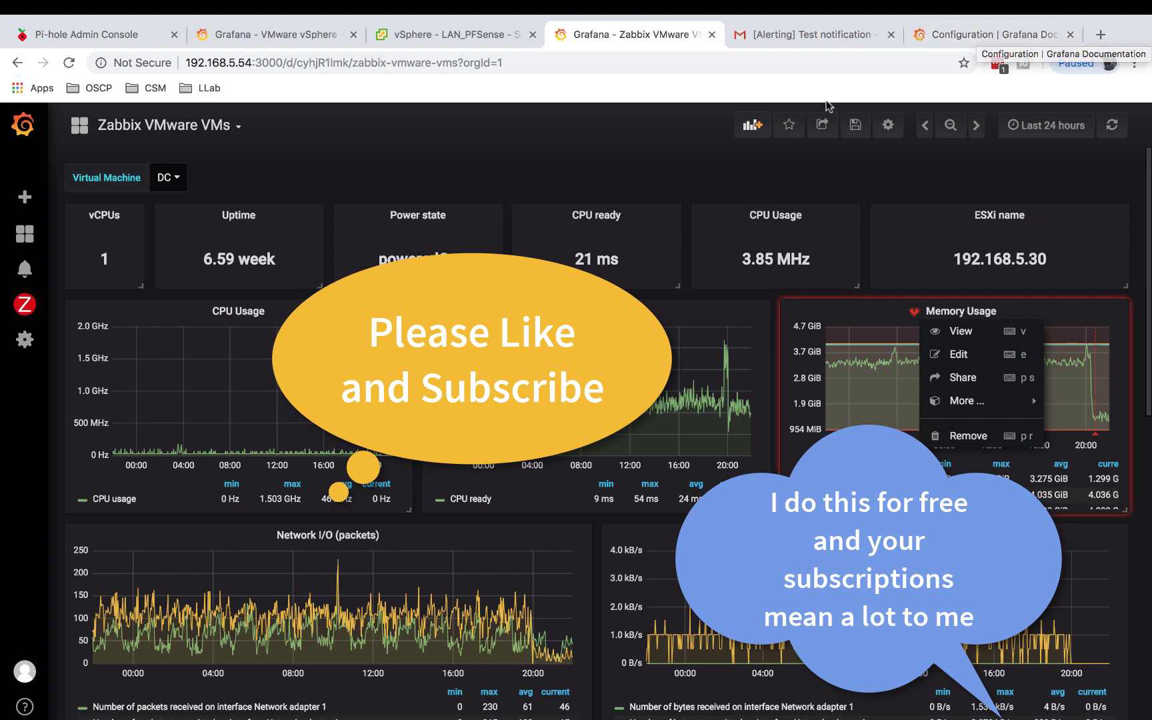